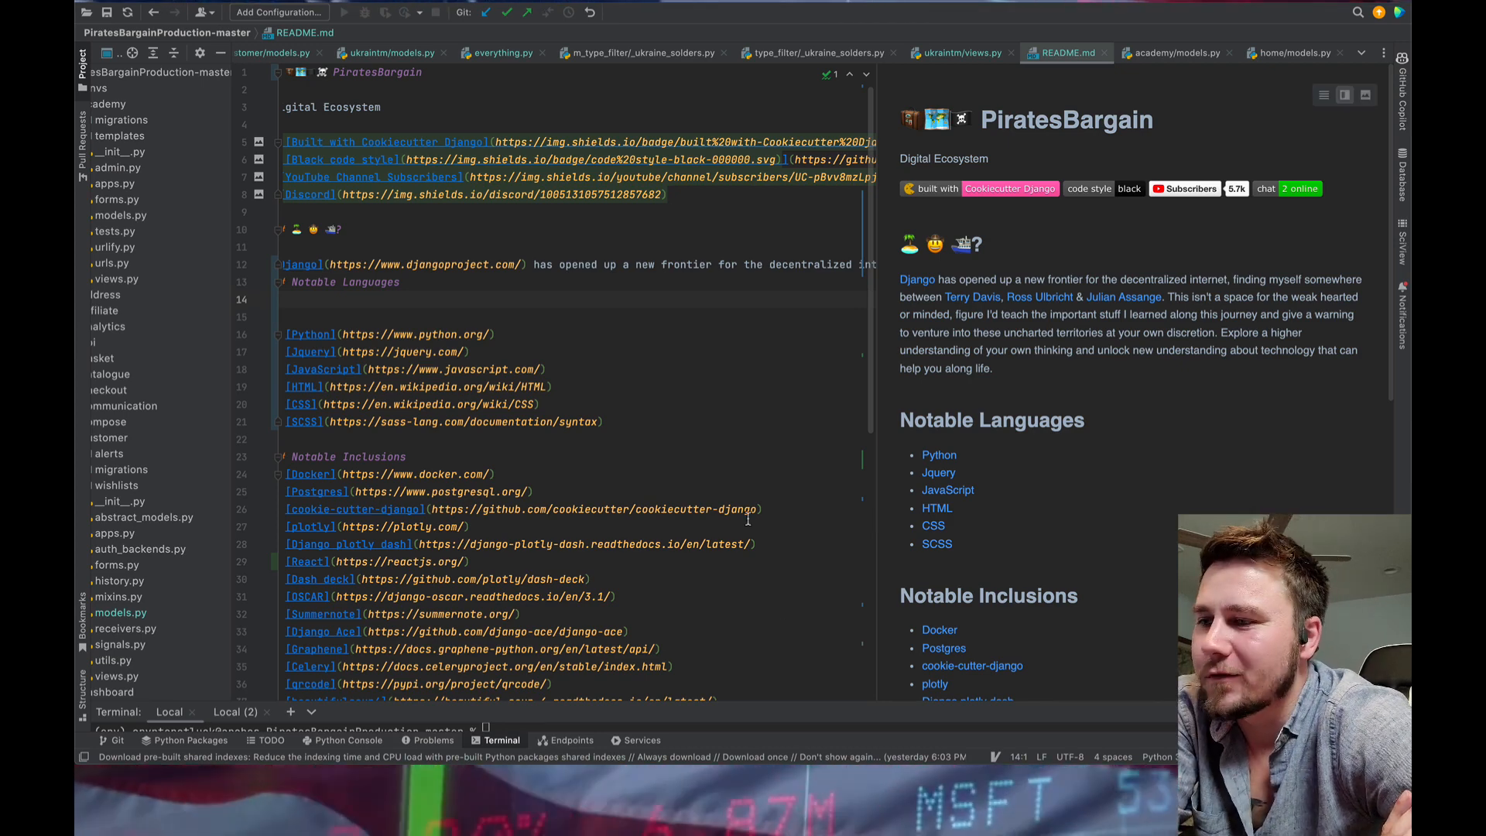
# - Scroll the sidebar and open the Aransas Map page listing 118 entries
pyautogui.scroll(-3)
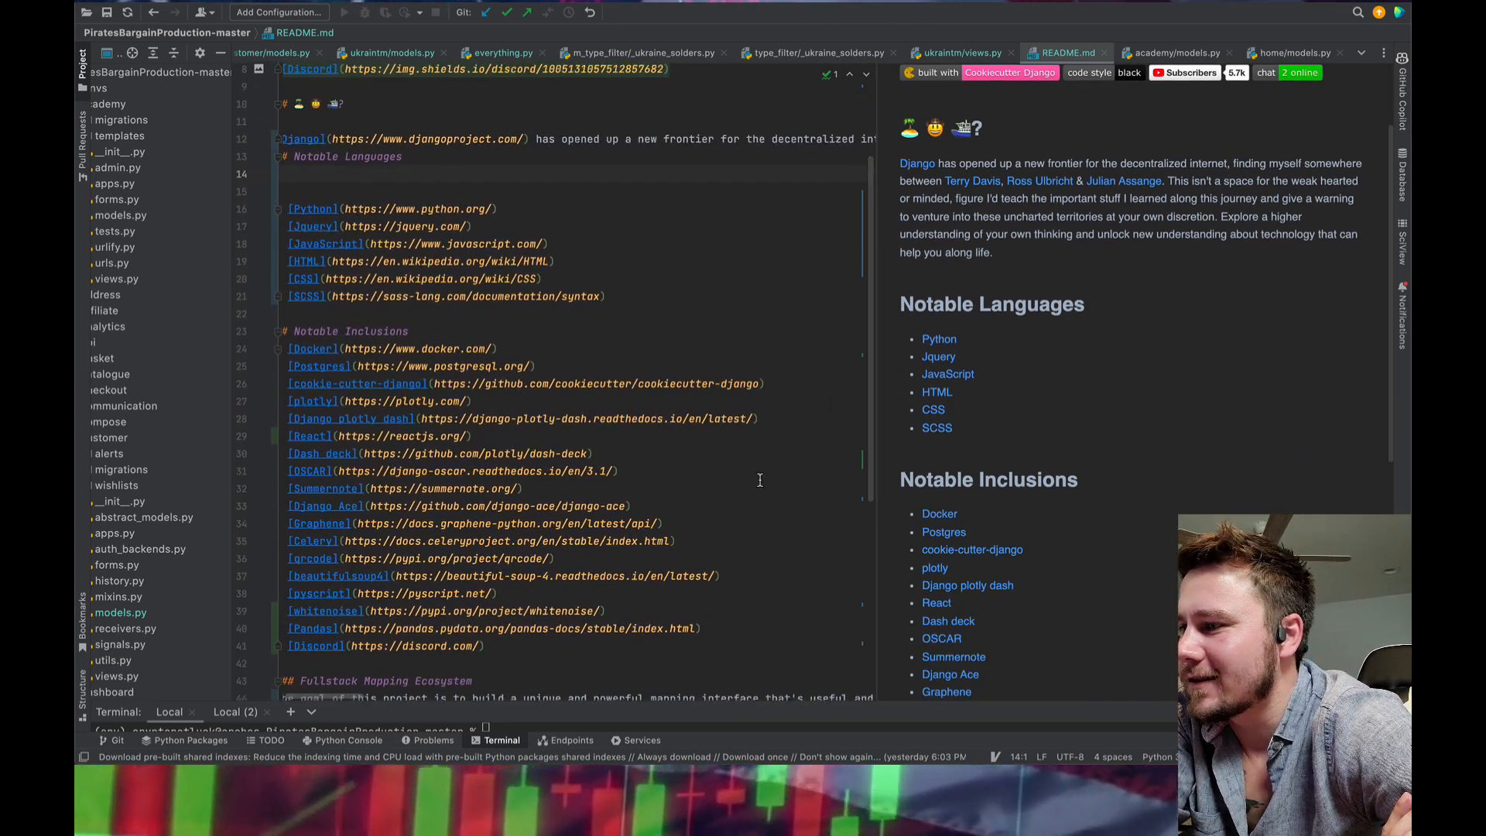
pyautogui.scroll(-3)
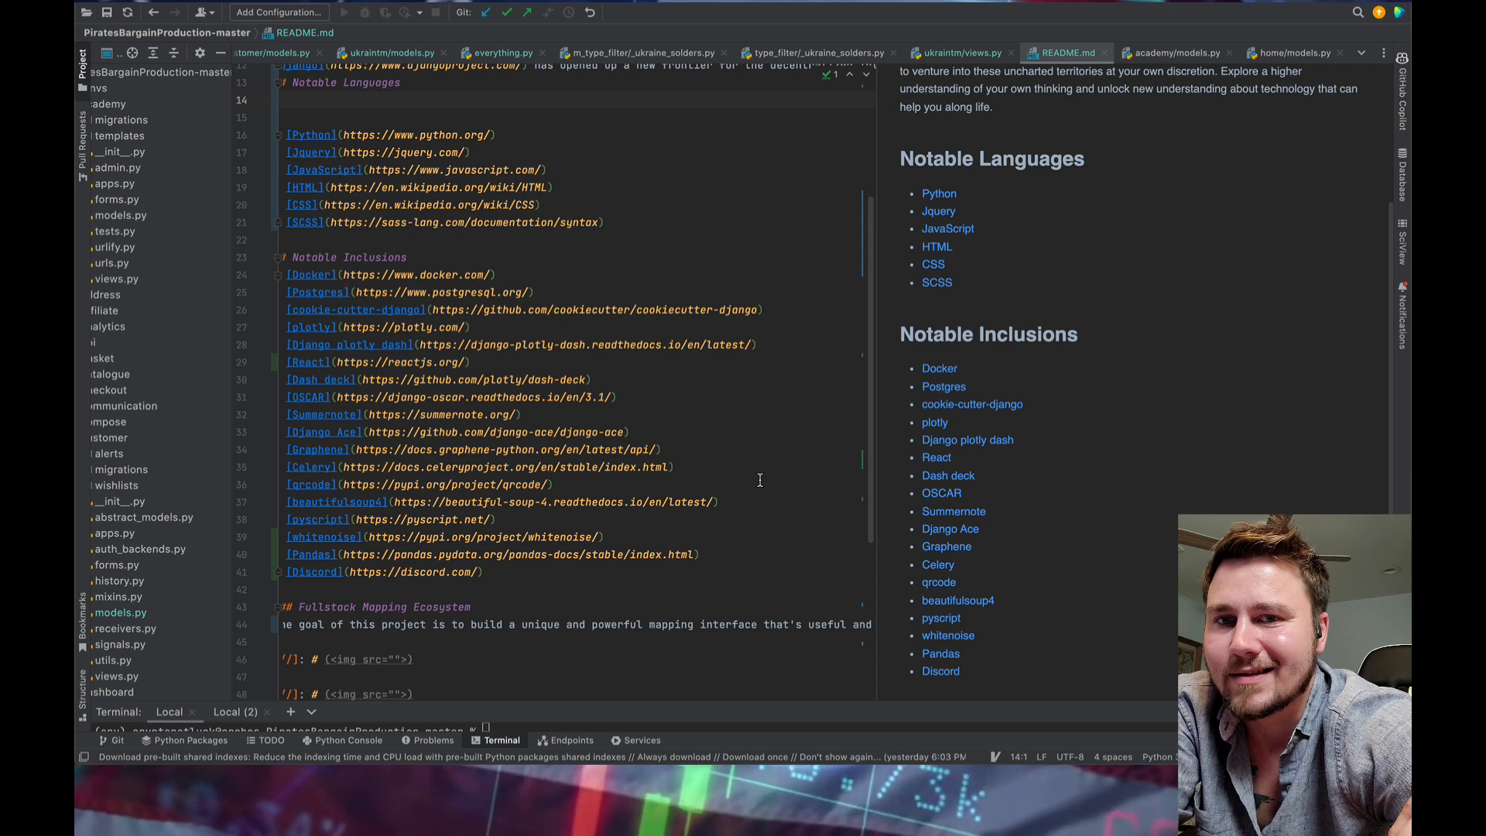
pyautogui.scroll(-3)
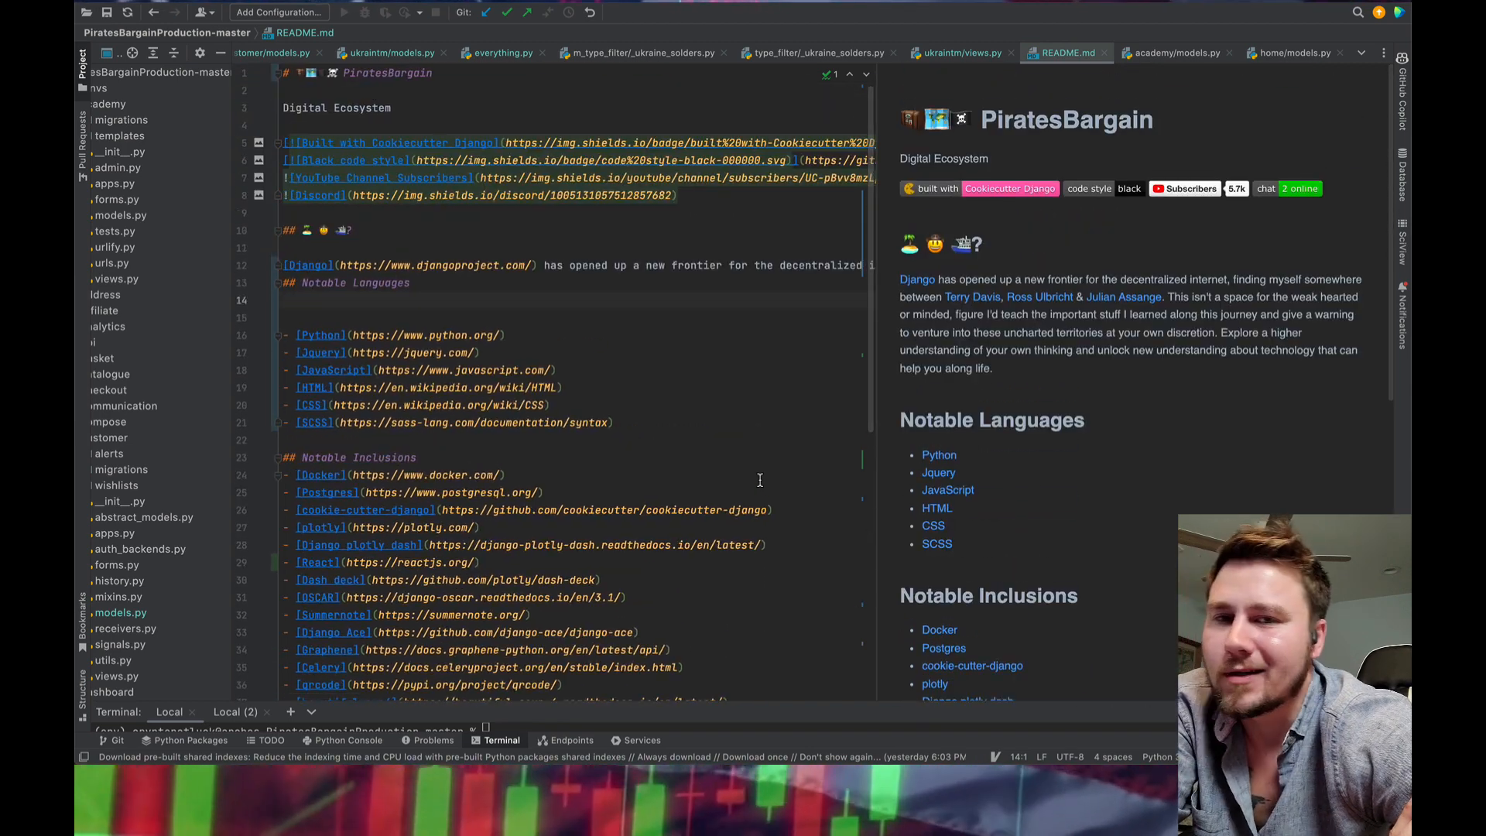
pyautogui.scroll(-3)
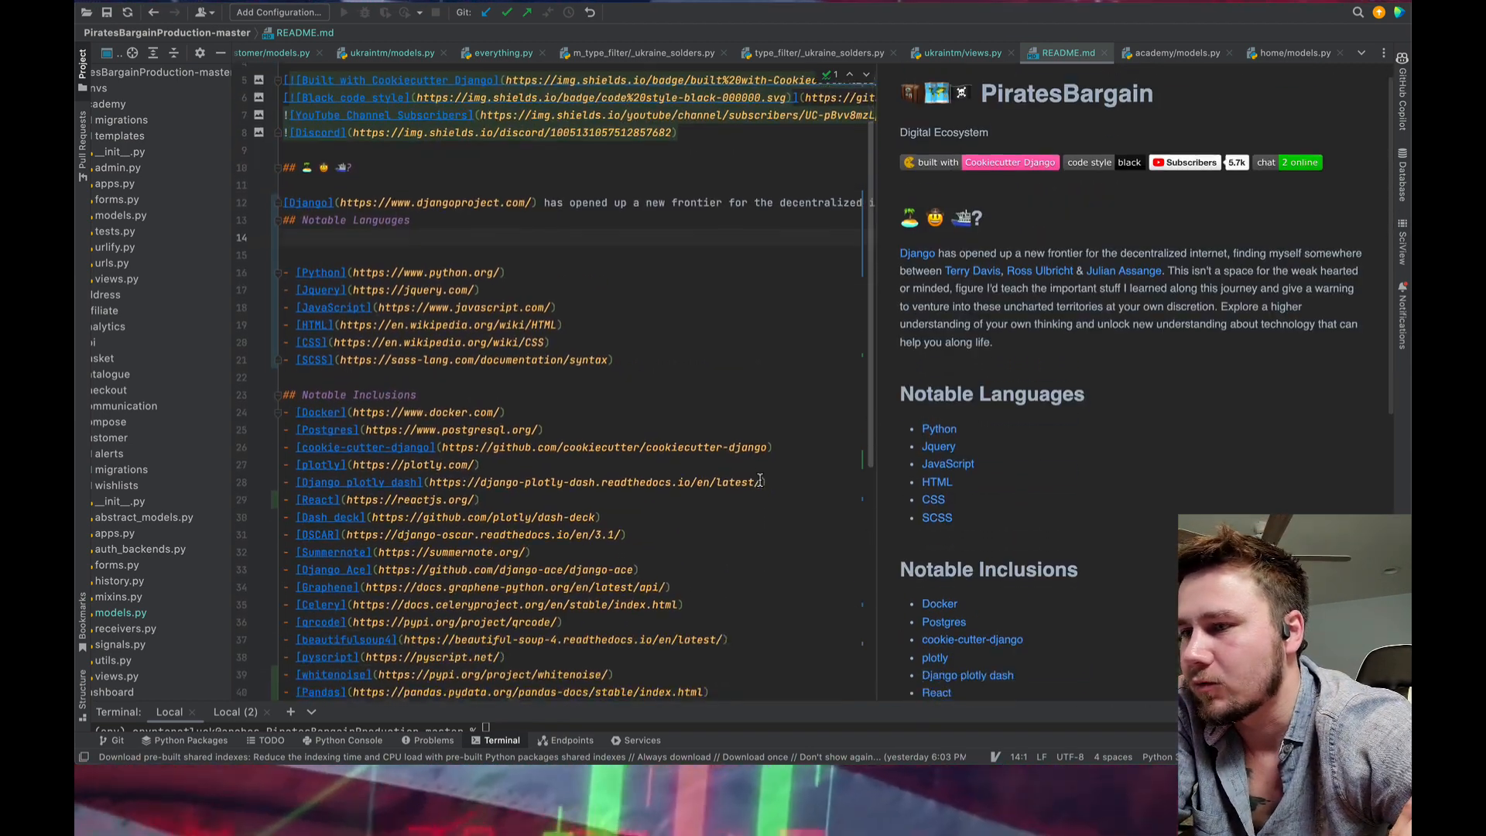
pyautogui.scroll(-3)
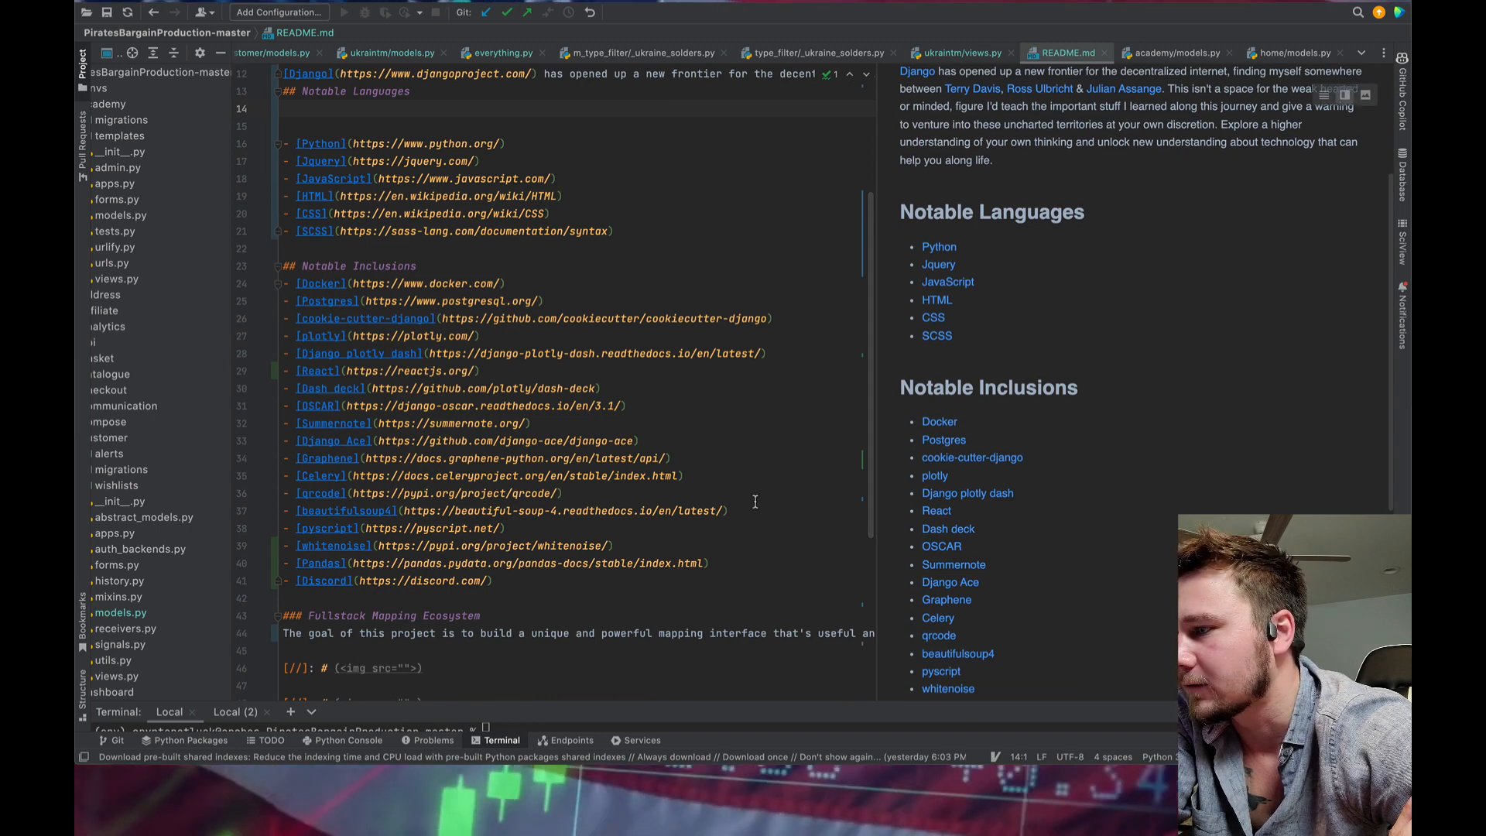
pyautogui.scroll(-3)
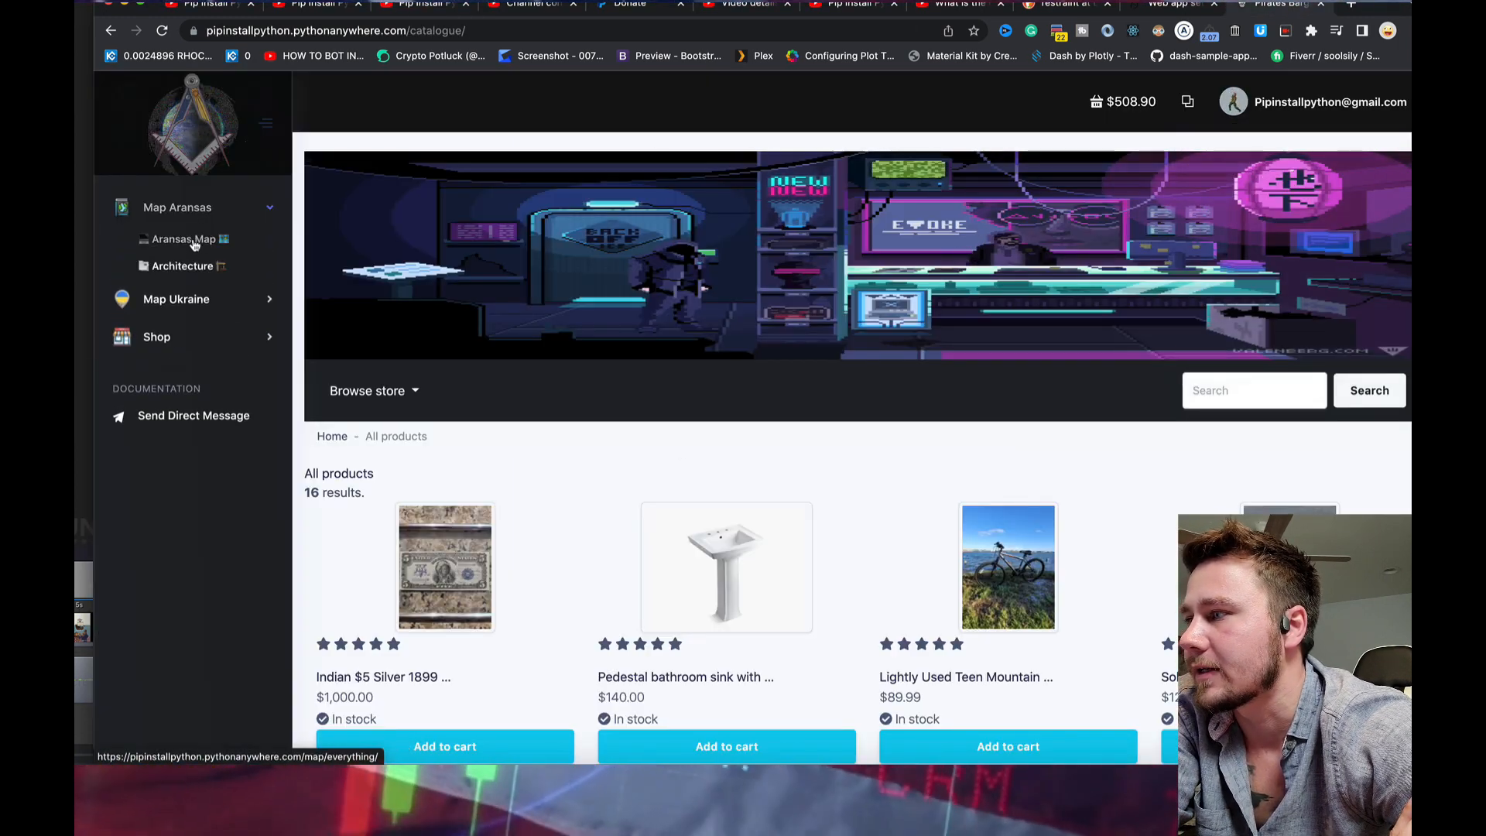
pyautogui.click(183, 238)
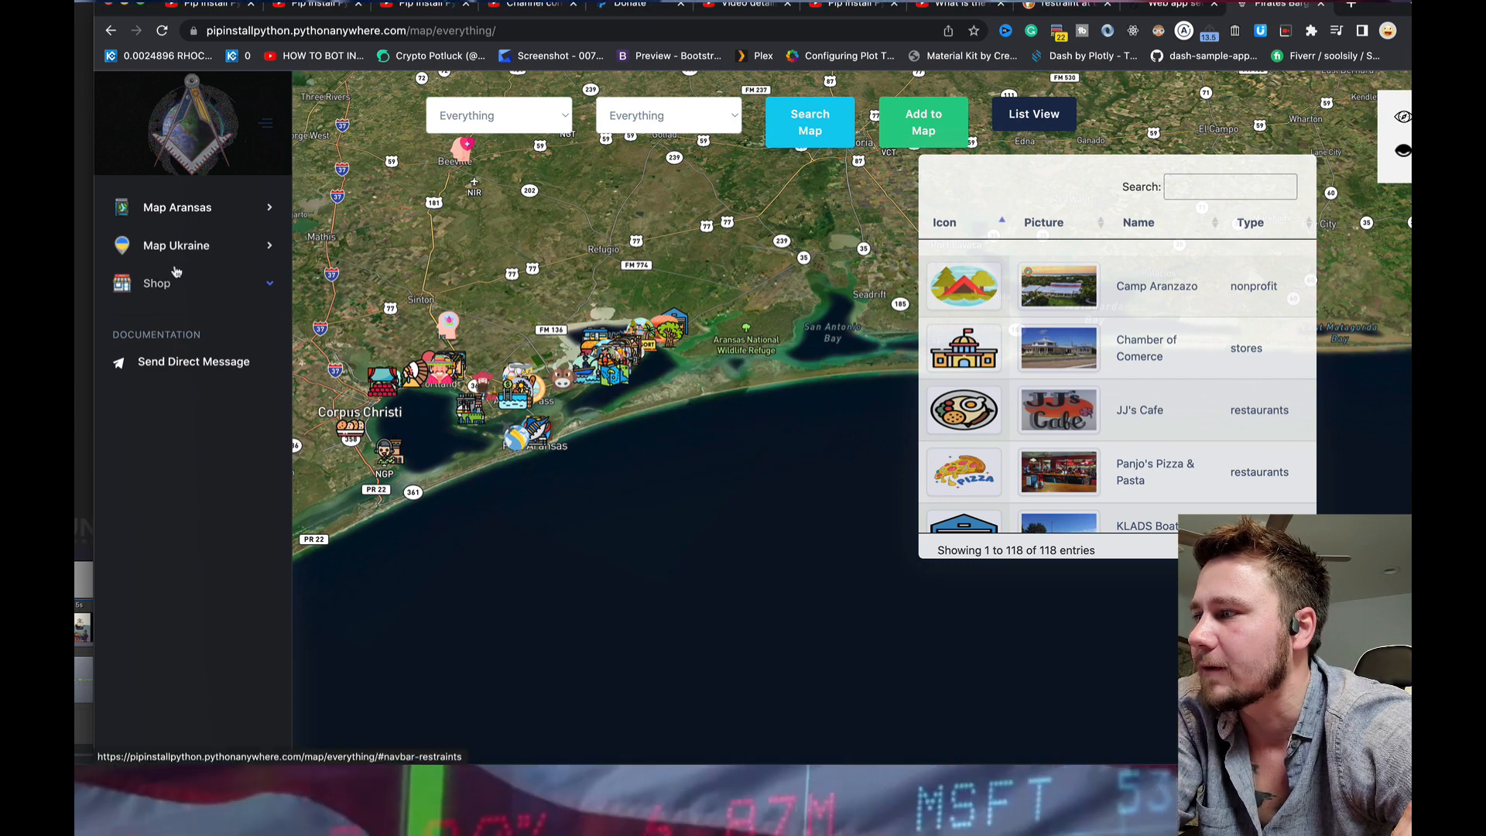
pyautogui.click(176, 246)
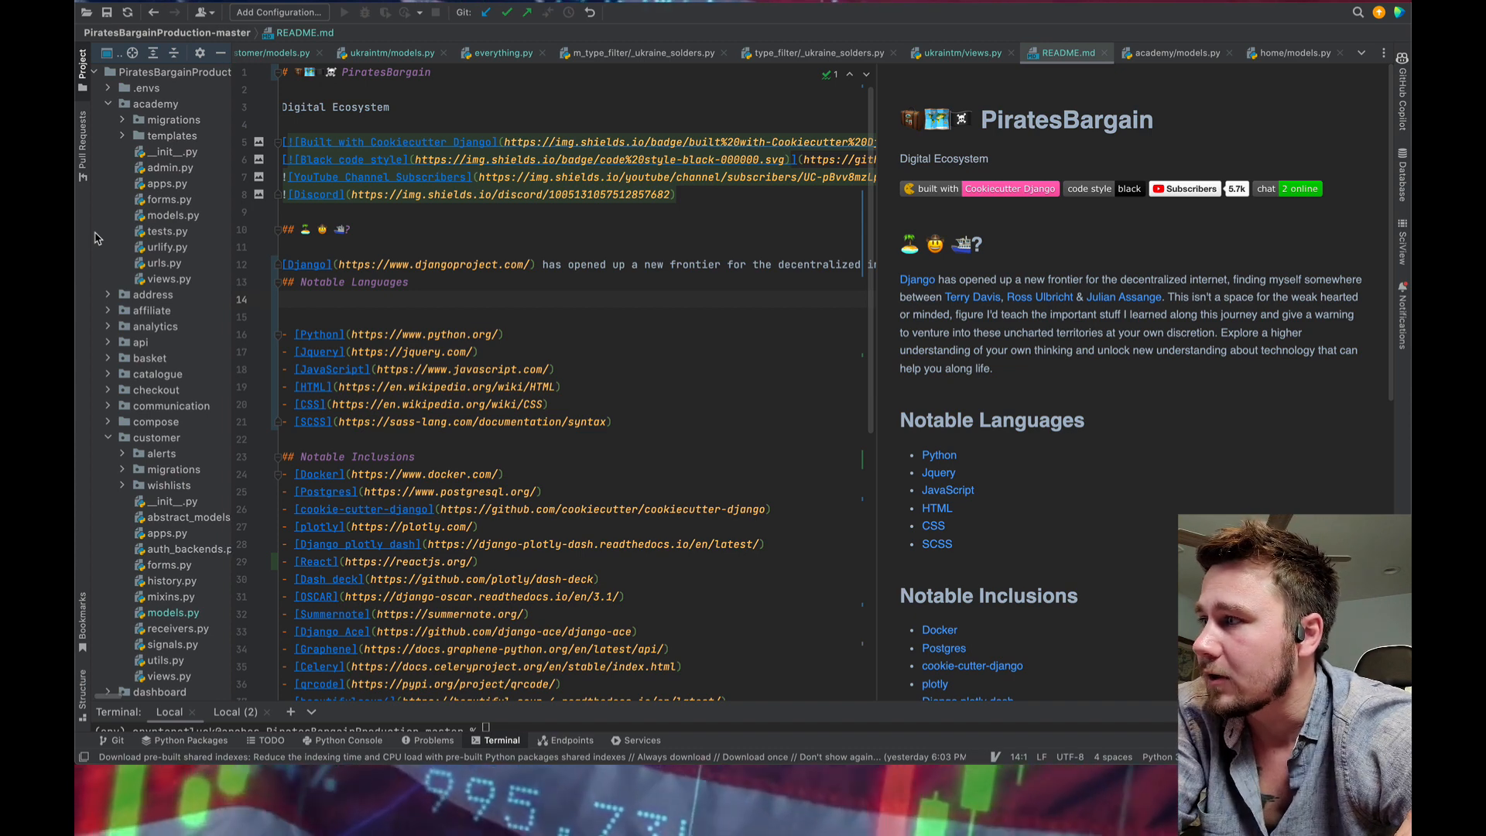
# - Scroll the widened project tree and collapse all its expanded folders
pyautogui.scroll(-3)
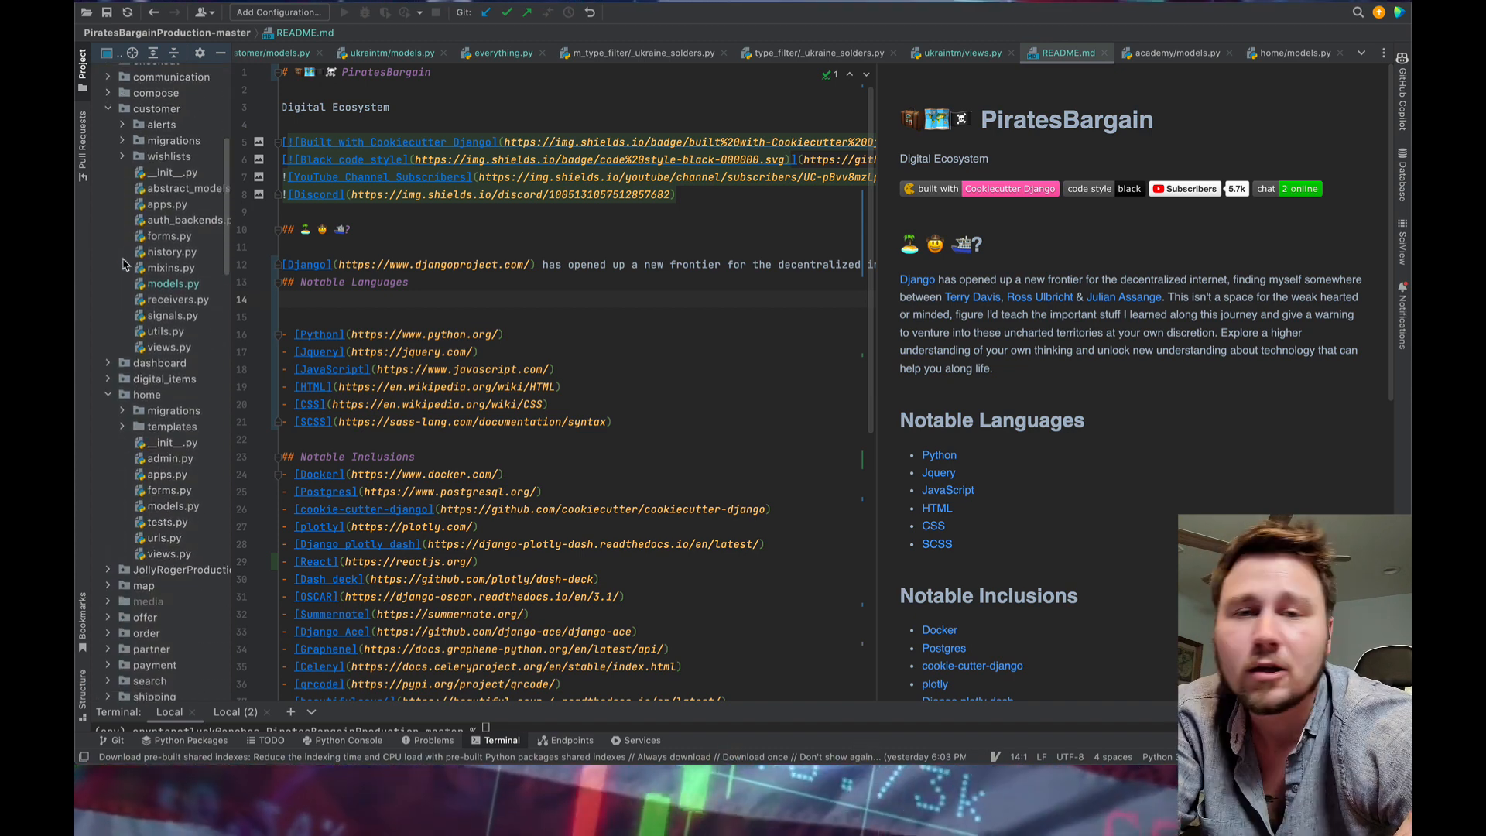
pyautogui.scroll(-3)
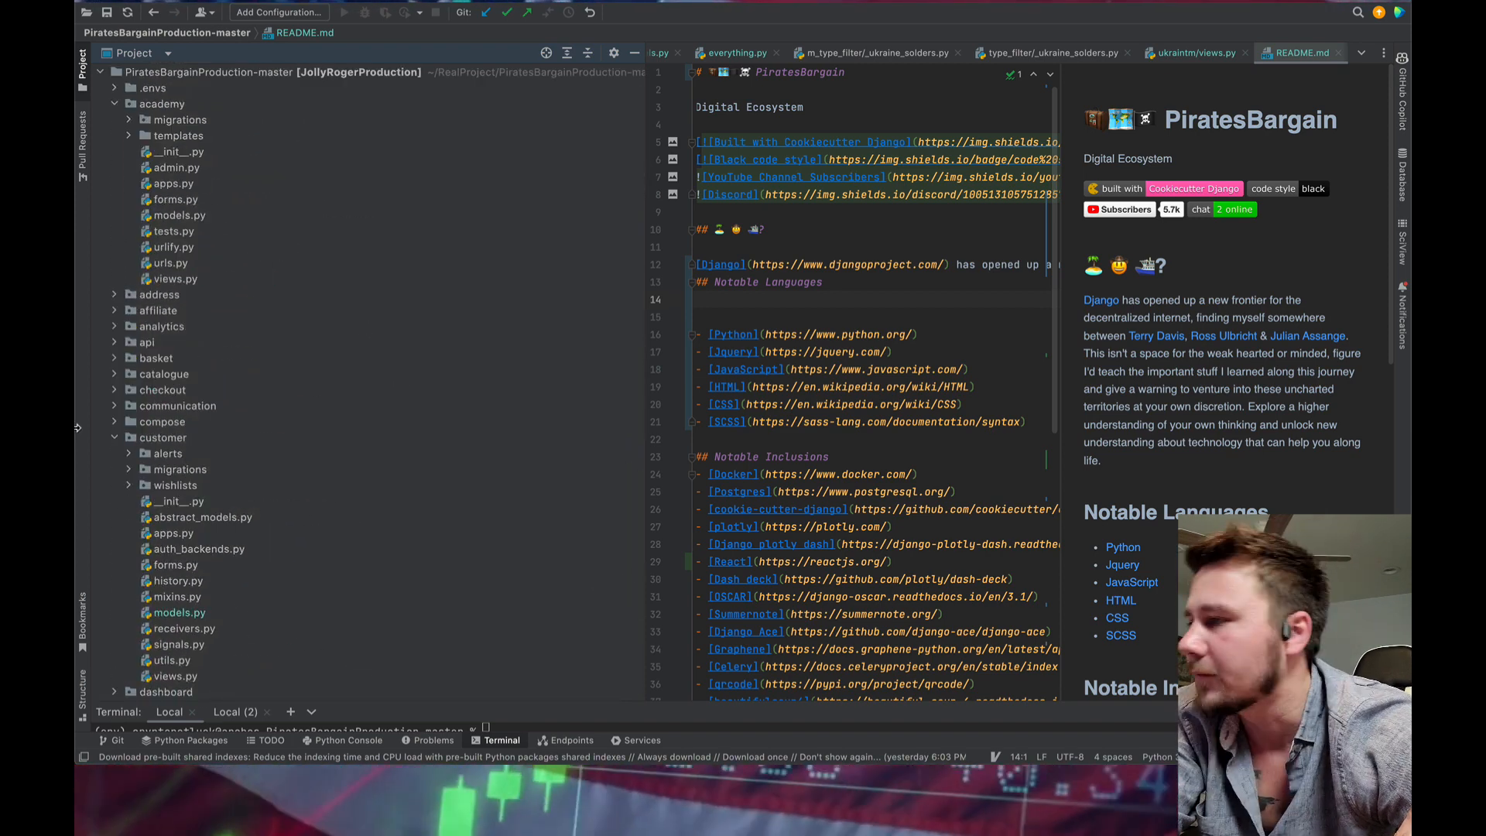
pyautogui.click(114, 437)
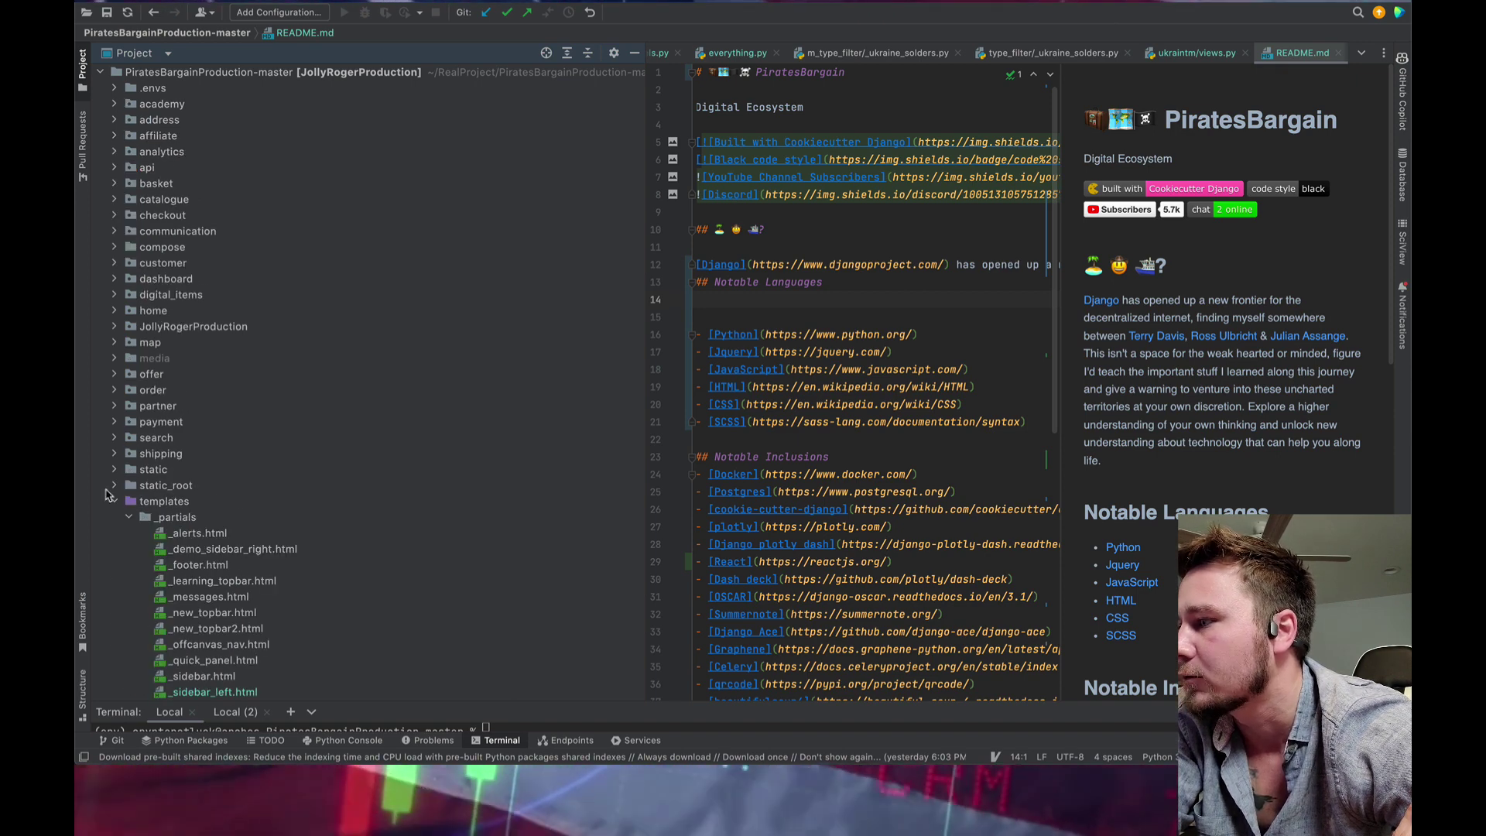
# - Collapse the templates folder in the Project view
pyautogui.click(114, 501)
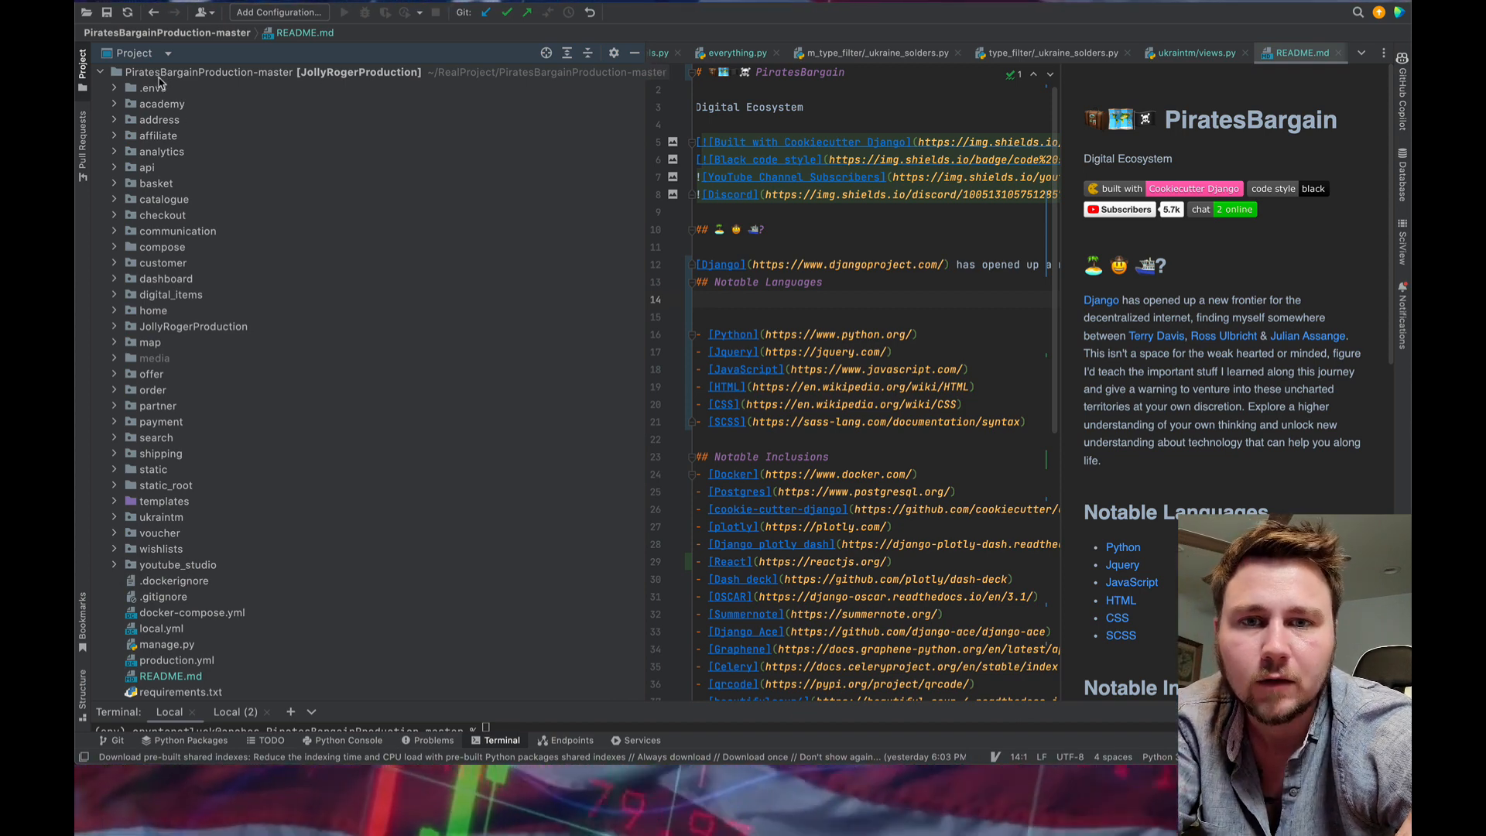
pyautogui.moveTo(215, 380)
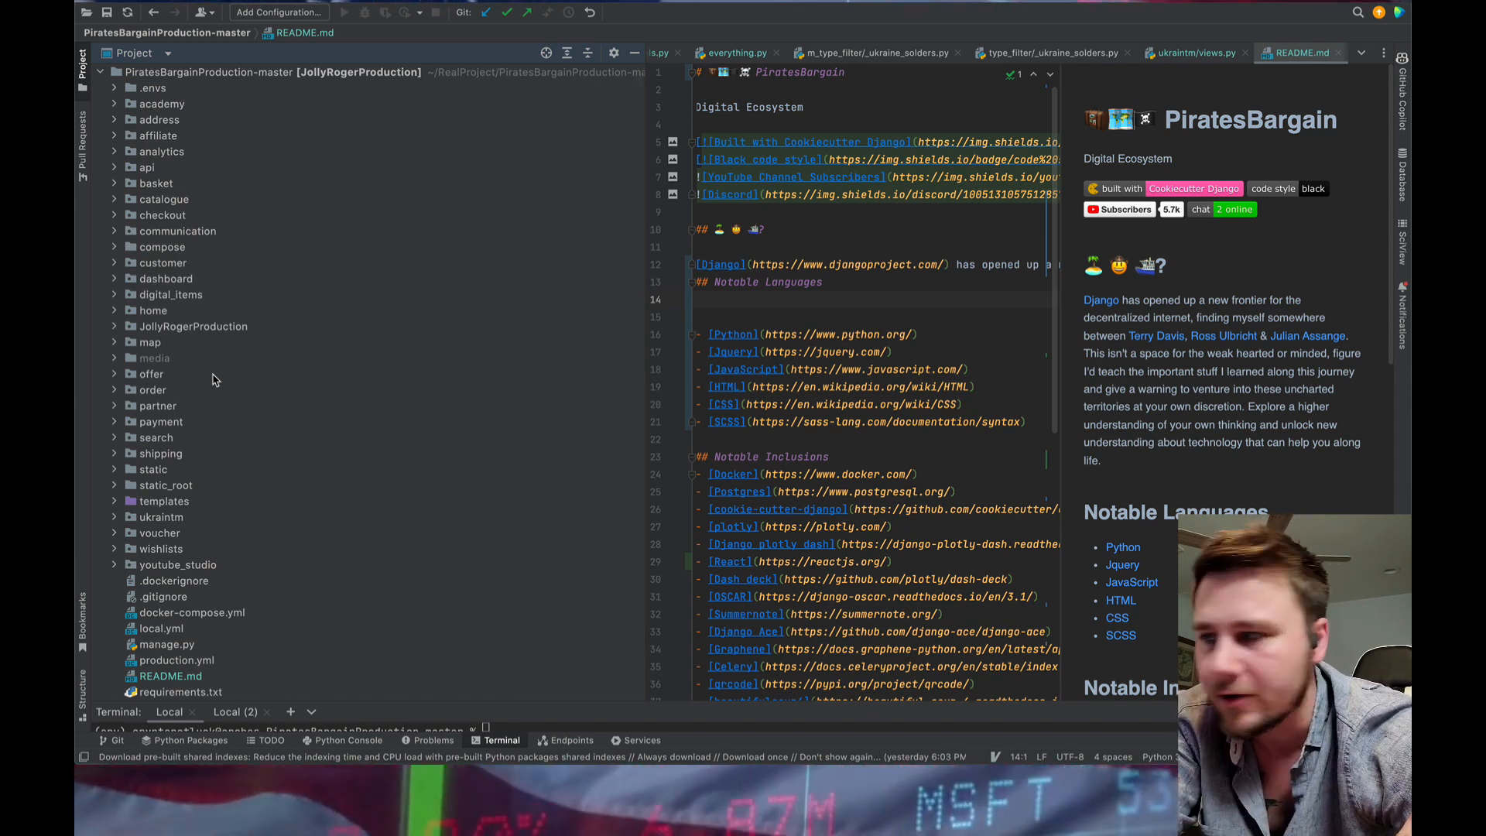
pyautogui.moveTo(217, 408)
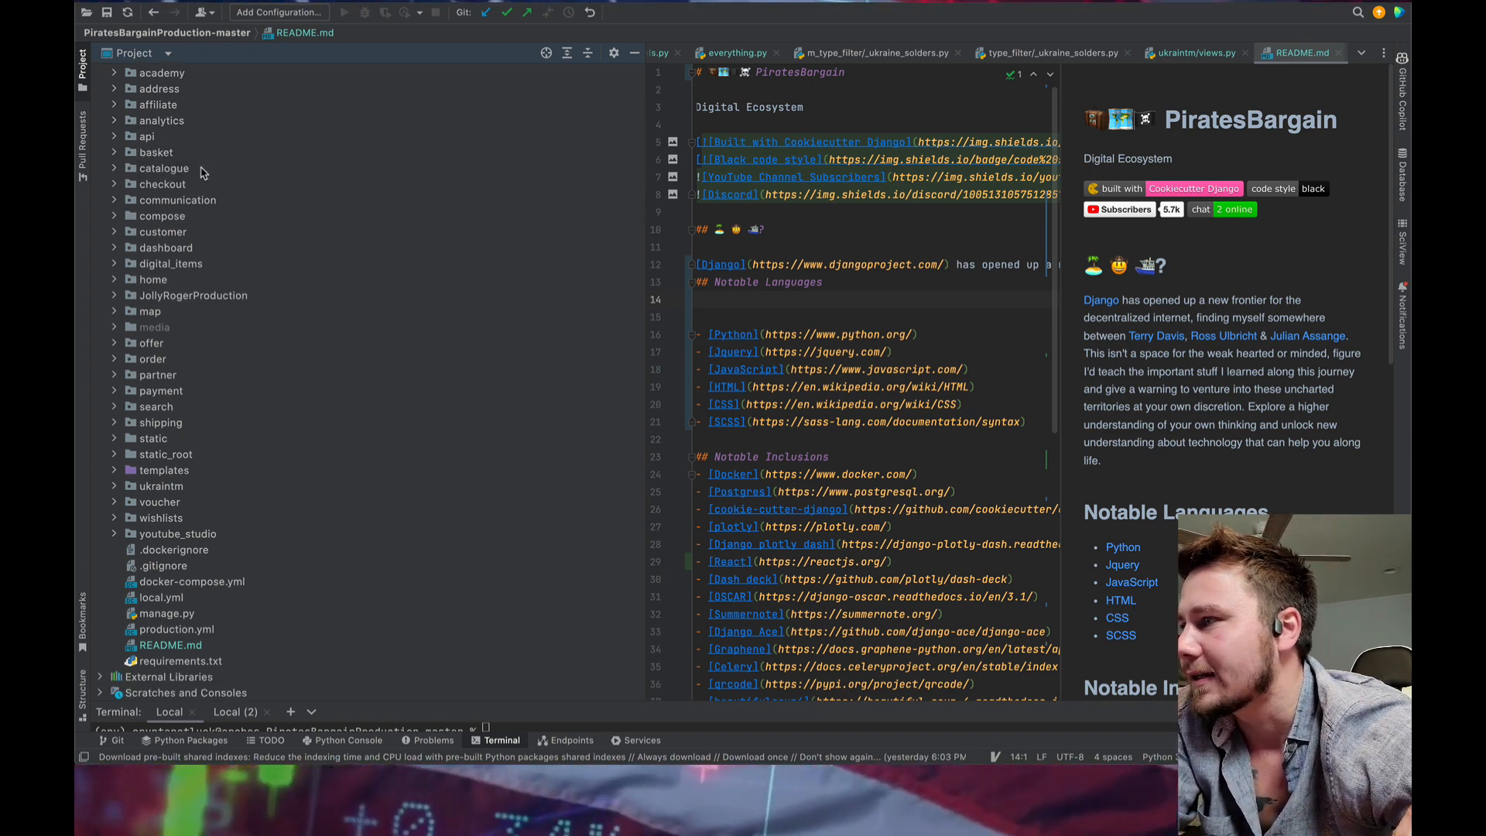
pyautogui.moveTo(219, 202)
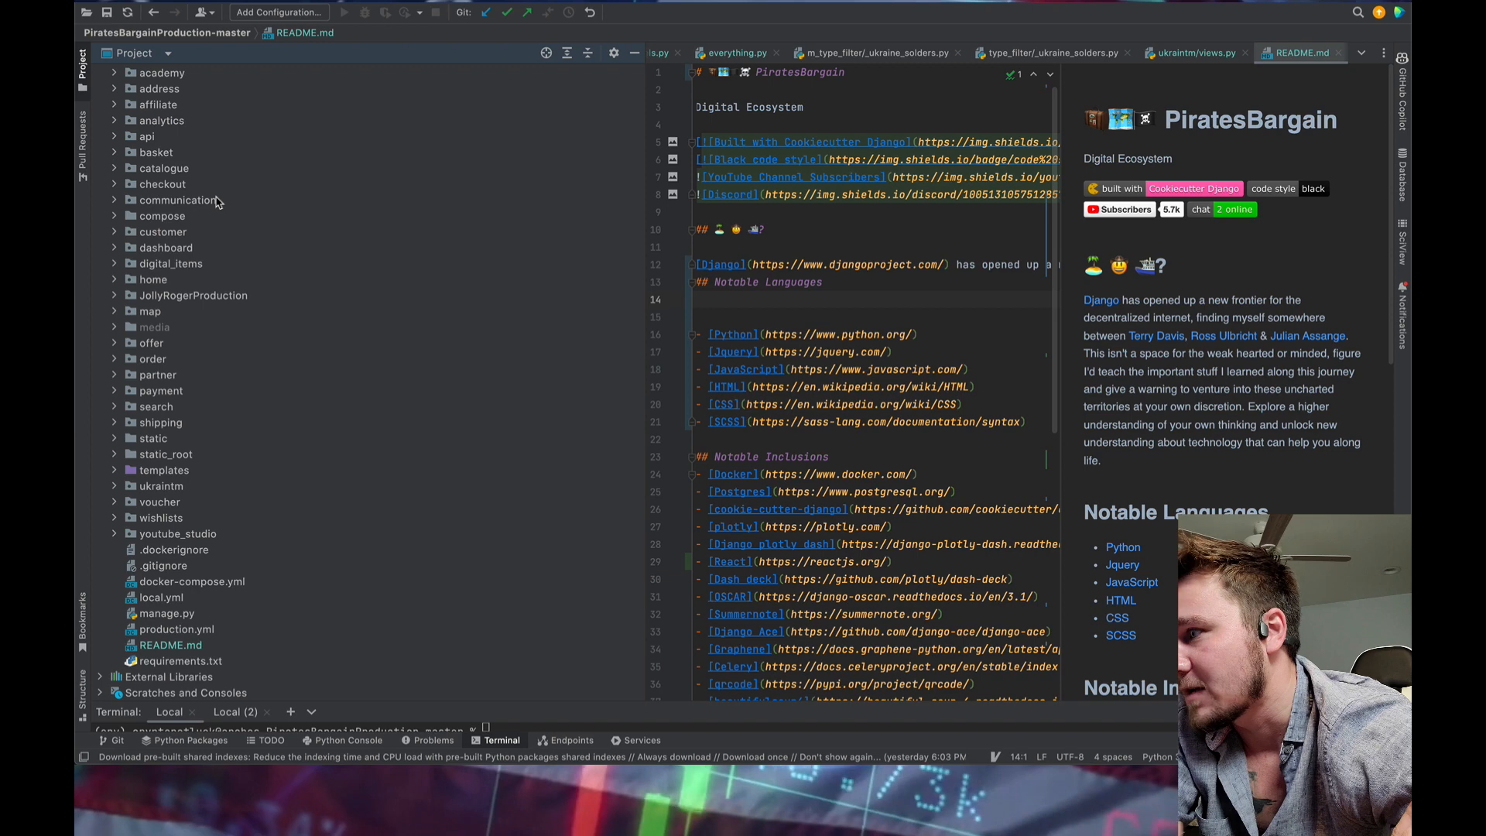
# - Briefly expand and collapse JollyRogerProduction, then expand the map app folder
pyautogui.click(114, 295)
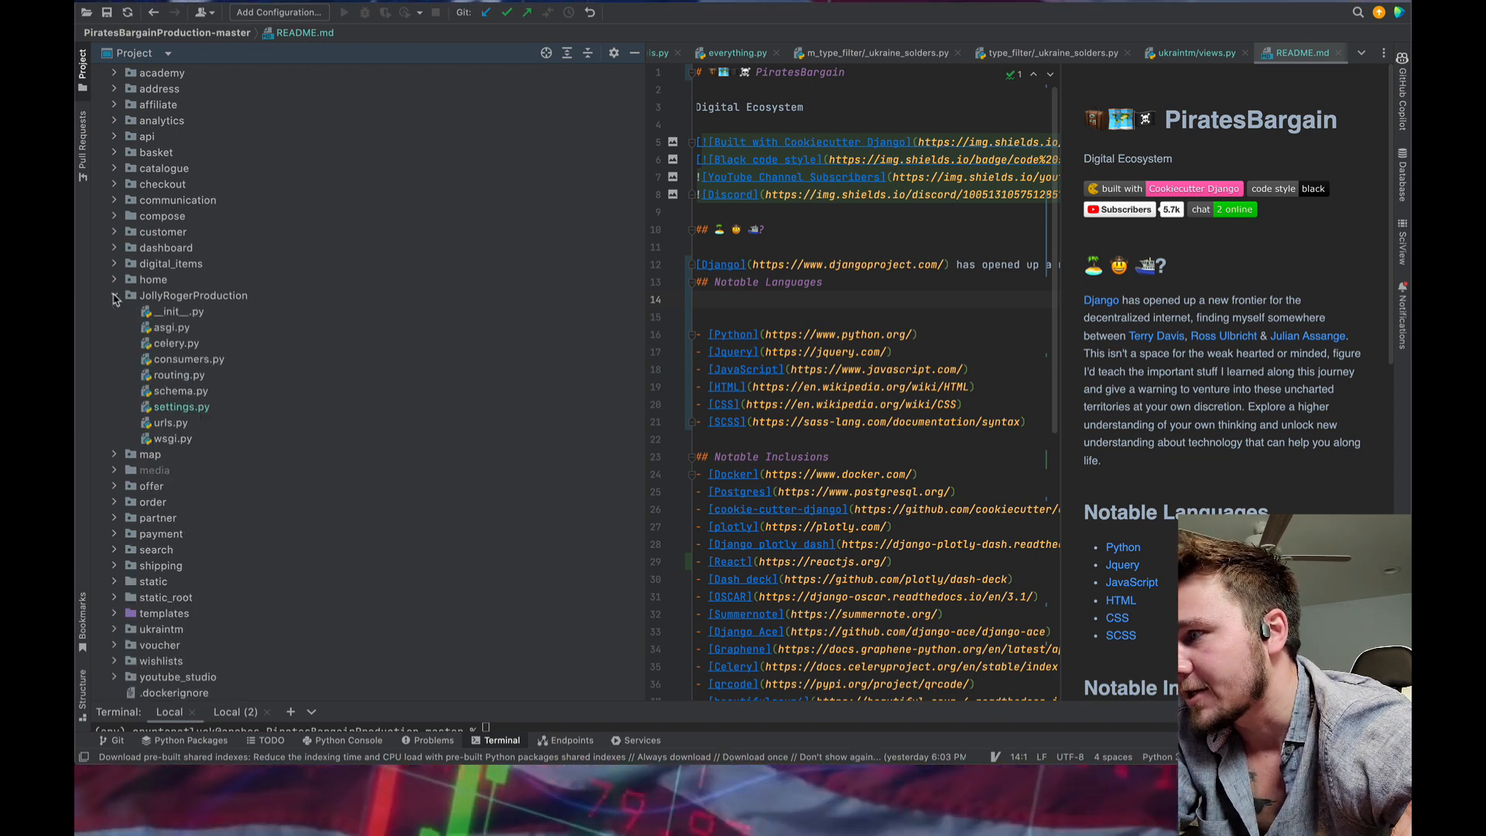
pyautogui.click(114, 295)
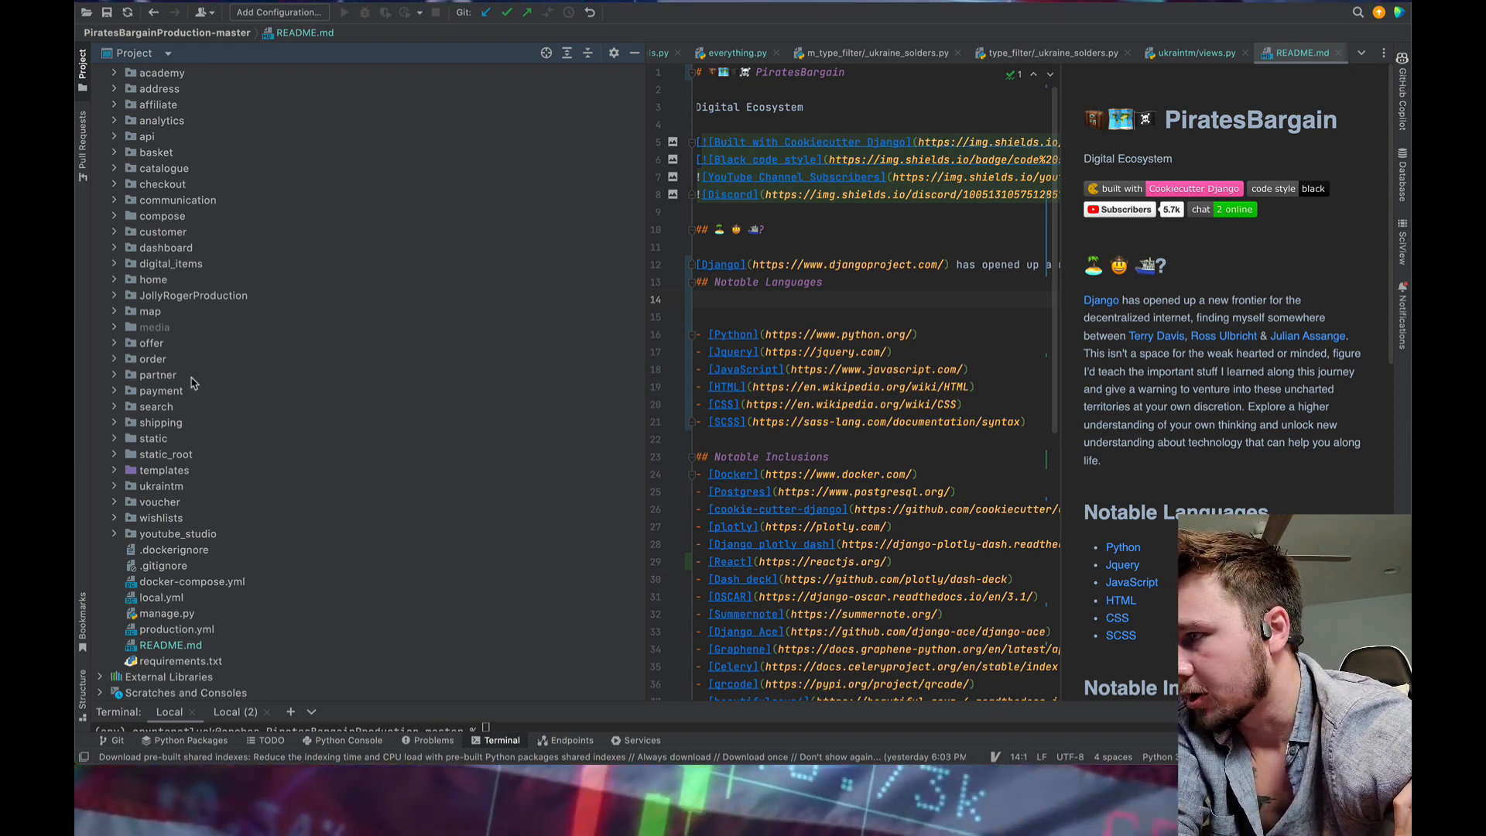
pyautogui.moveTo(205, 435)
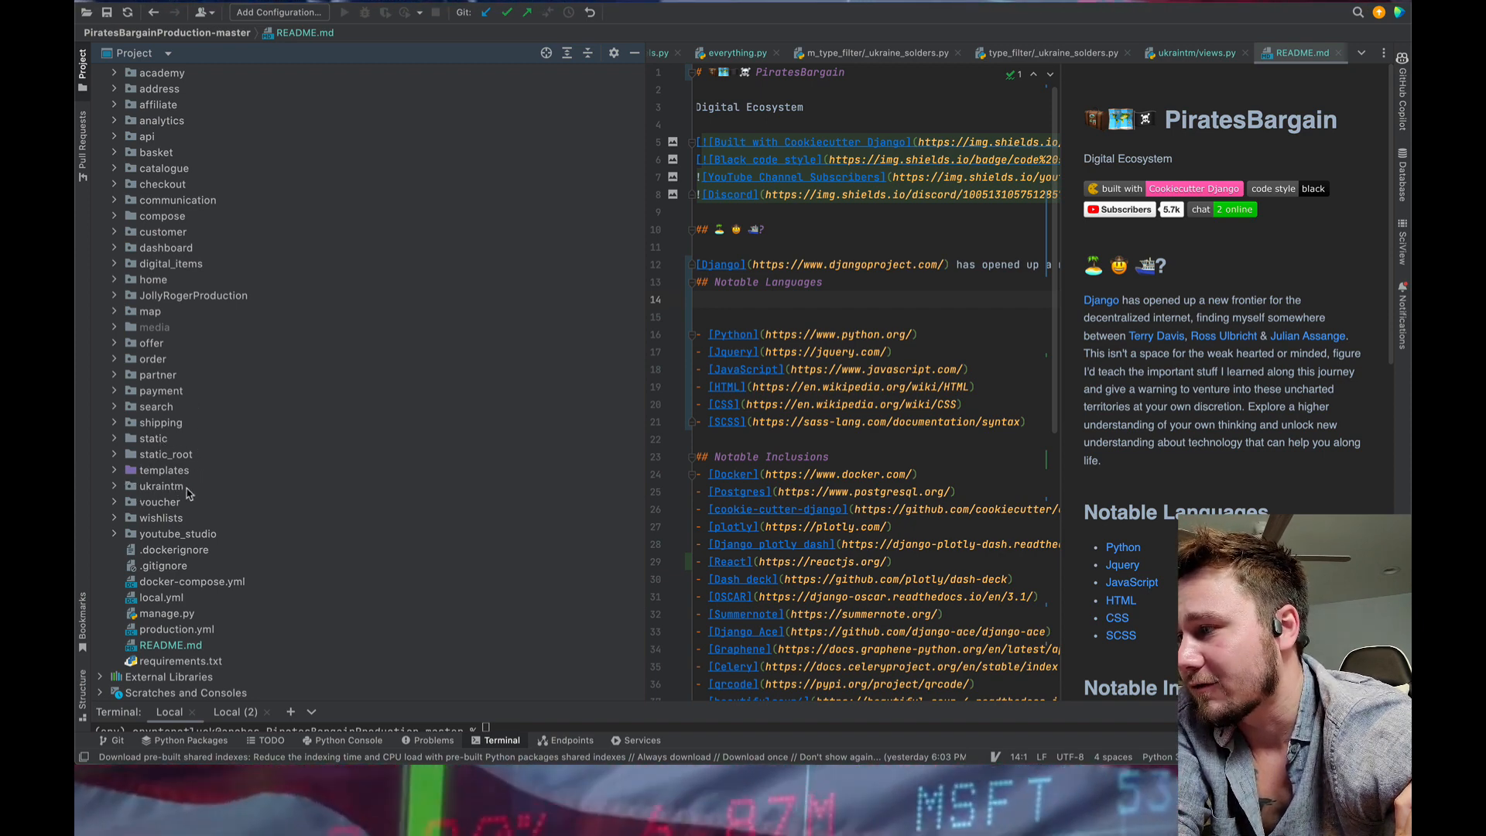
pyautogui.moveTo(197, 523)
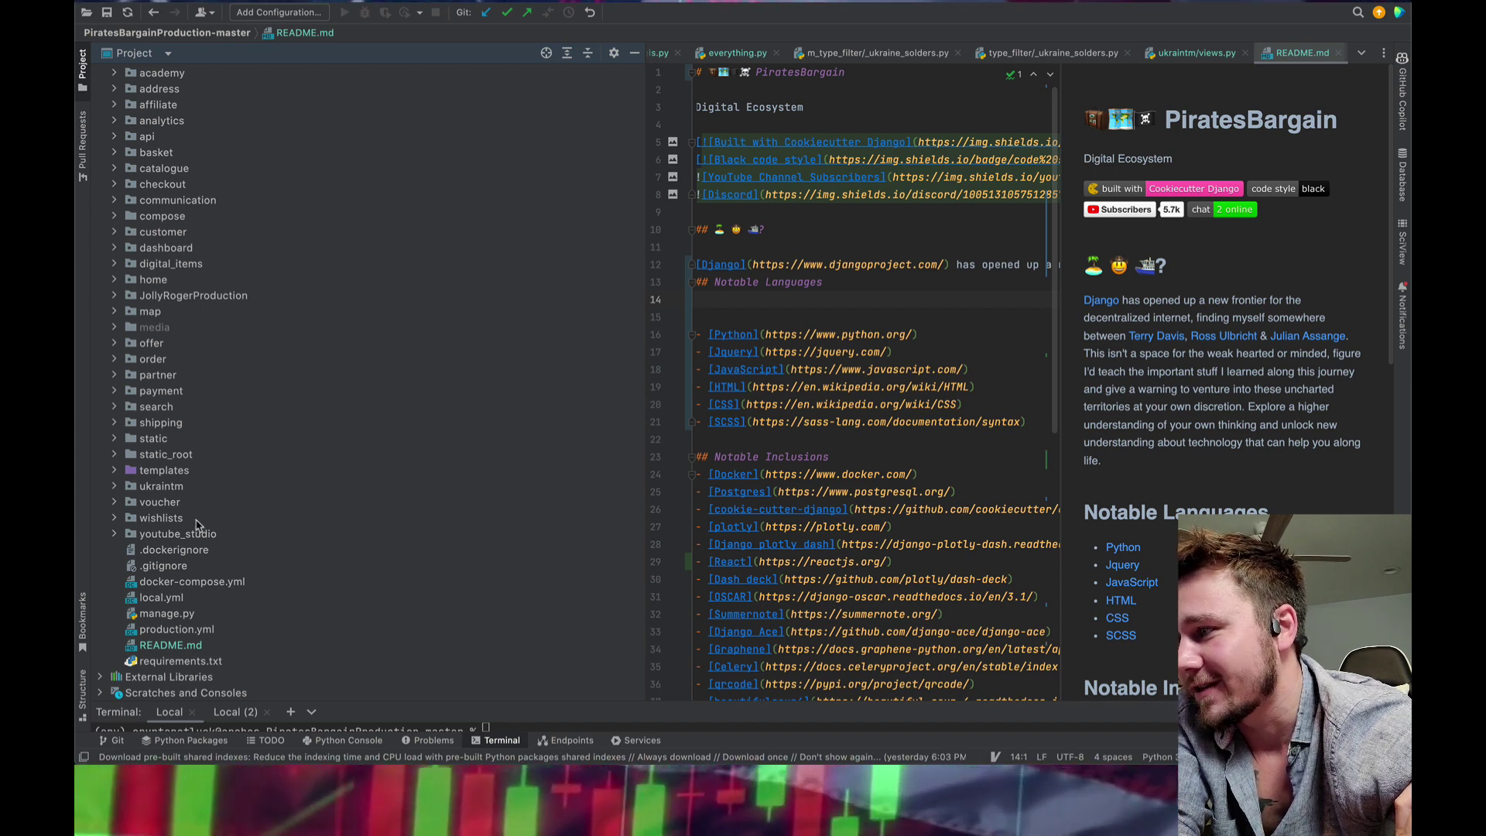
pyautogui.moveTo(152, 518)
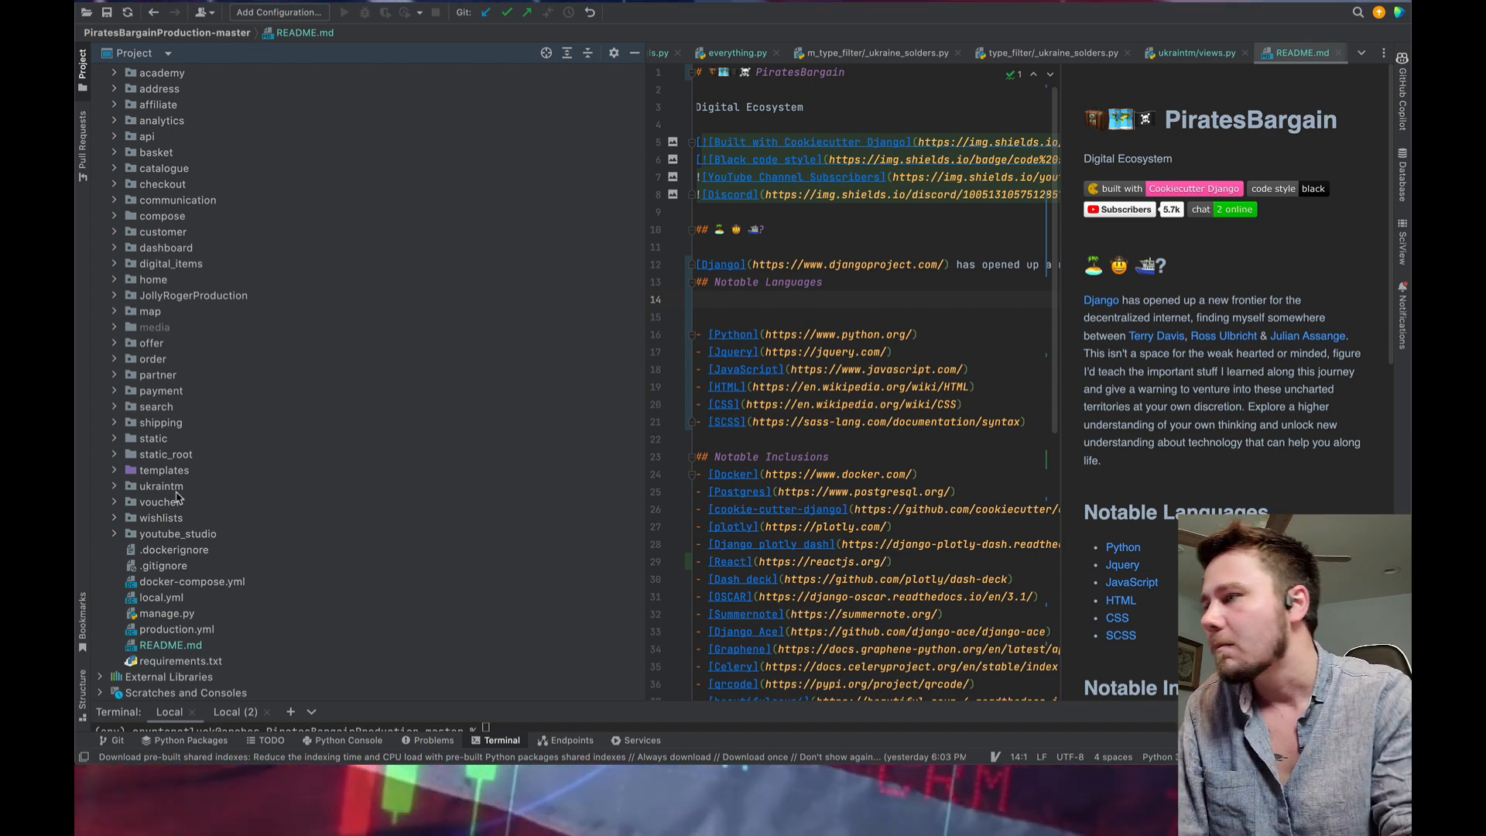
pyautogui.click(114, 312)
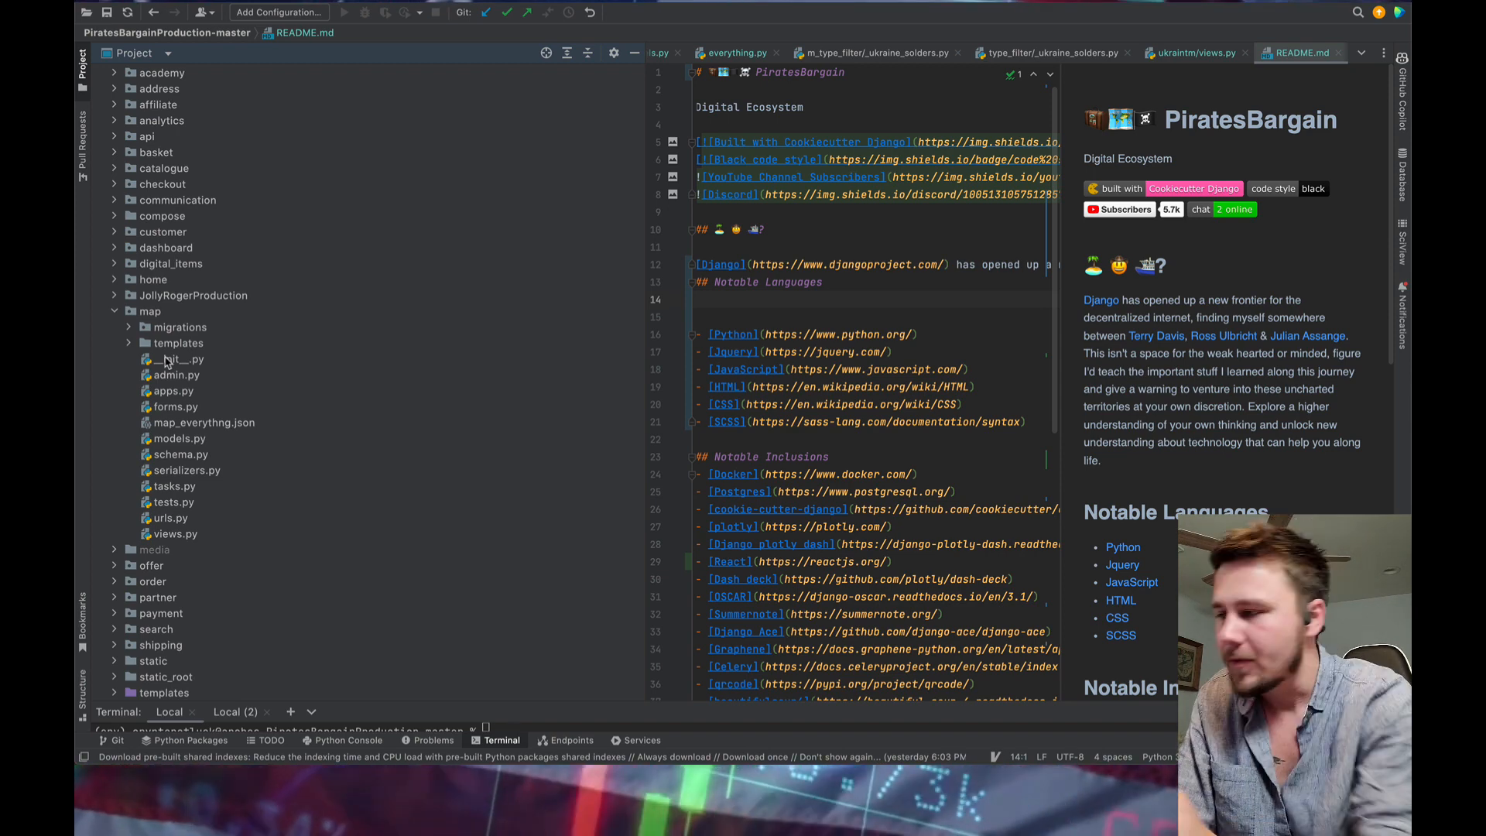
pyautogui.moveTo(159, 567)
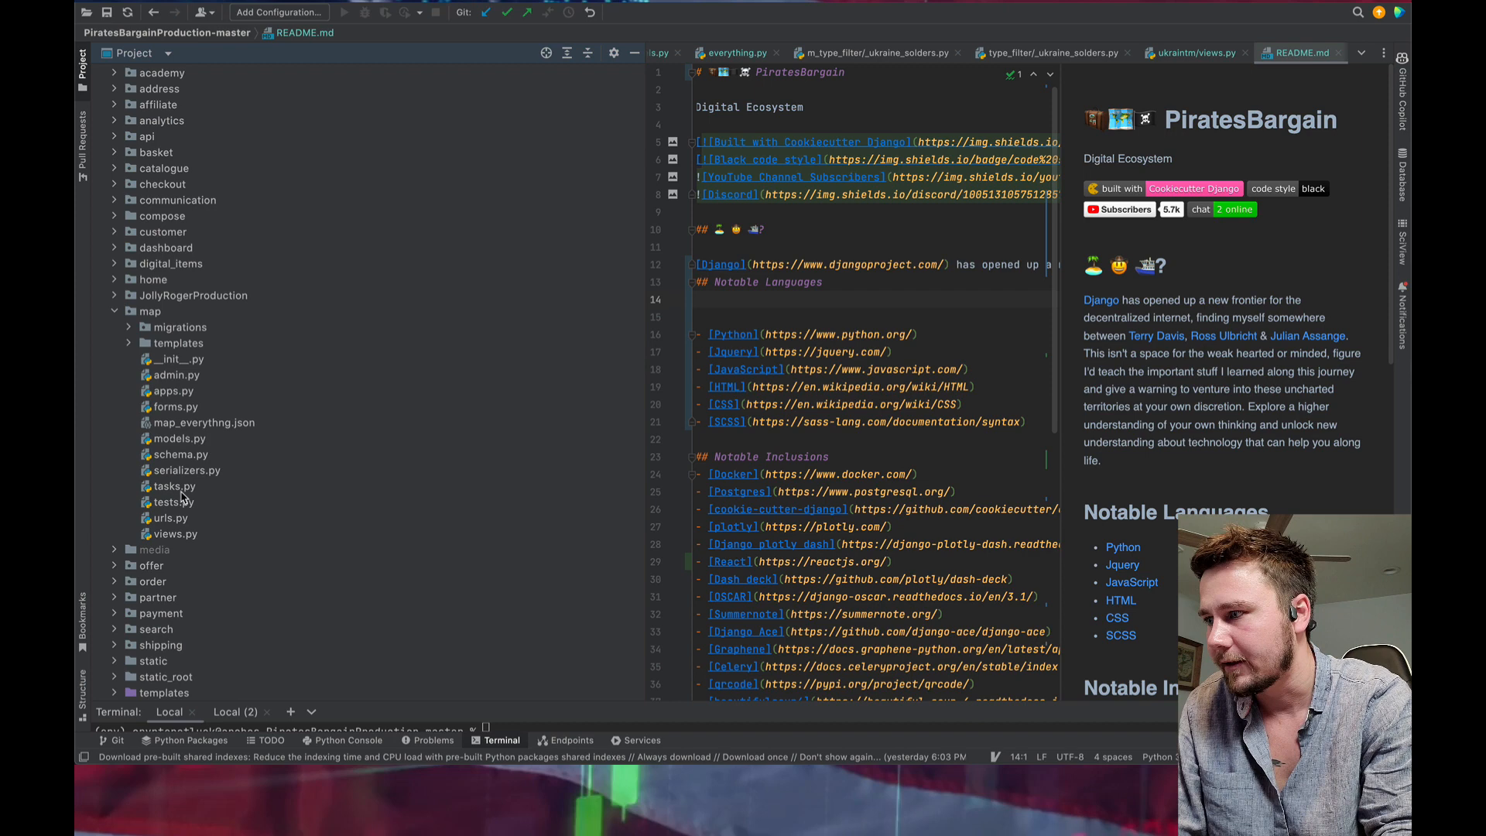
# - Browse map's templates and map_sections folders, then fold templates and map back up
pyautogui.click(175, 534)
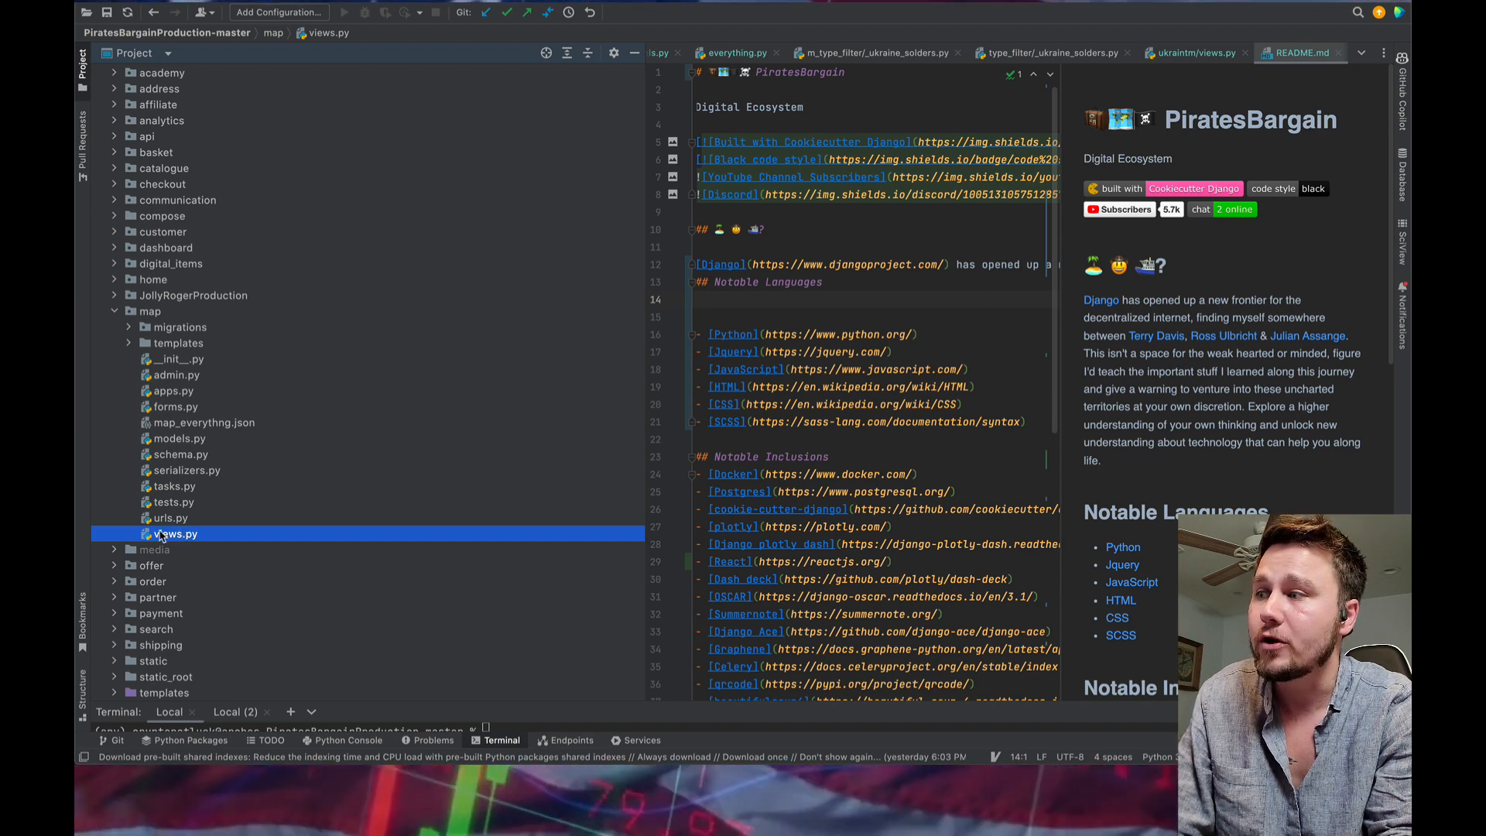
pyautogui.click(129, 343)
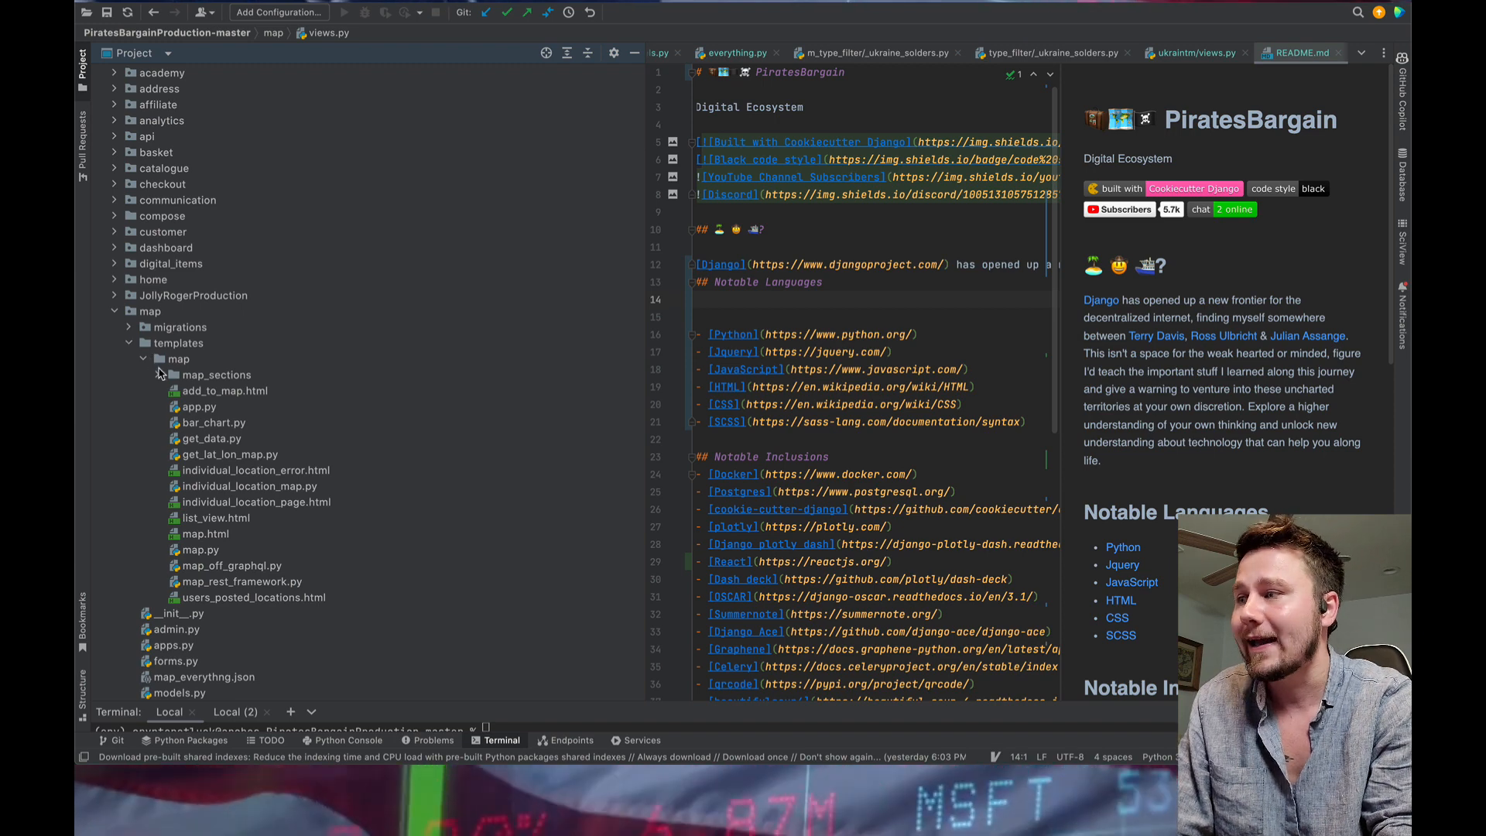
pyautogui.click(159, 375)
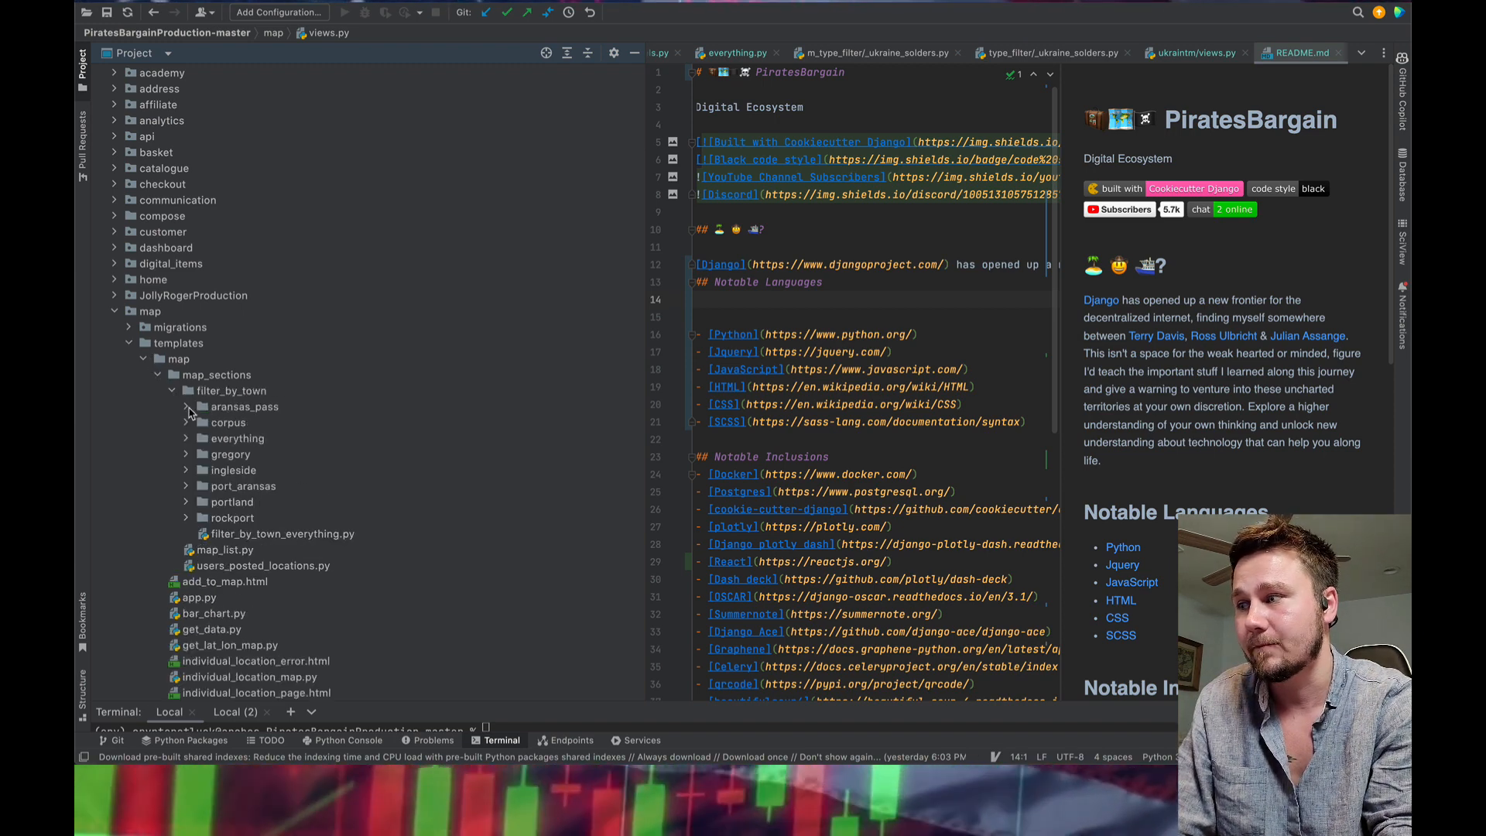
pyautogui.click(130, 343)
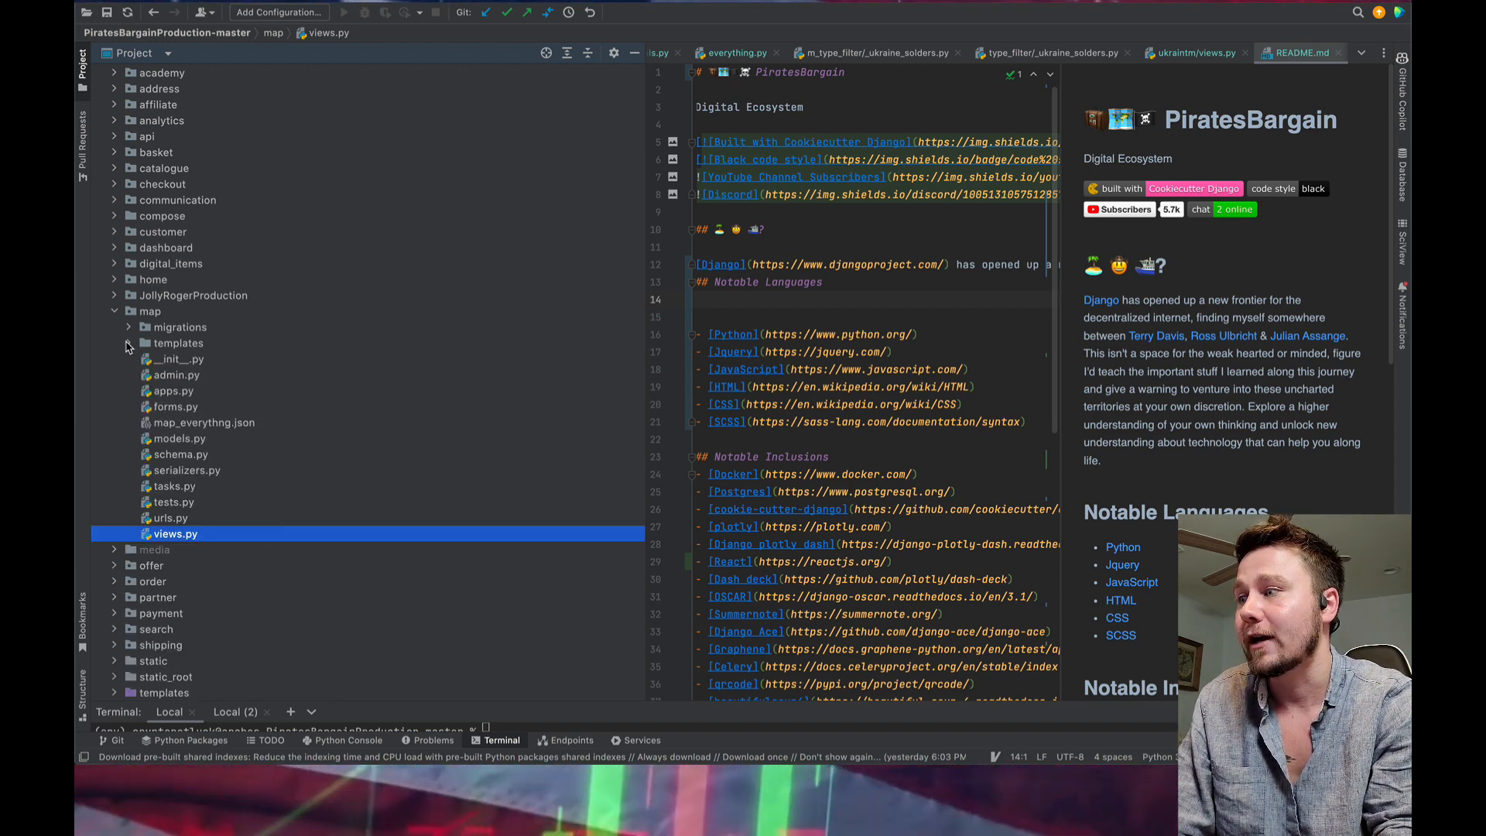
pyautogui.click(115, 311)
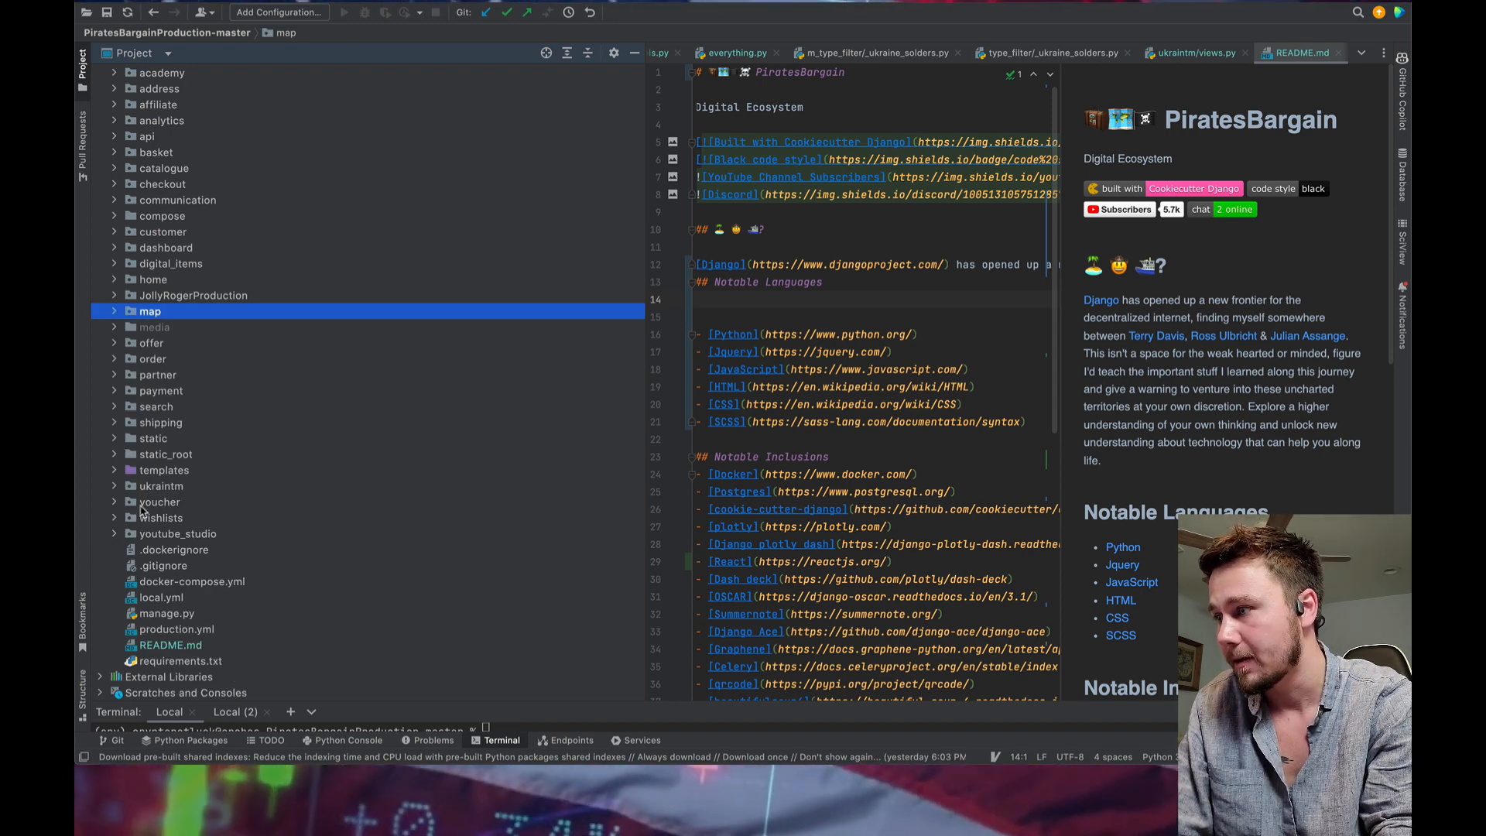
# - Drill into ukraintm dash districts to cherkasy_oblast's m_type_filter and open russian_forces.html
pyautogui.click(114, 485)
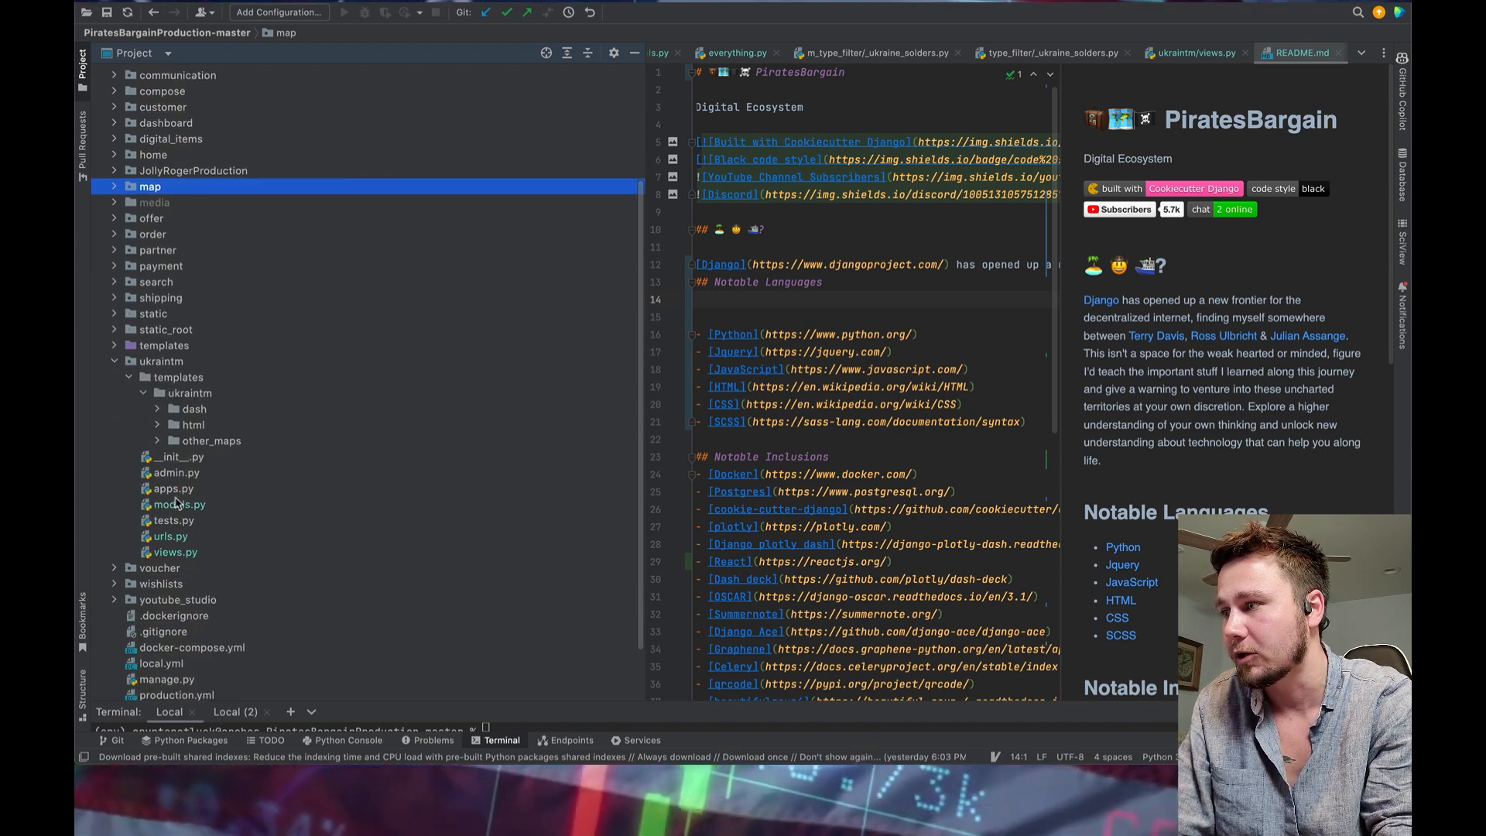
pyautogui.click(195, 409)
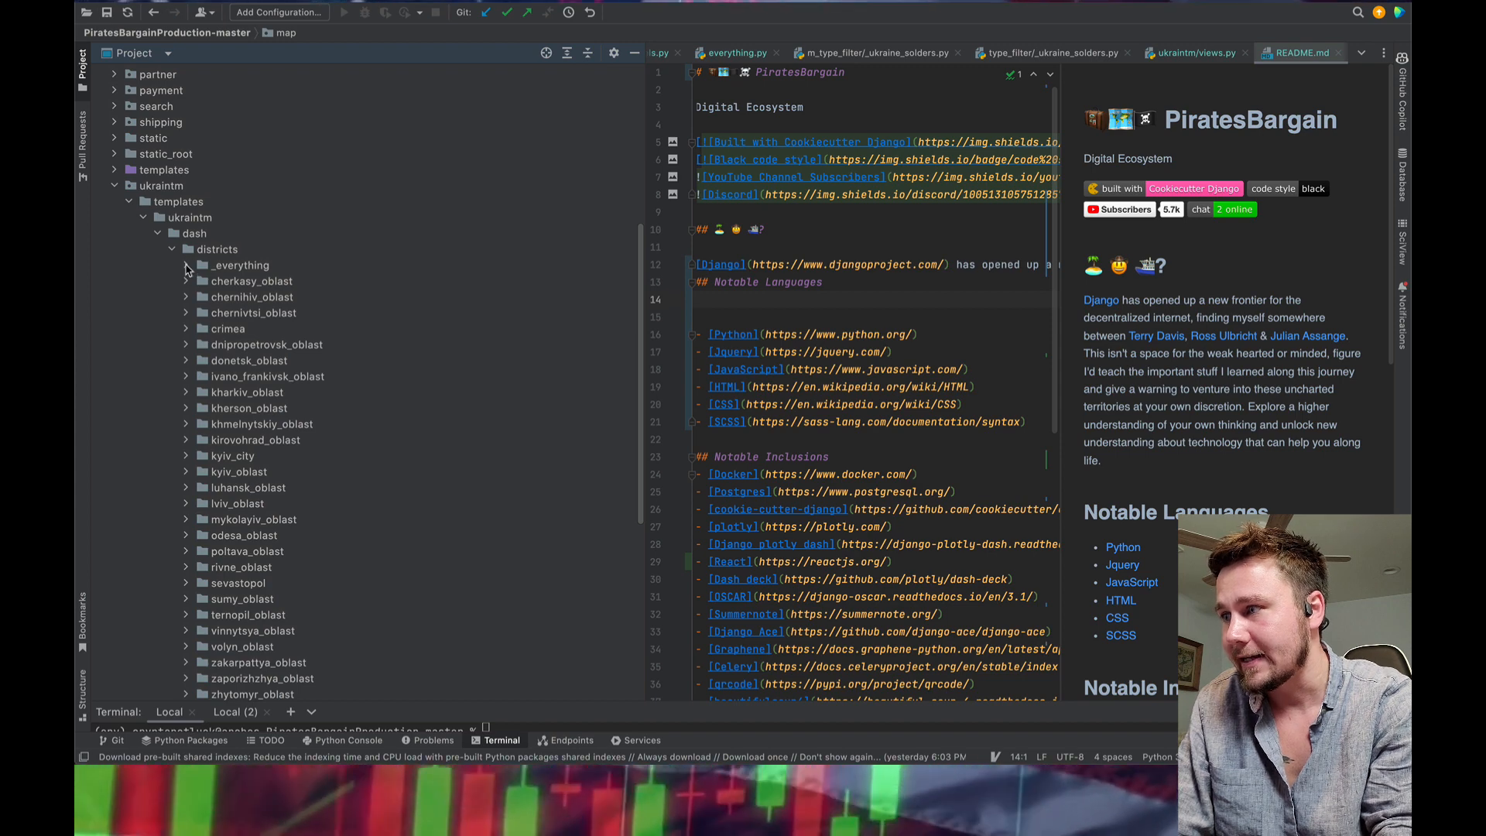
pyautogui.click(187, 265)
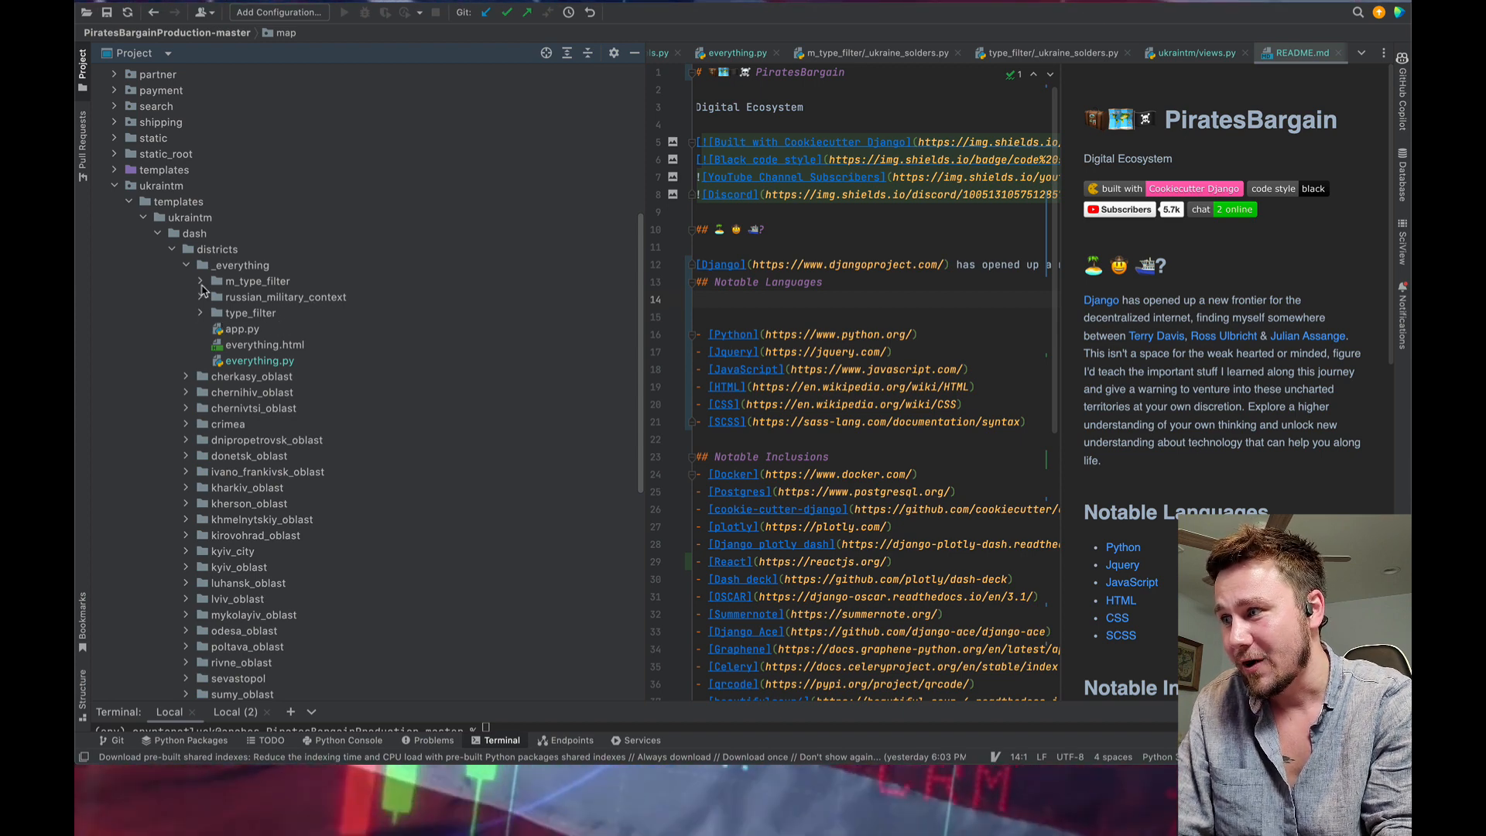
pyautogui.click(201, 281)
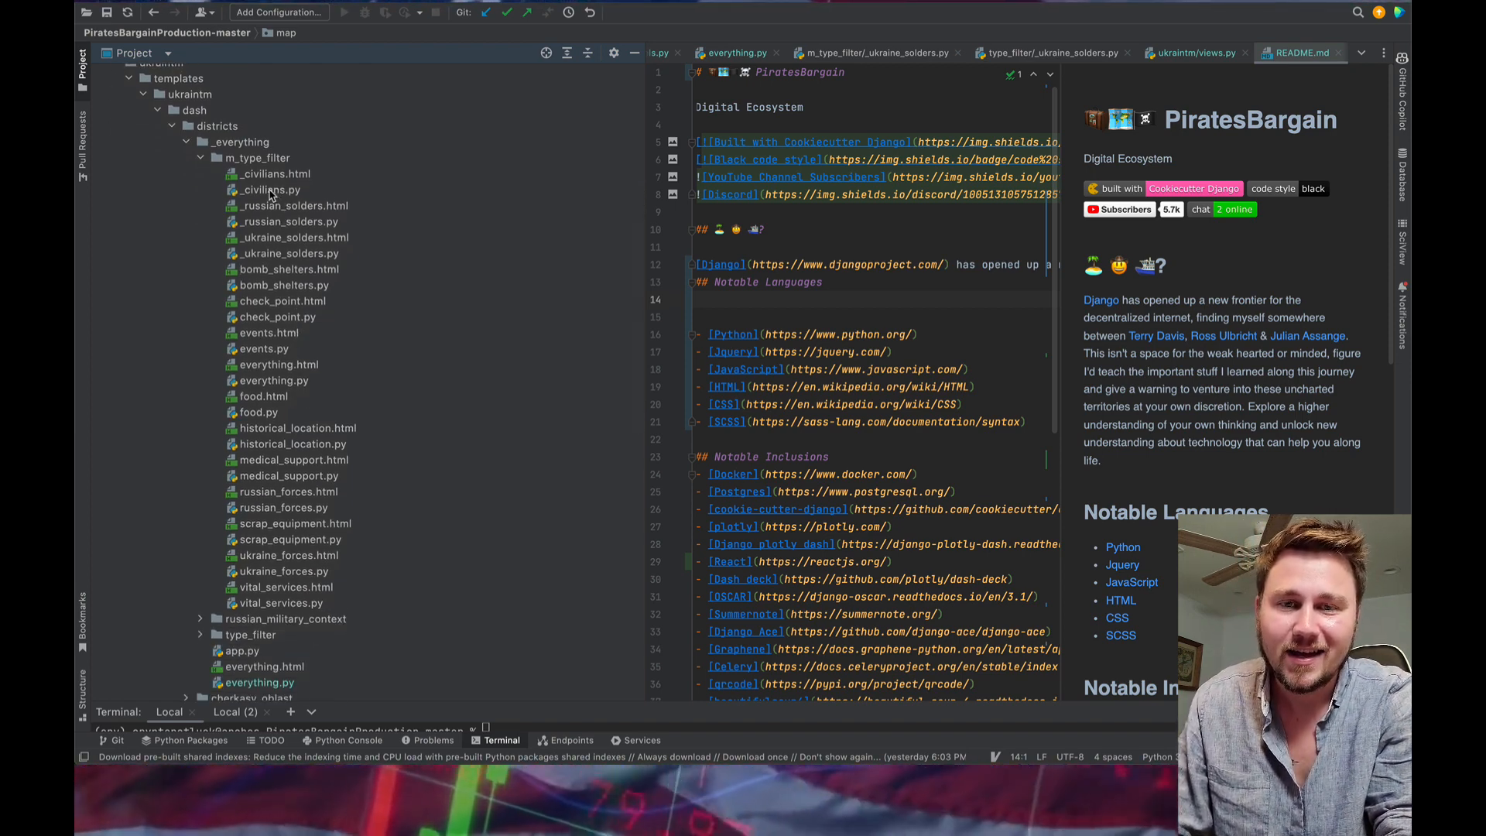
pyautogui.scroll(-3)
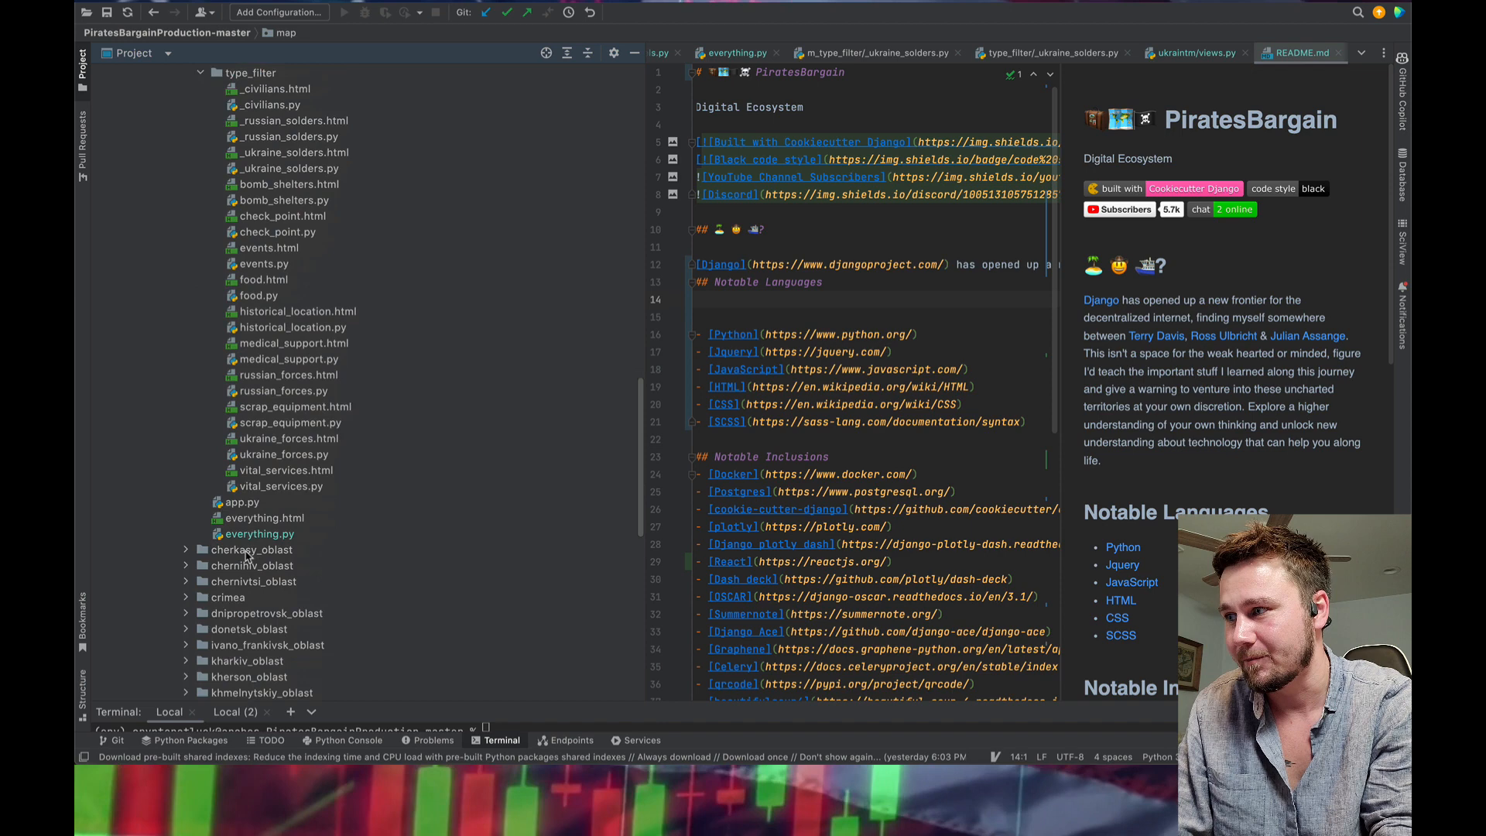
pyautogui.click(185, 550)
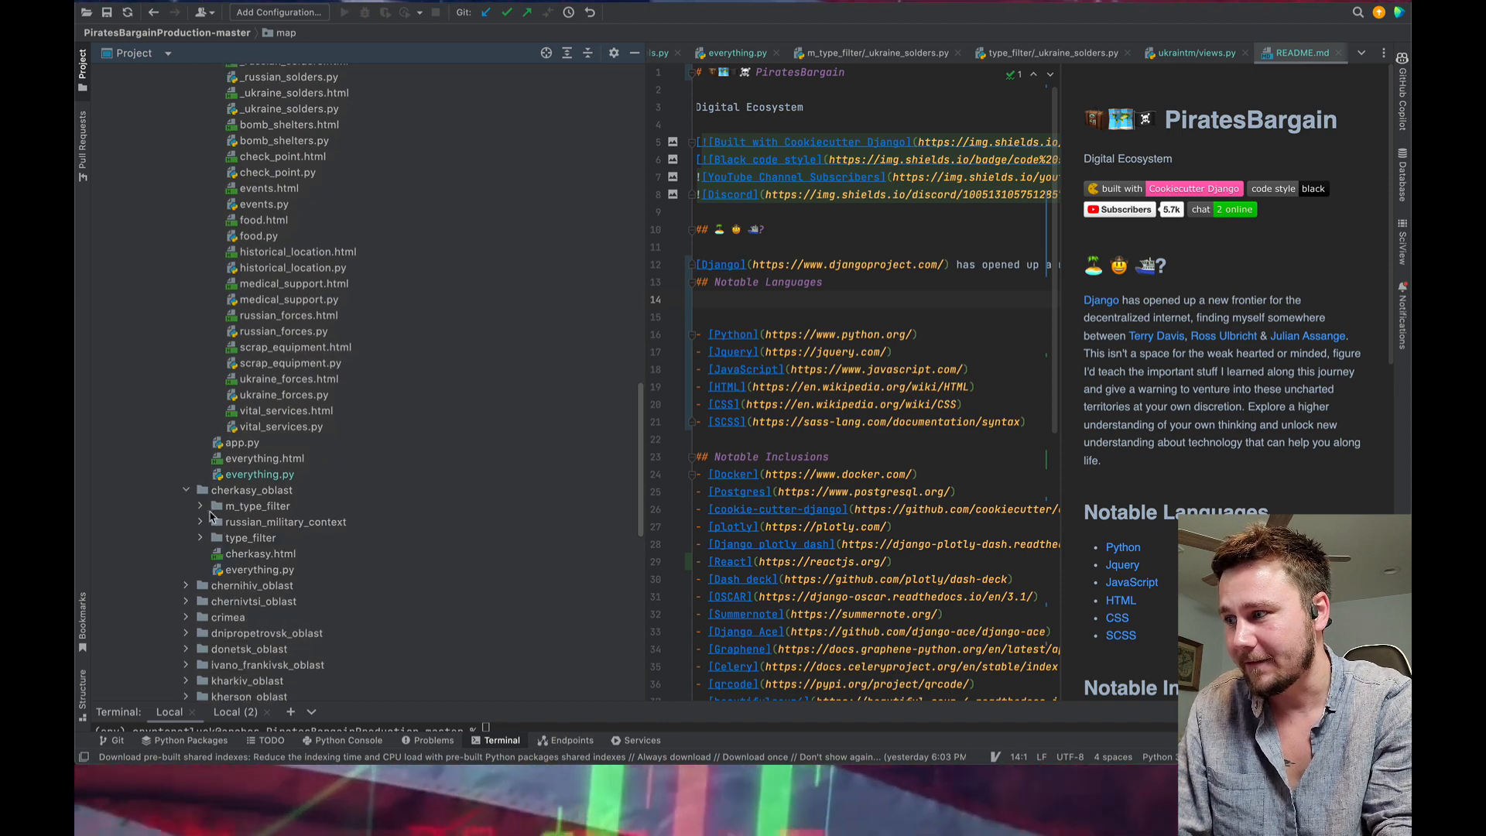
pyautogui.click(199, 506)
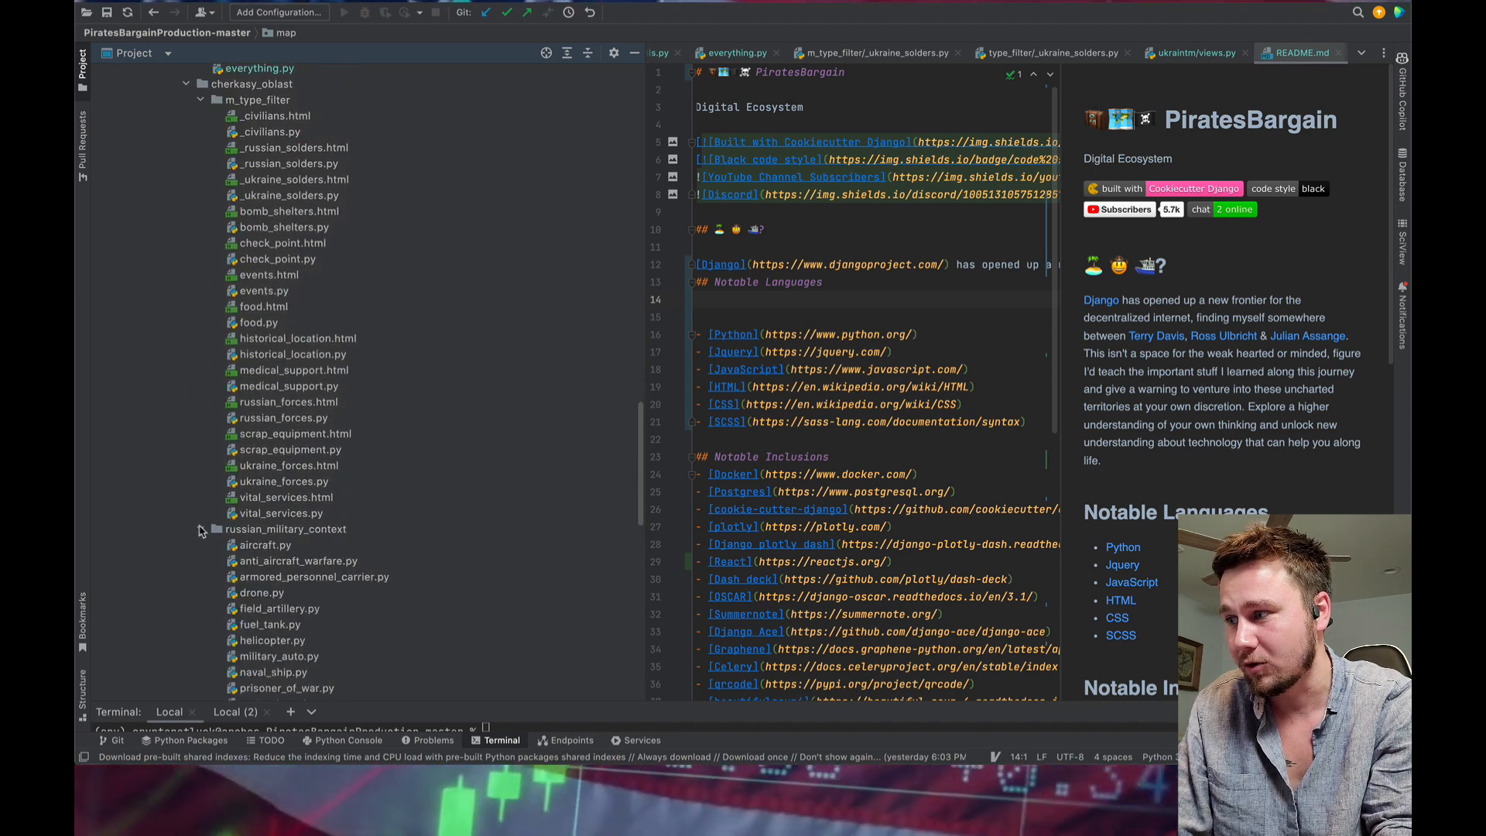
pyautogui.scroll(-3)
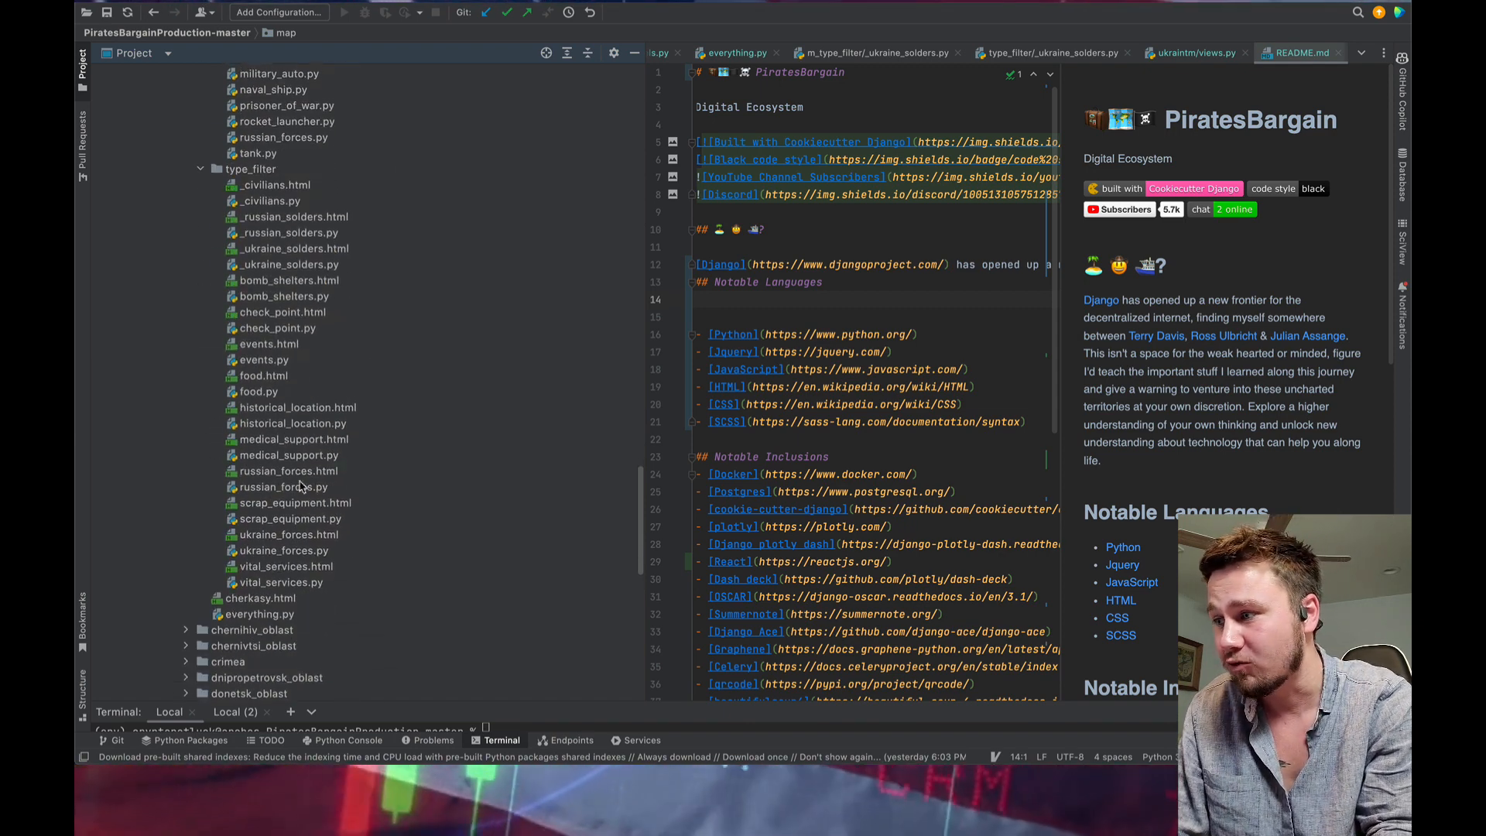
pyautogui.doubleClick(288, 471)
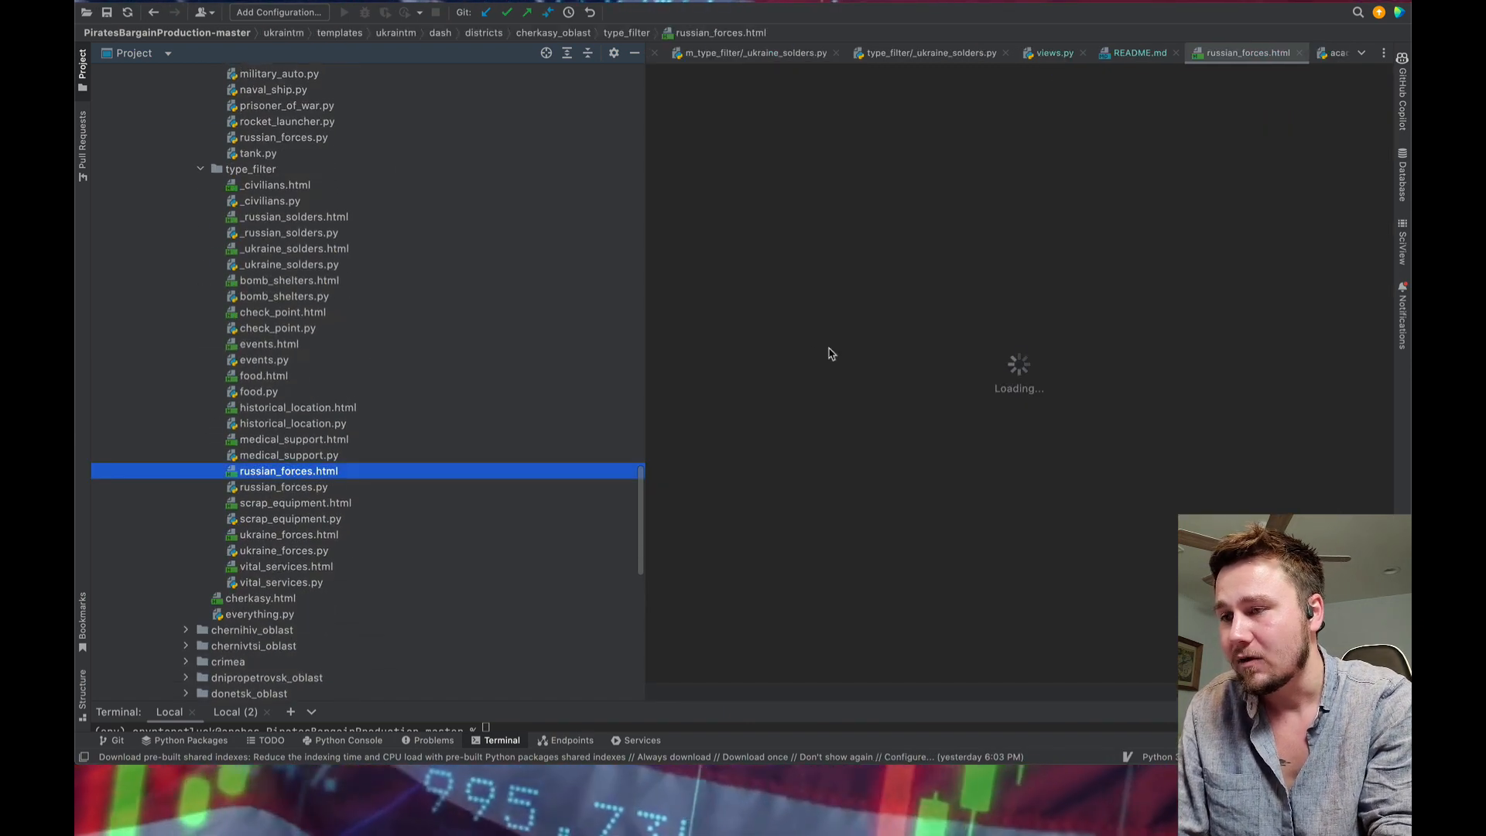
pyautogui.moveTo(805, 357)
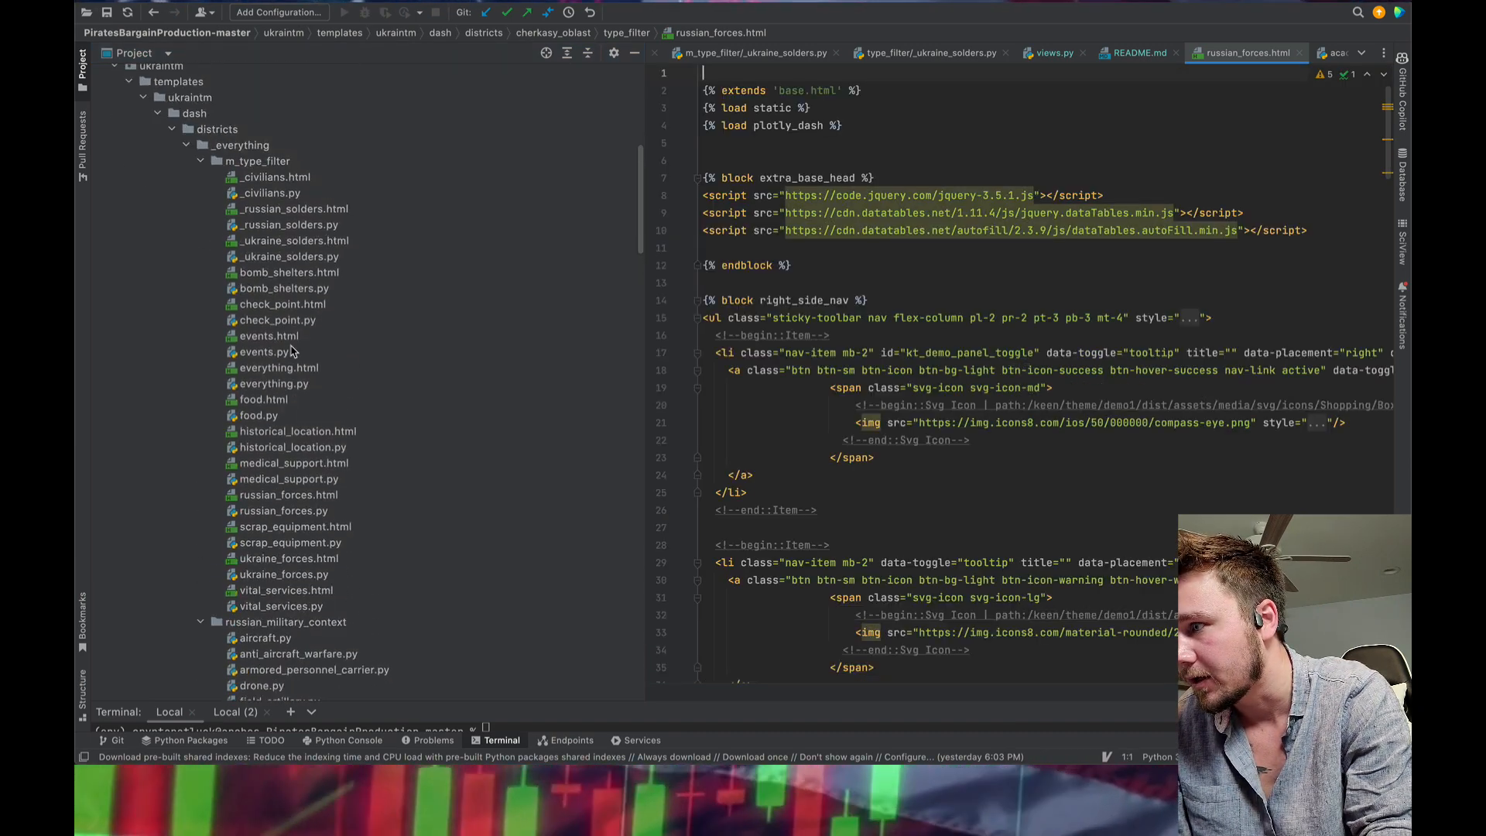
# - Open everything.html from the _everything district's m_type_filter folder
pyautogui.doubleClick(274, 383)
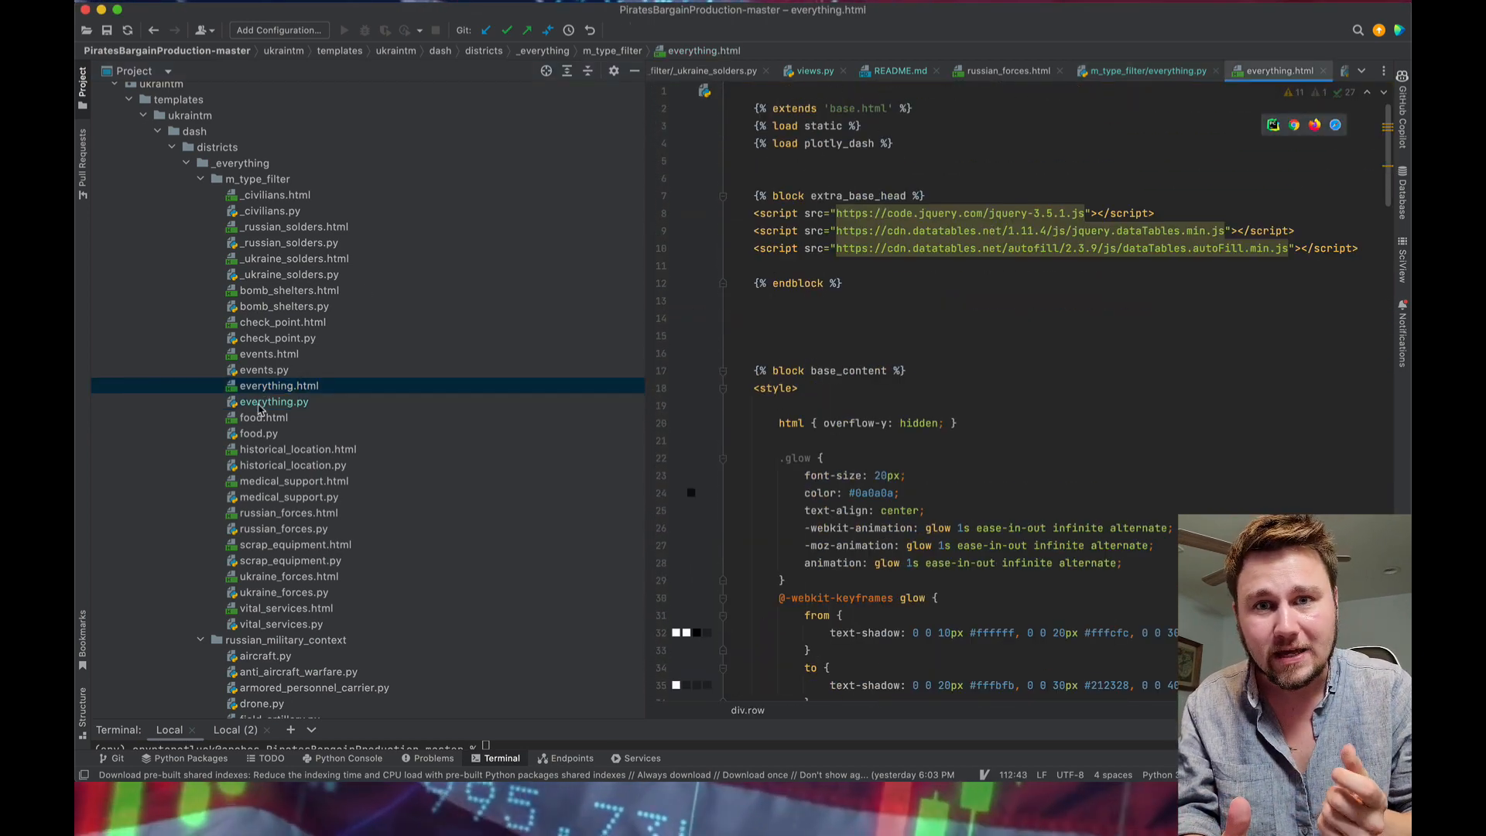
# - Open m_type_filter/everything.py and add a comma after active_on_map=True on line 18
pyautogui.click(274, 402)
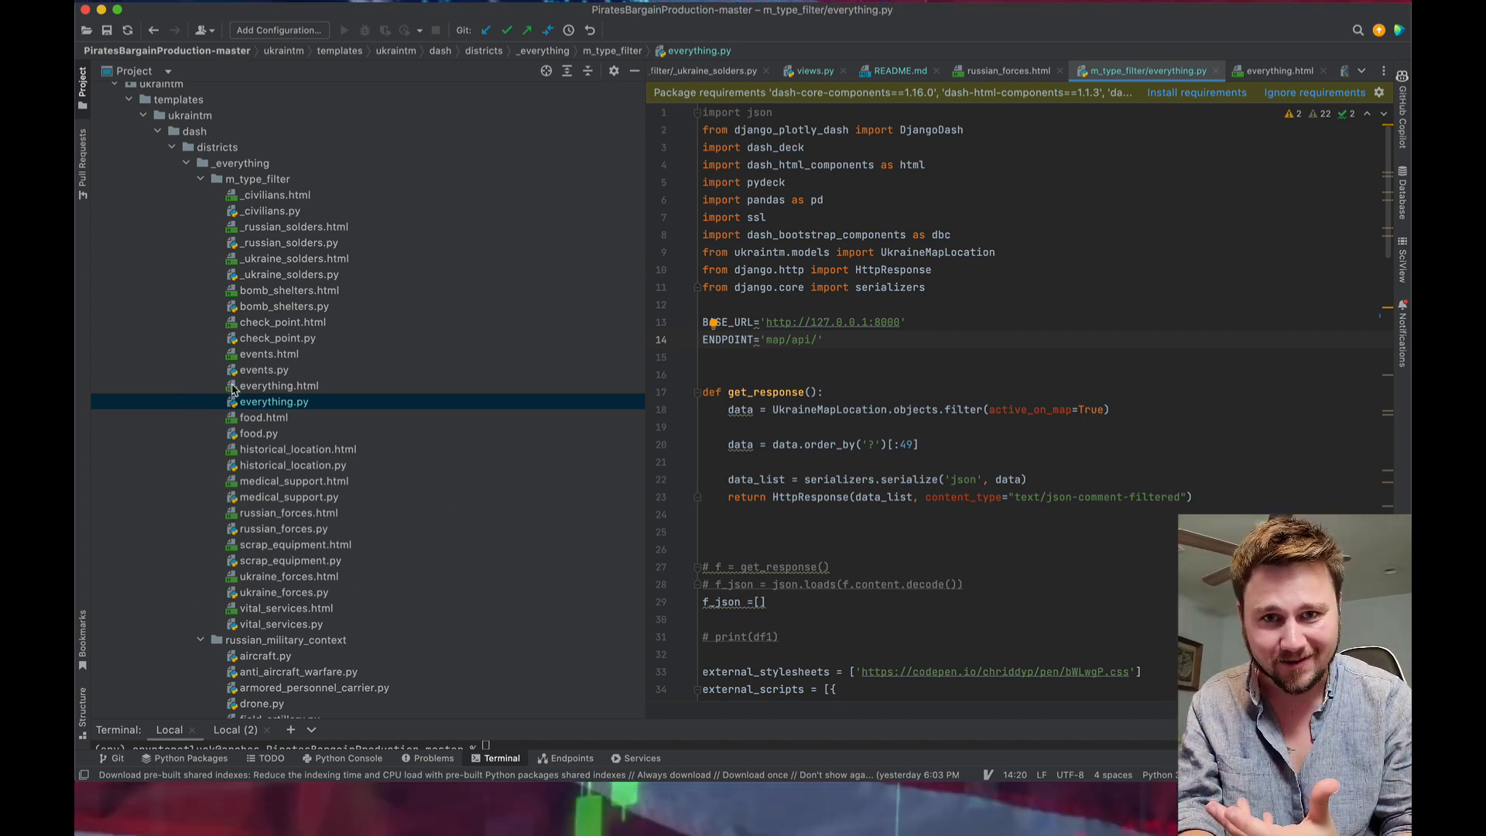
pyautogui.click(279, 385)
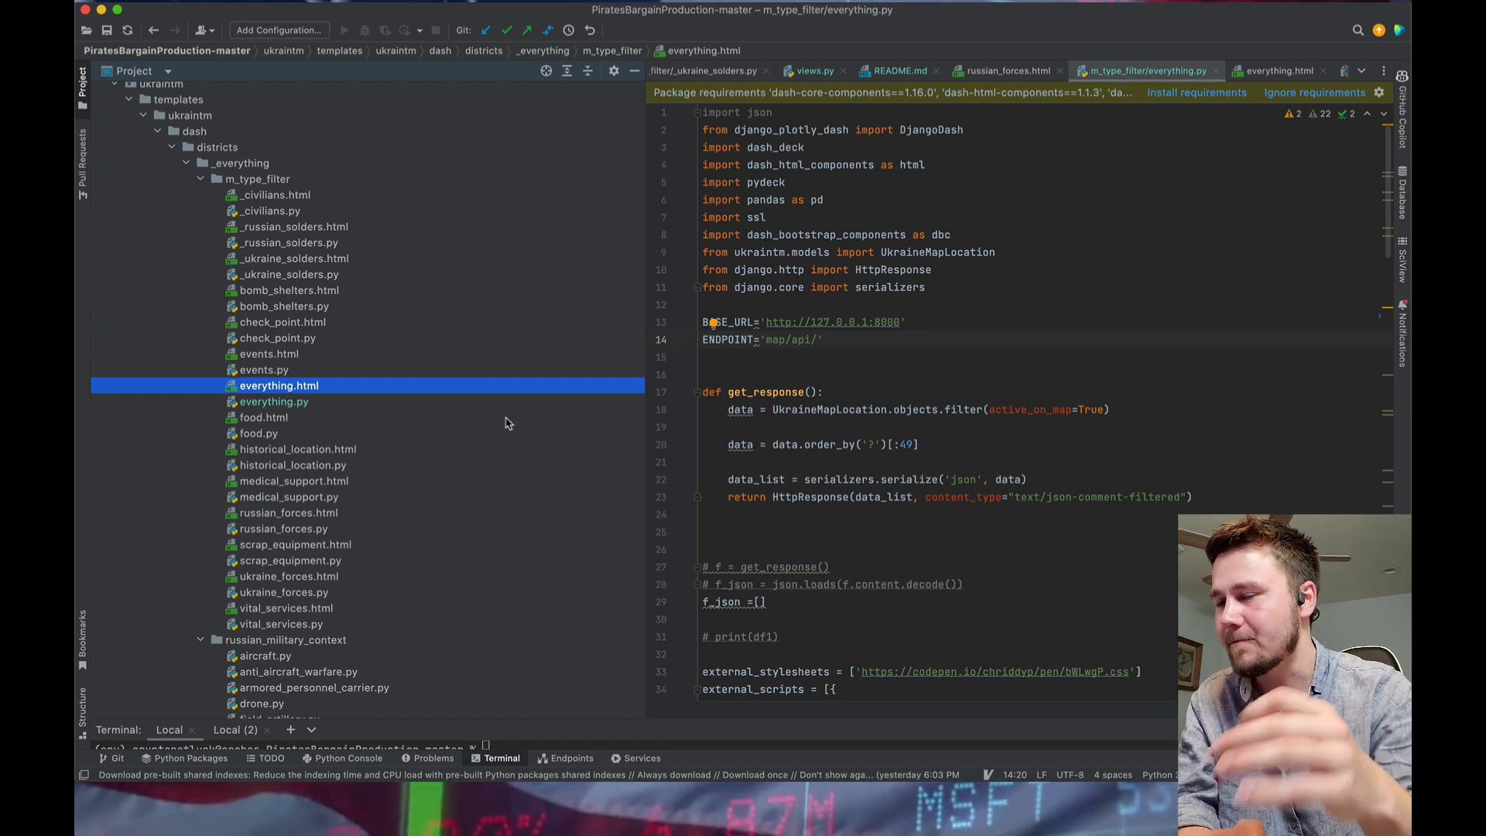
pyautogui.moveTo(949, 298)
pyautogui.write(', ')
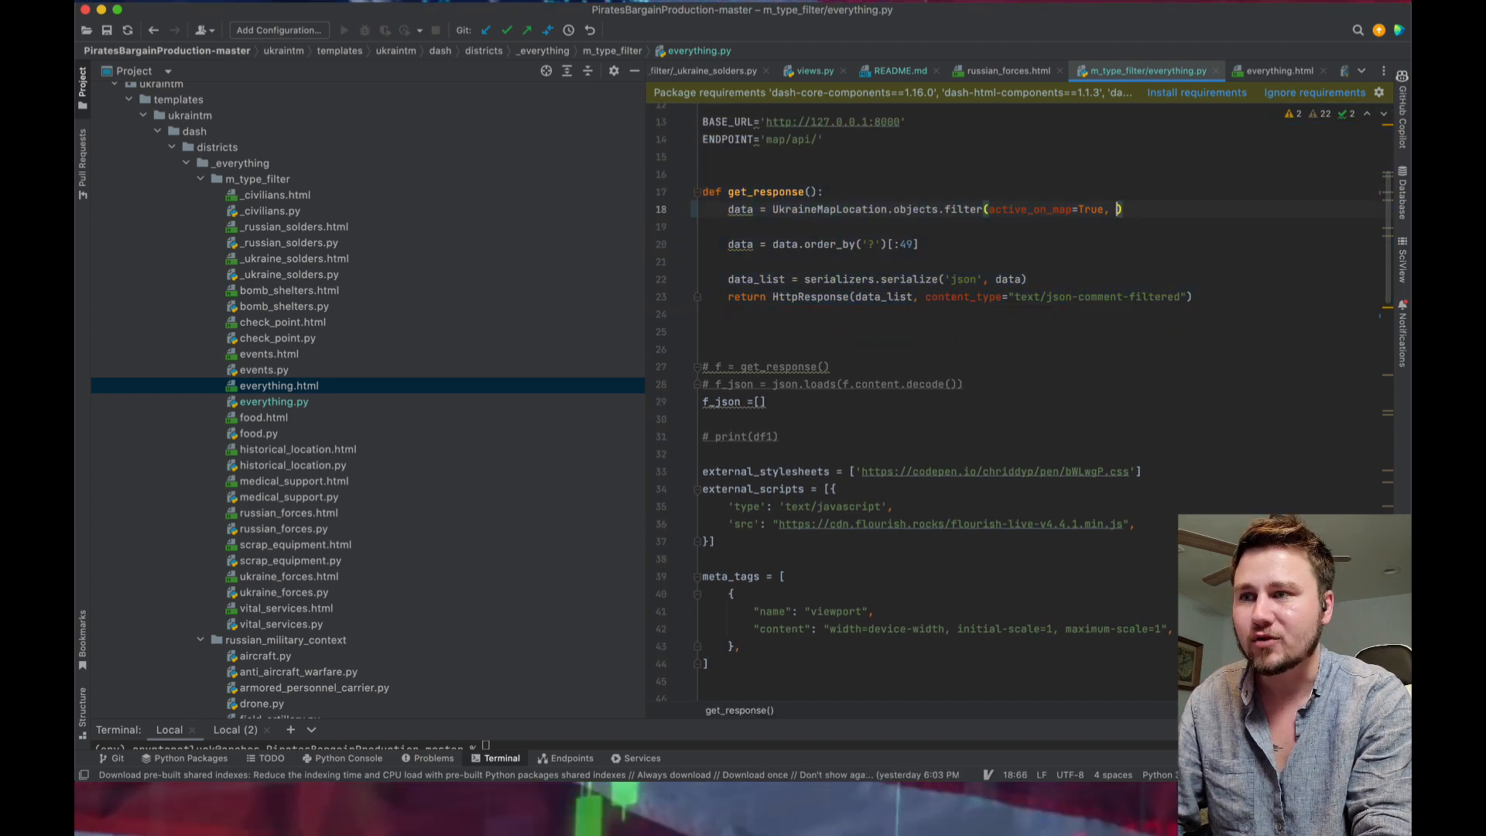
# - Try a type='food' filter argument, delete it, and scroll to the pydeck ViewState block
pyautogui.write("provence='',")
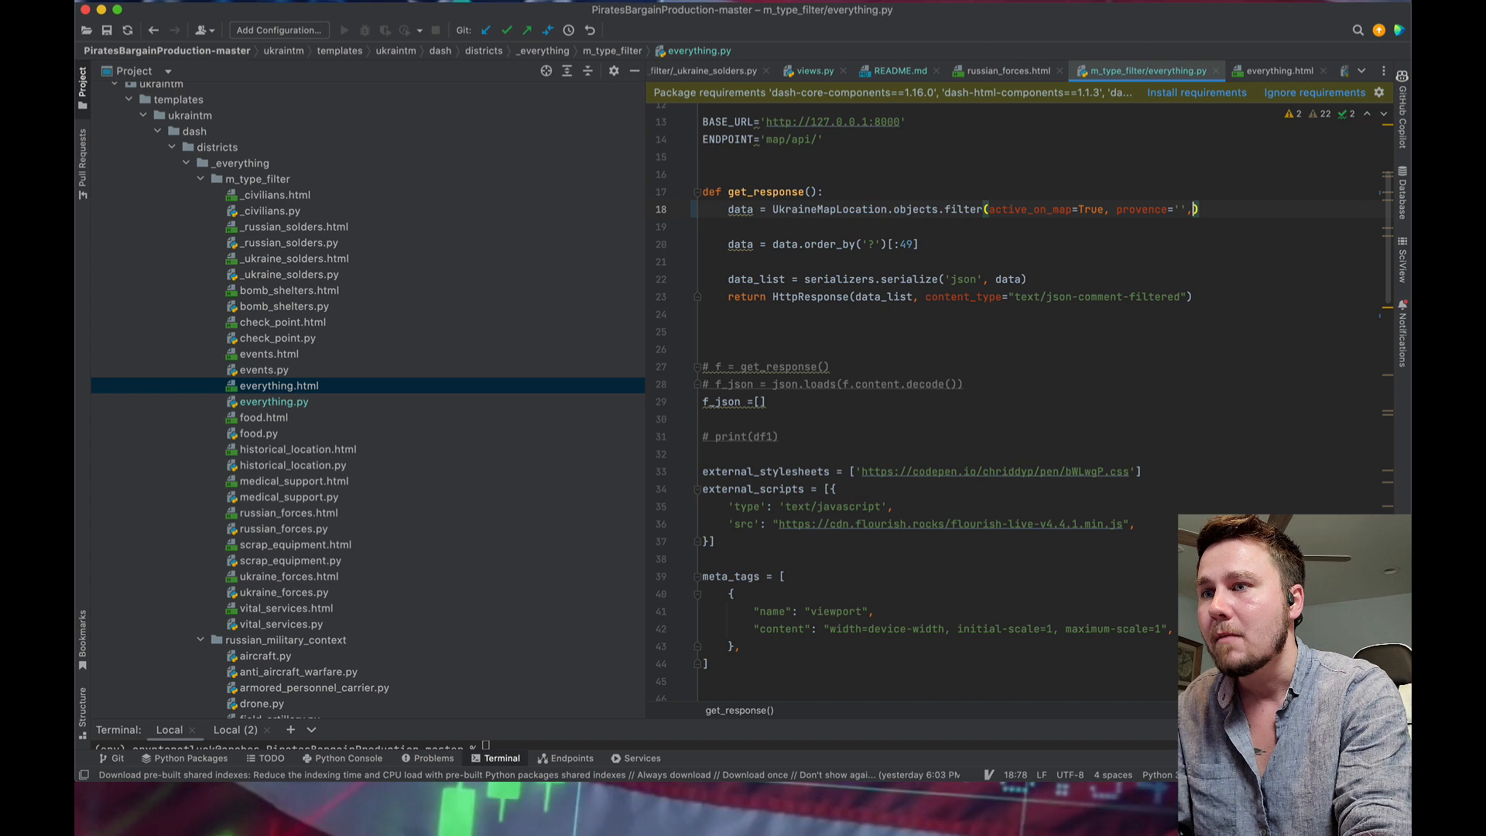
pyautogui.write('ty')
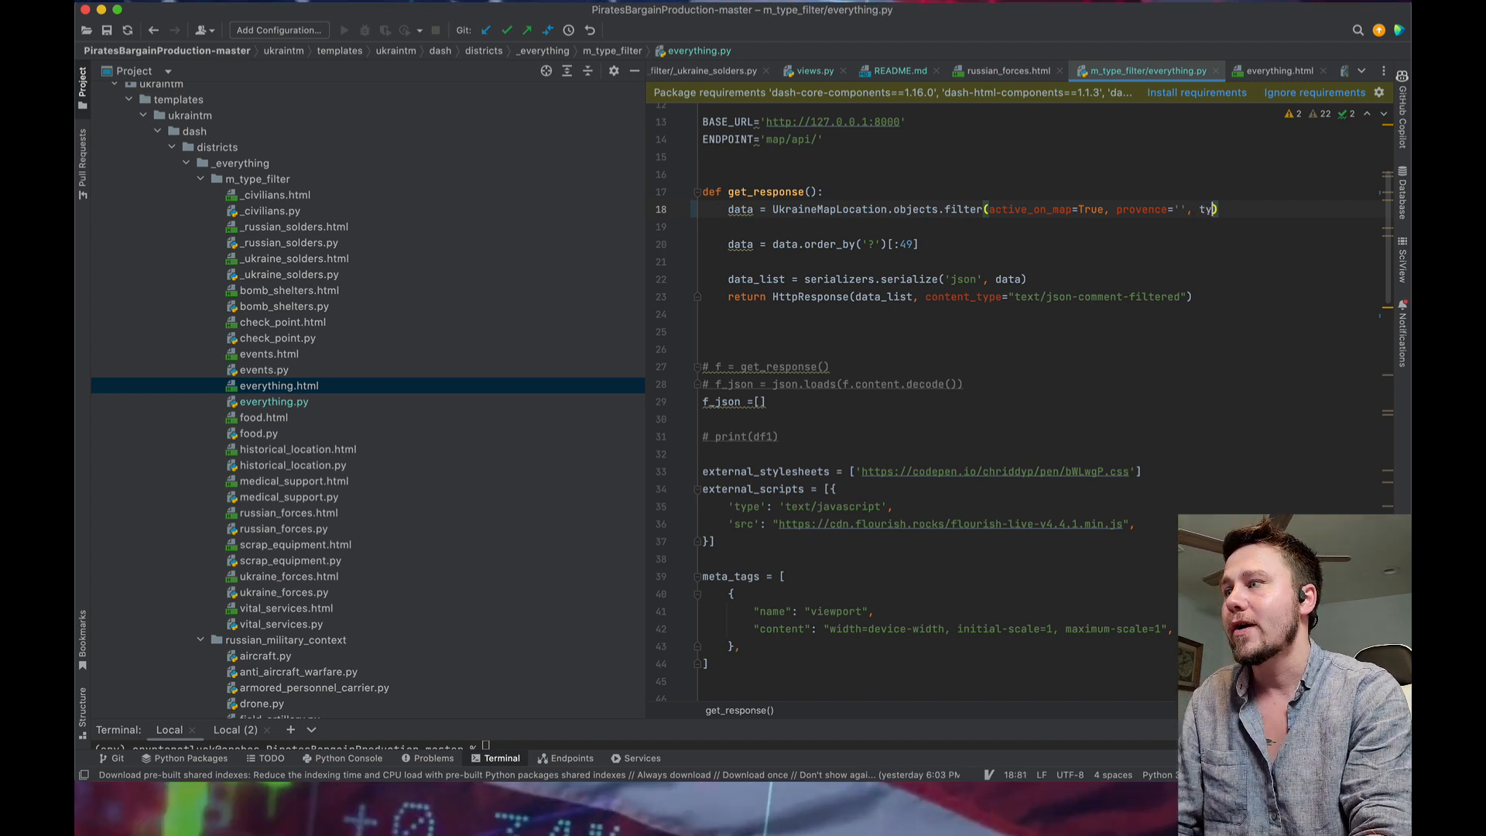
pyautogui.write('pe')
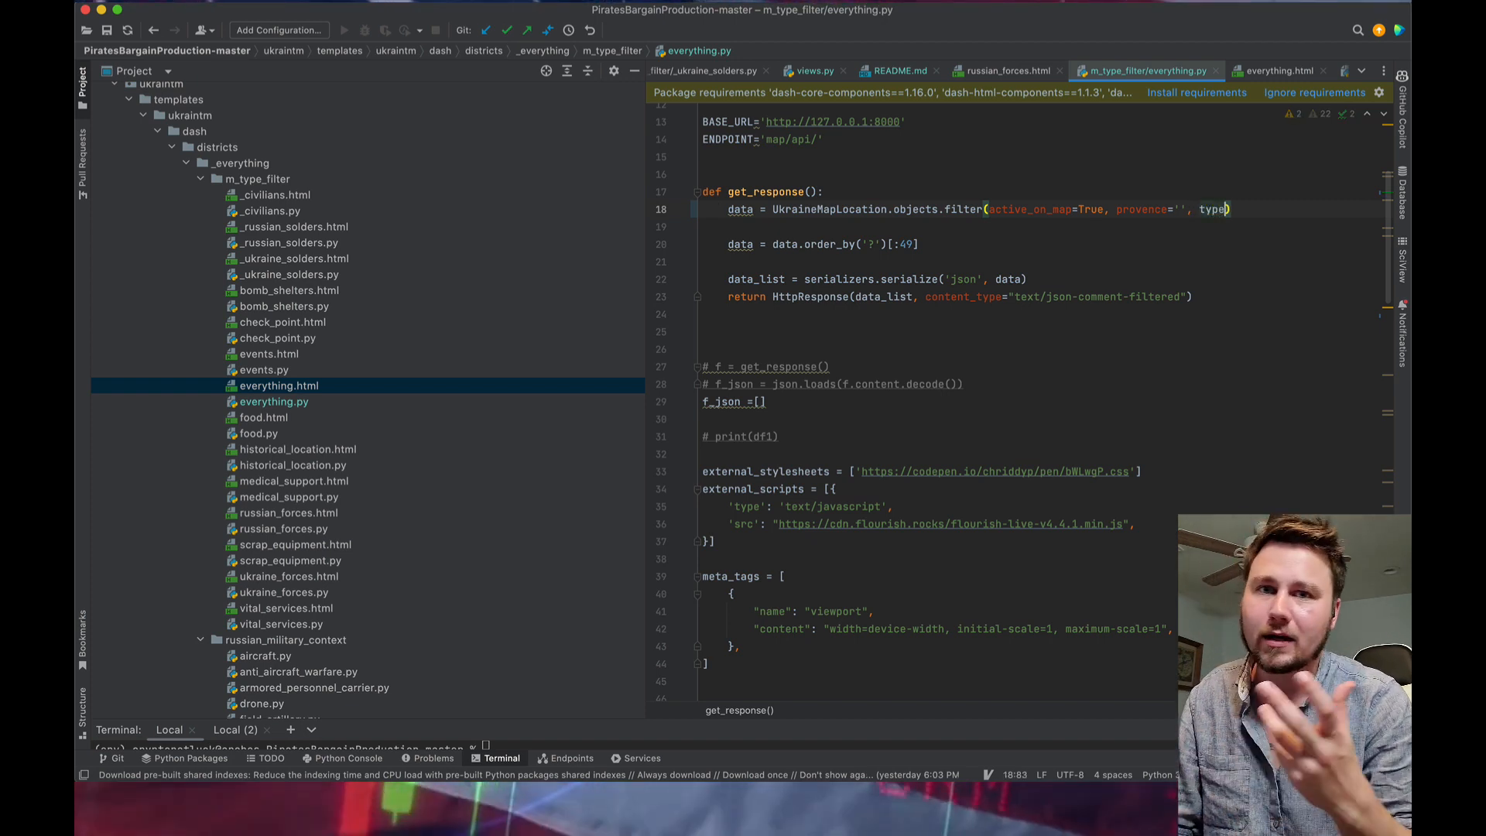
pyautogui.write("='")
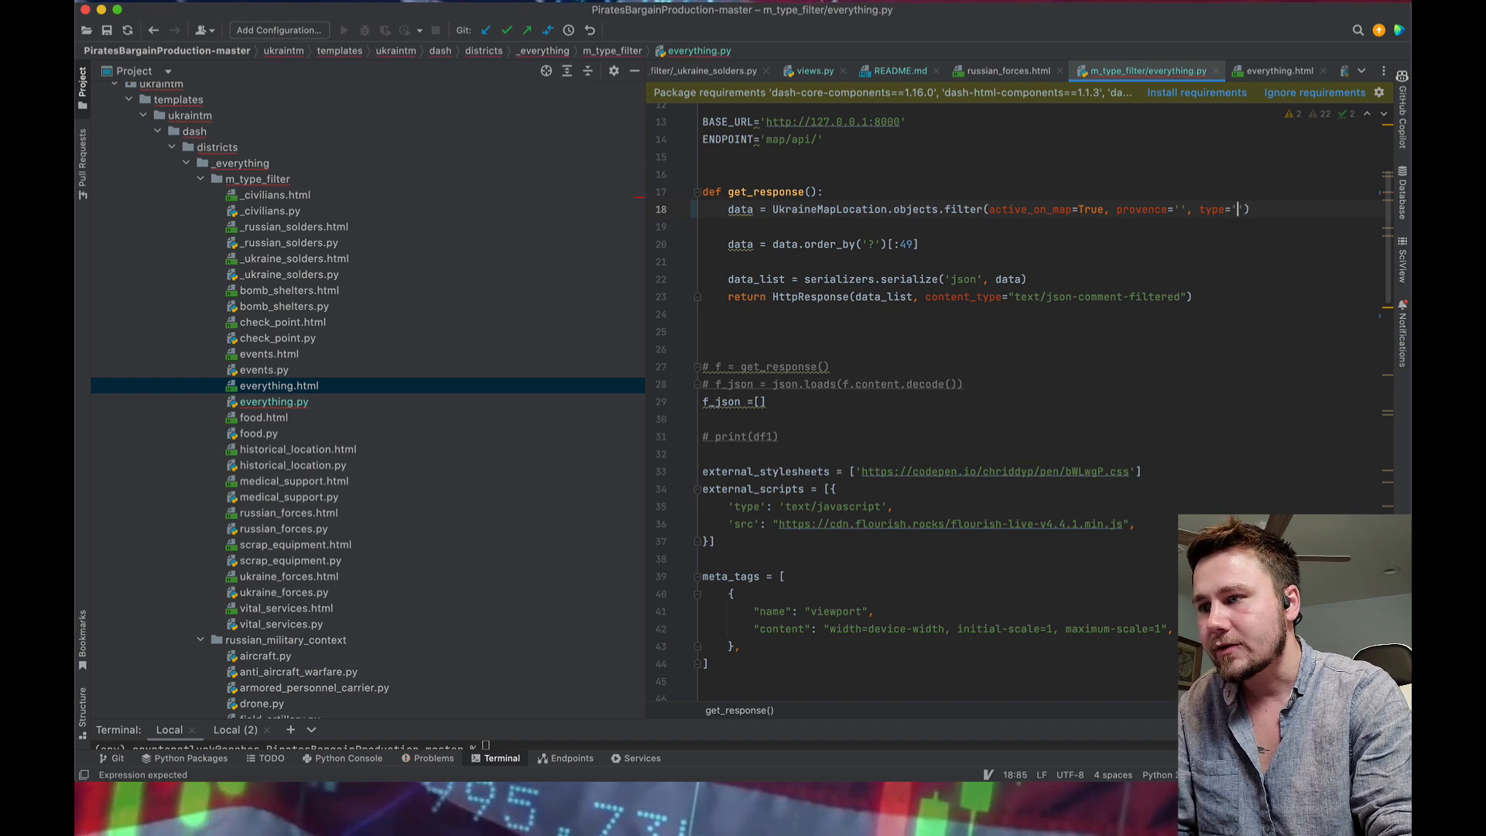
pyautogui.write('food')
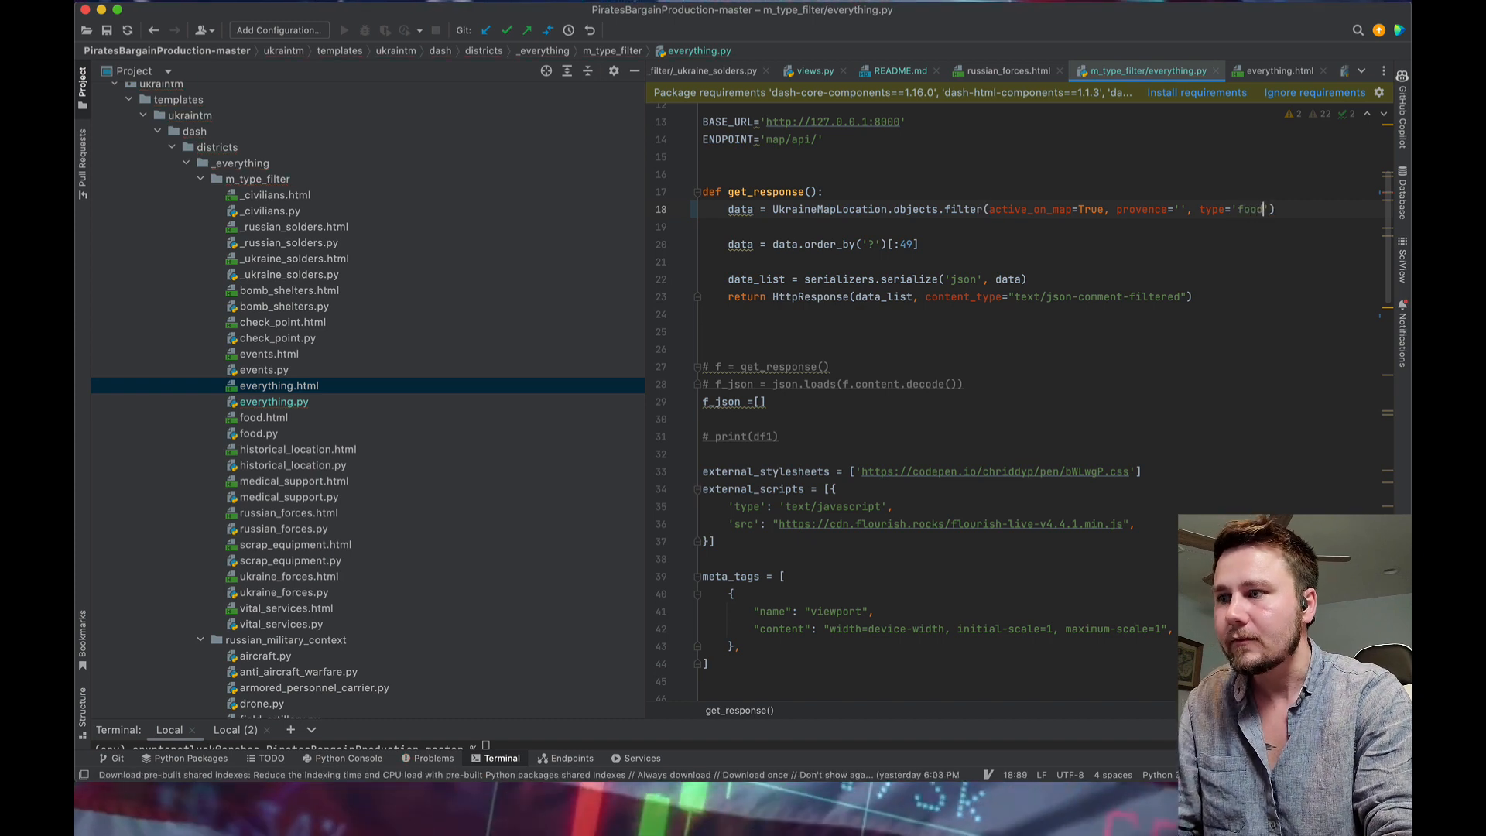
pyautogui.press('Backspace')
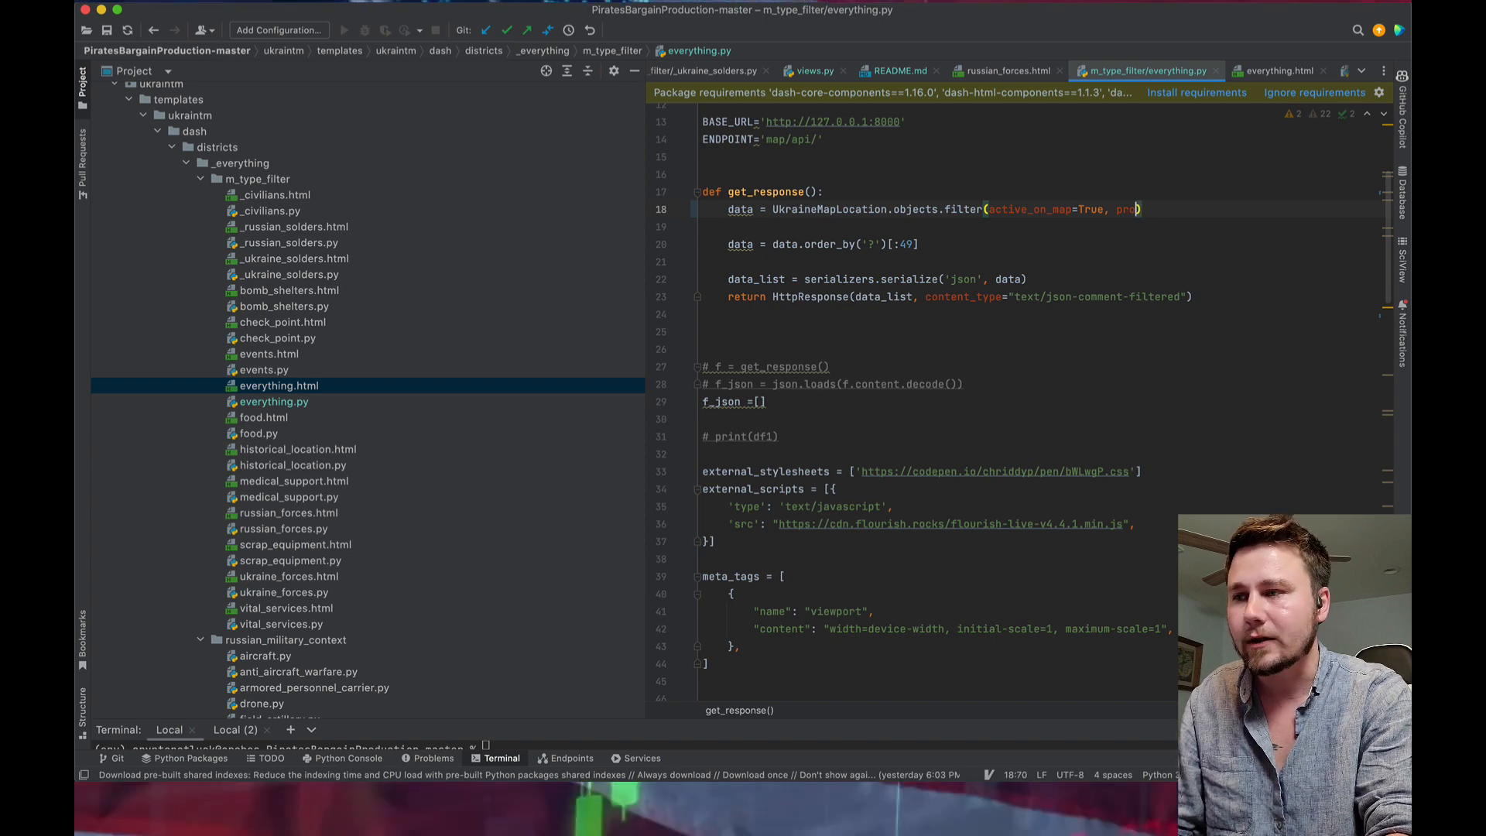
pyautogui.scroll(-3)
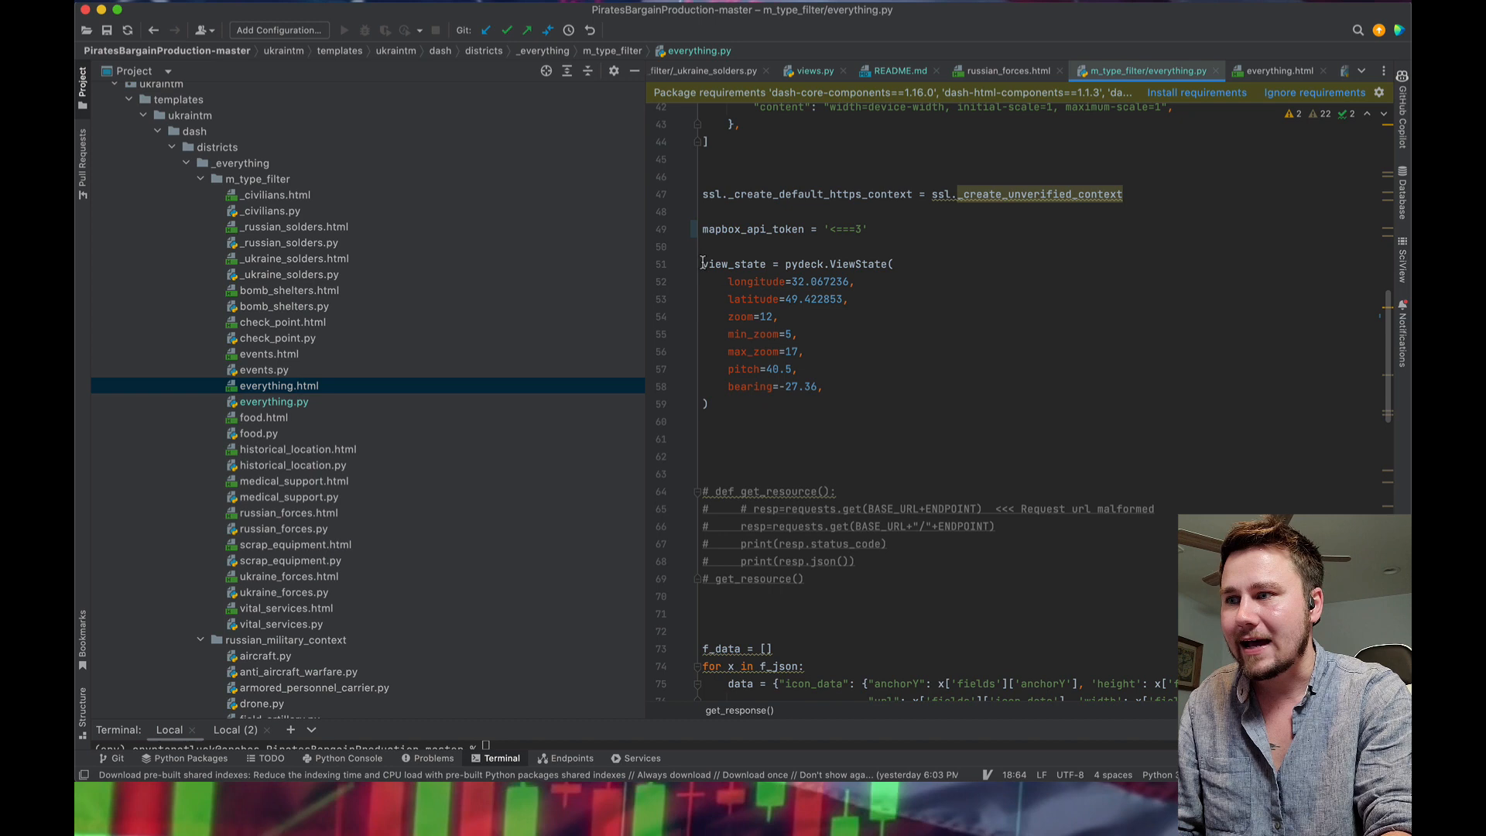
pyautogui.moveTo(700, 263); pyautogui.dragTo(709, 402)
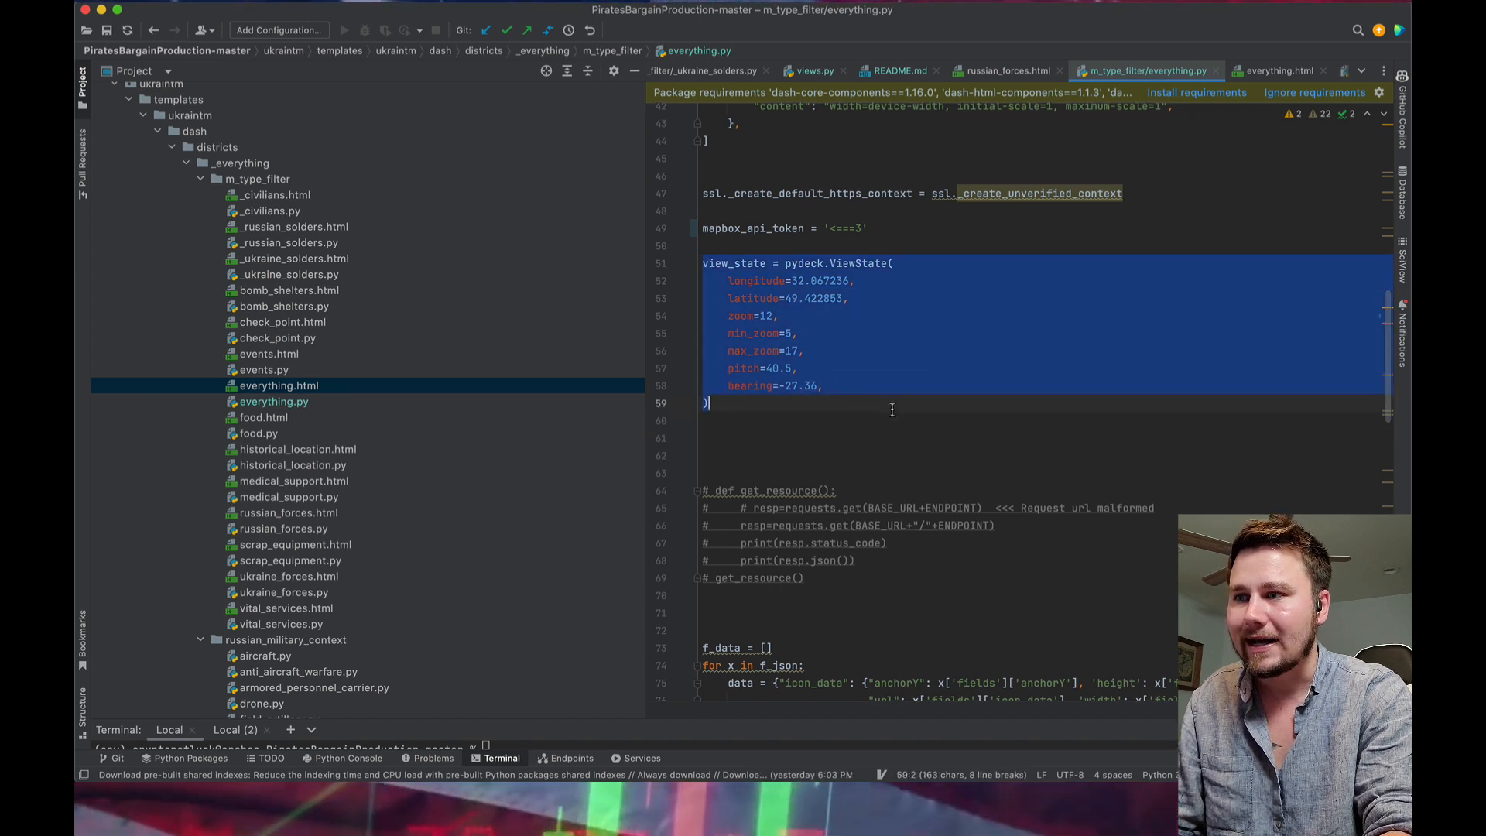
pyautogui.scroll(-3)
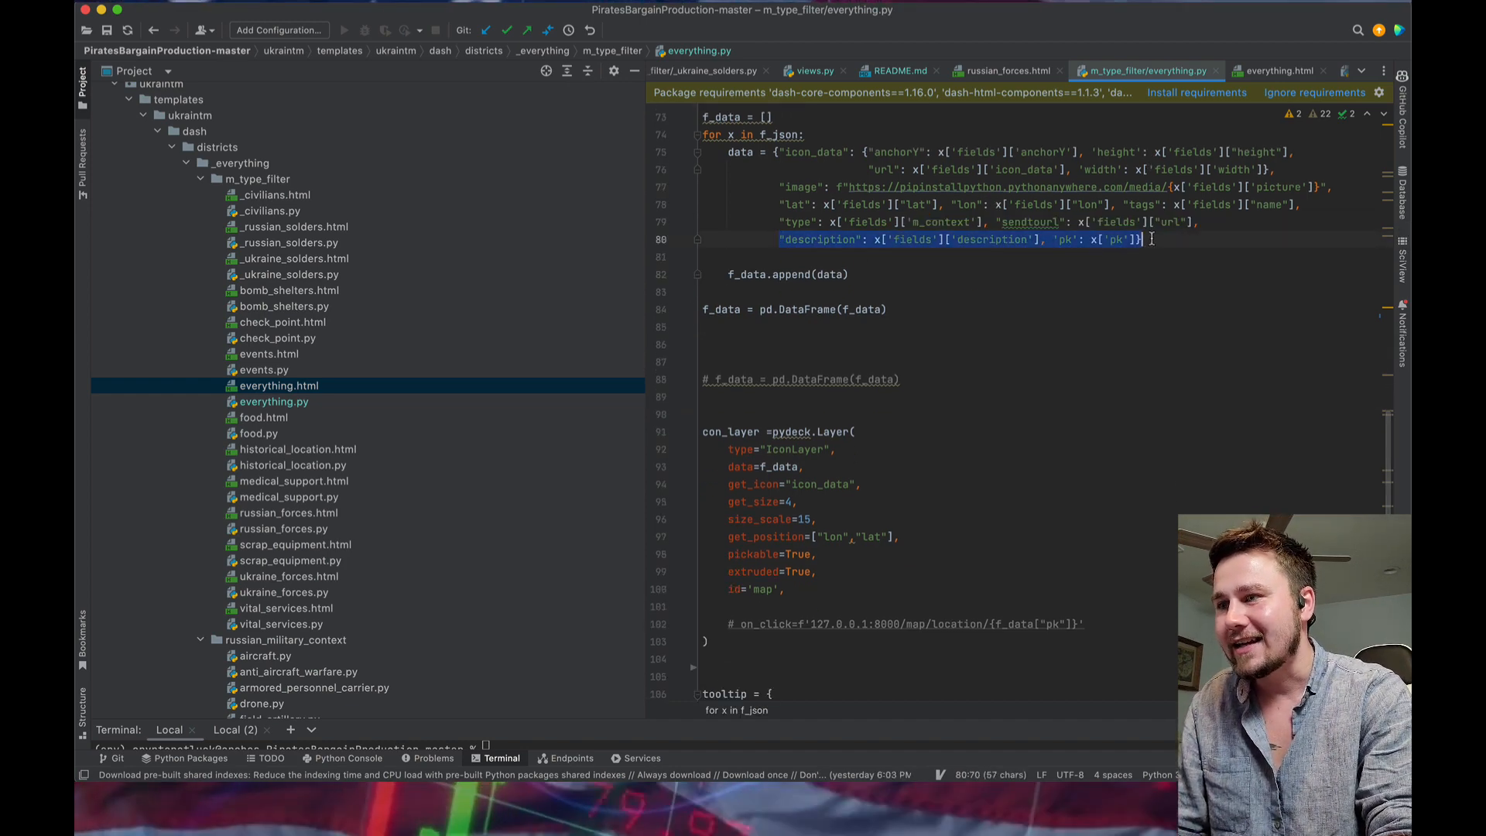
pyautogui.scroll(-3)
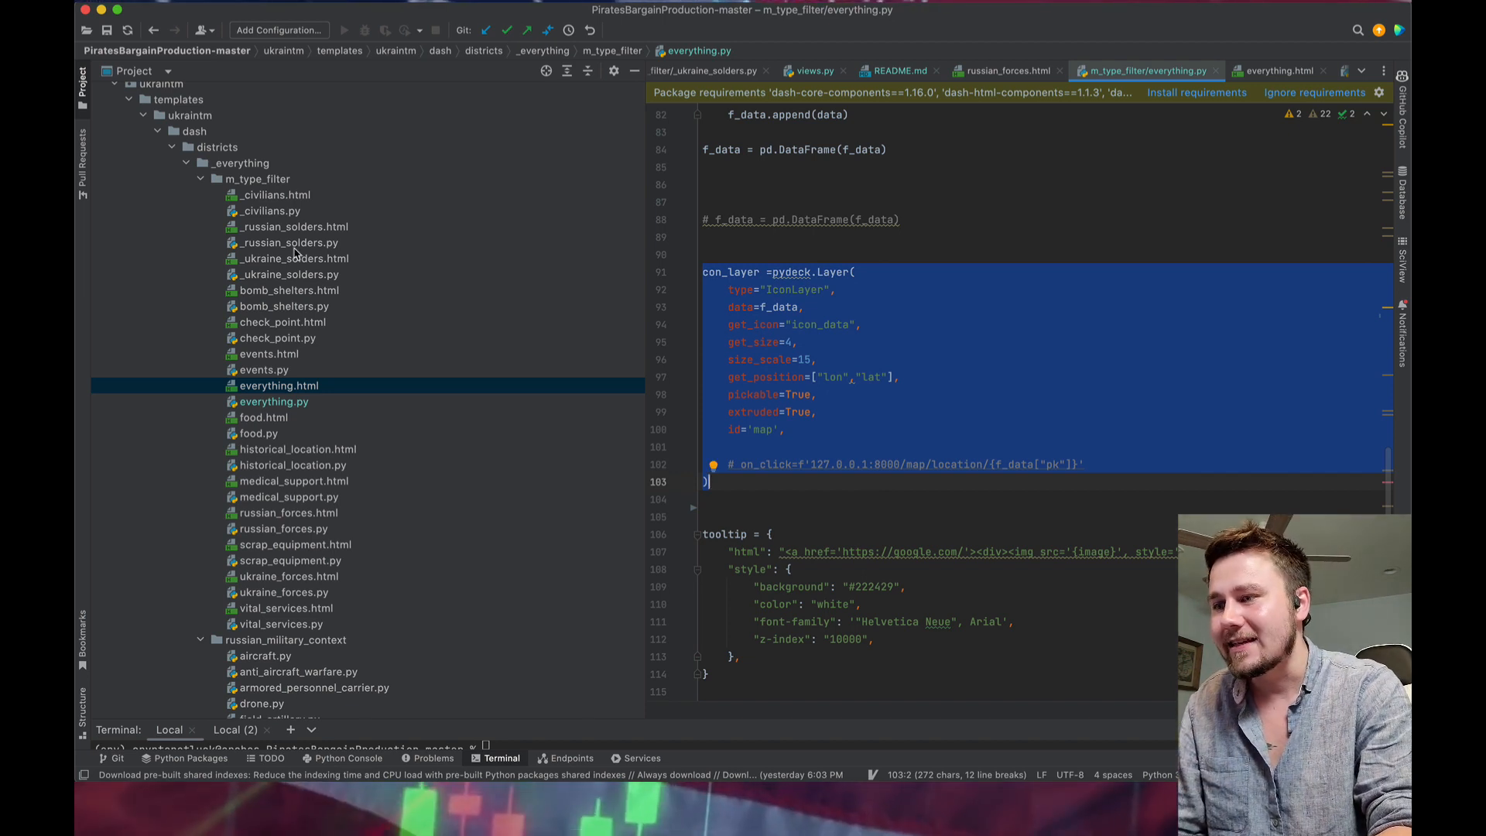
pyautogui.scroll(-3)
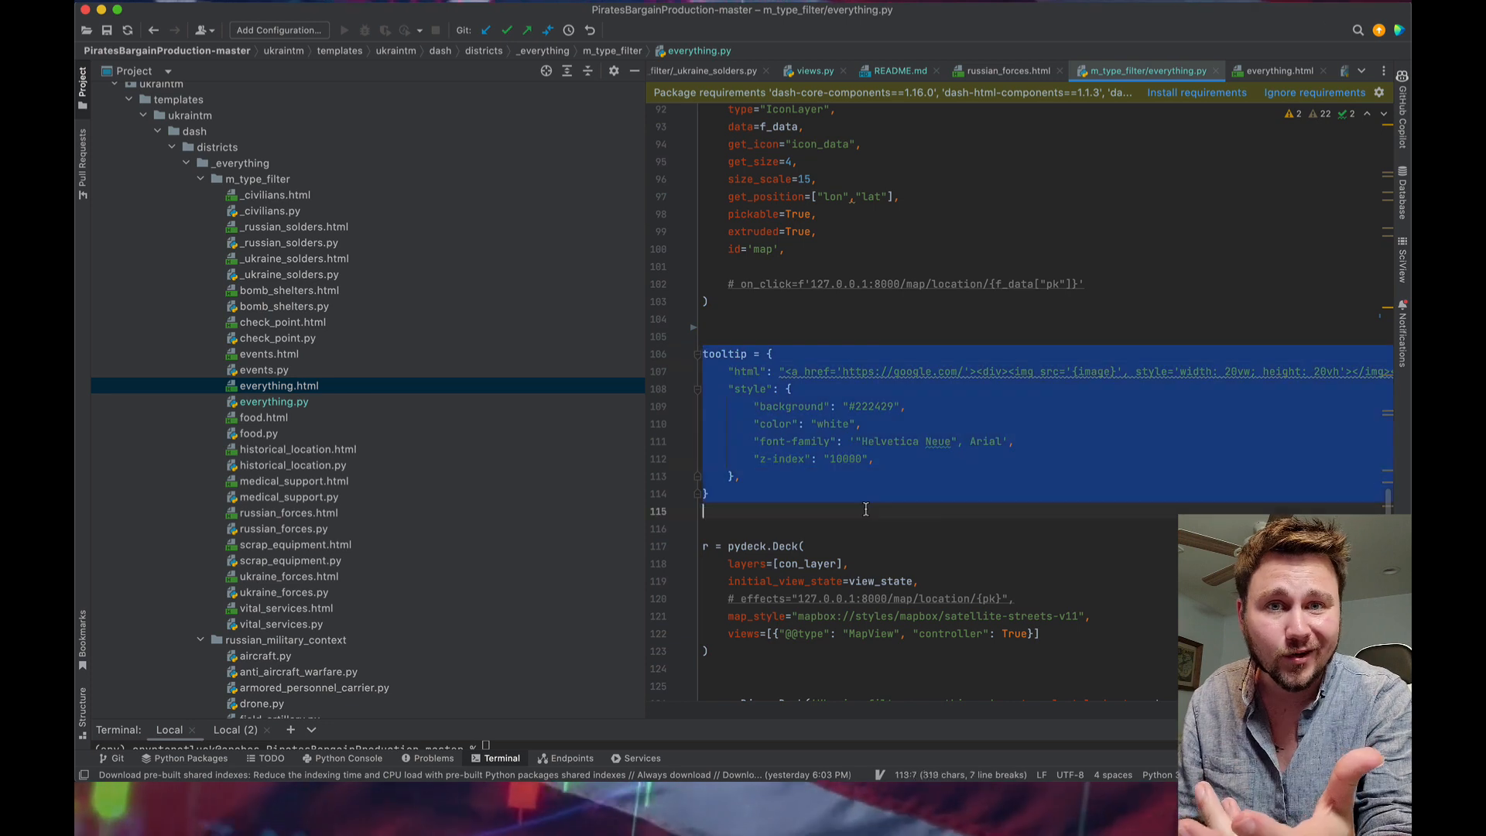
pyautogui.scroll(-3)
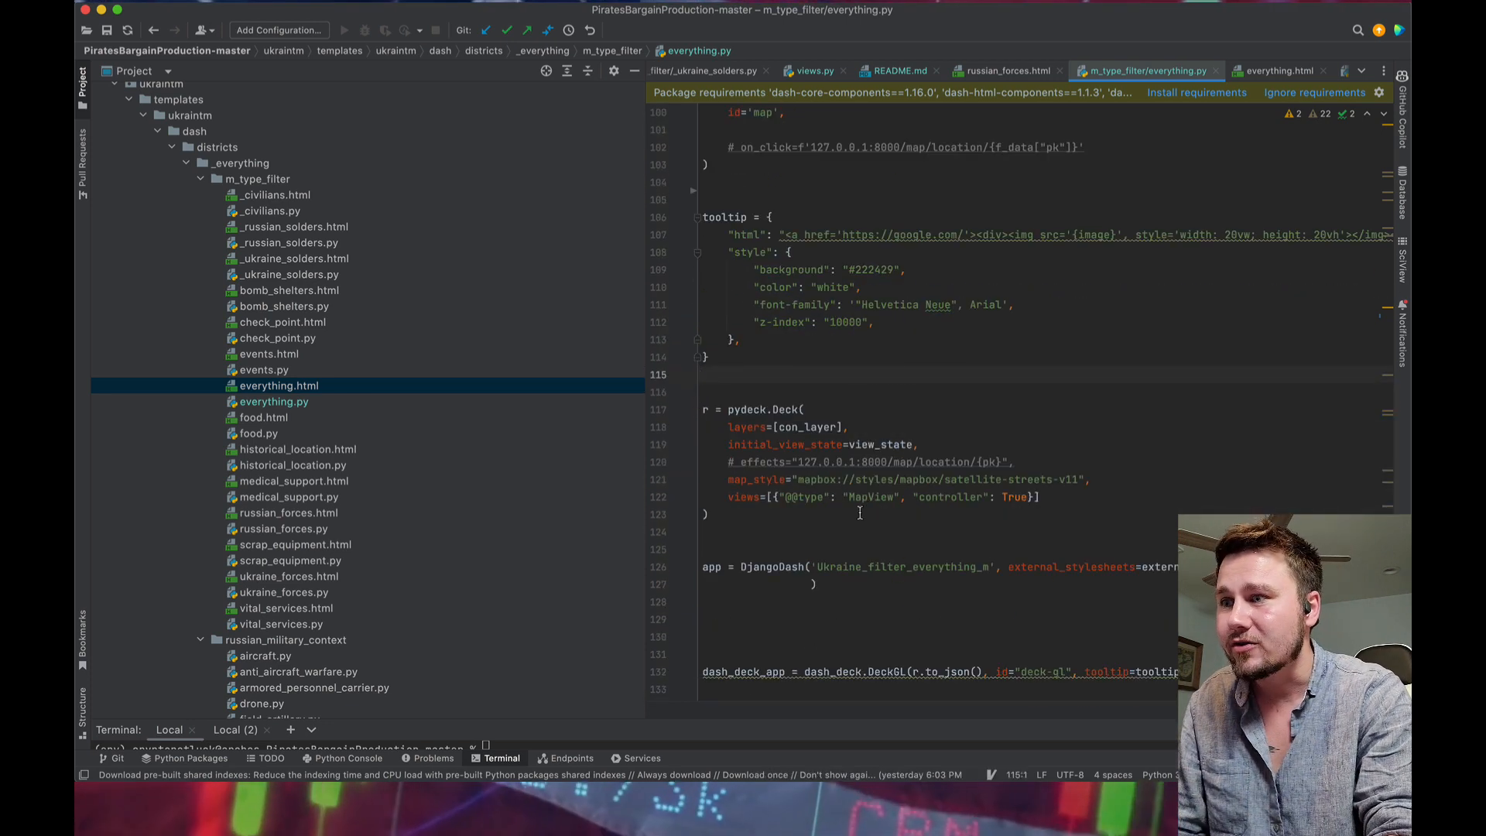
pyautogui.moveTo(701, 409); pyautogui.dragTo(701, 531)
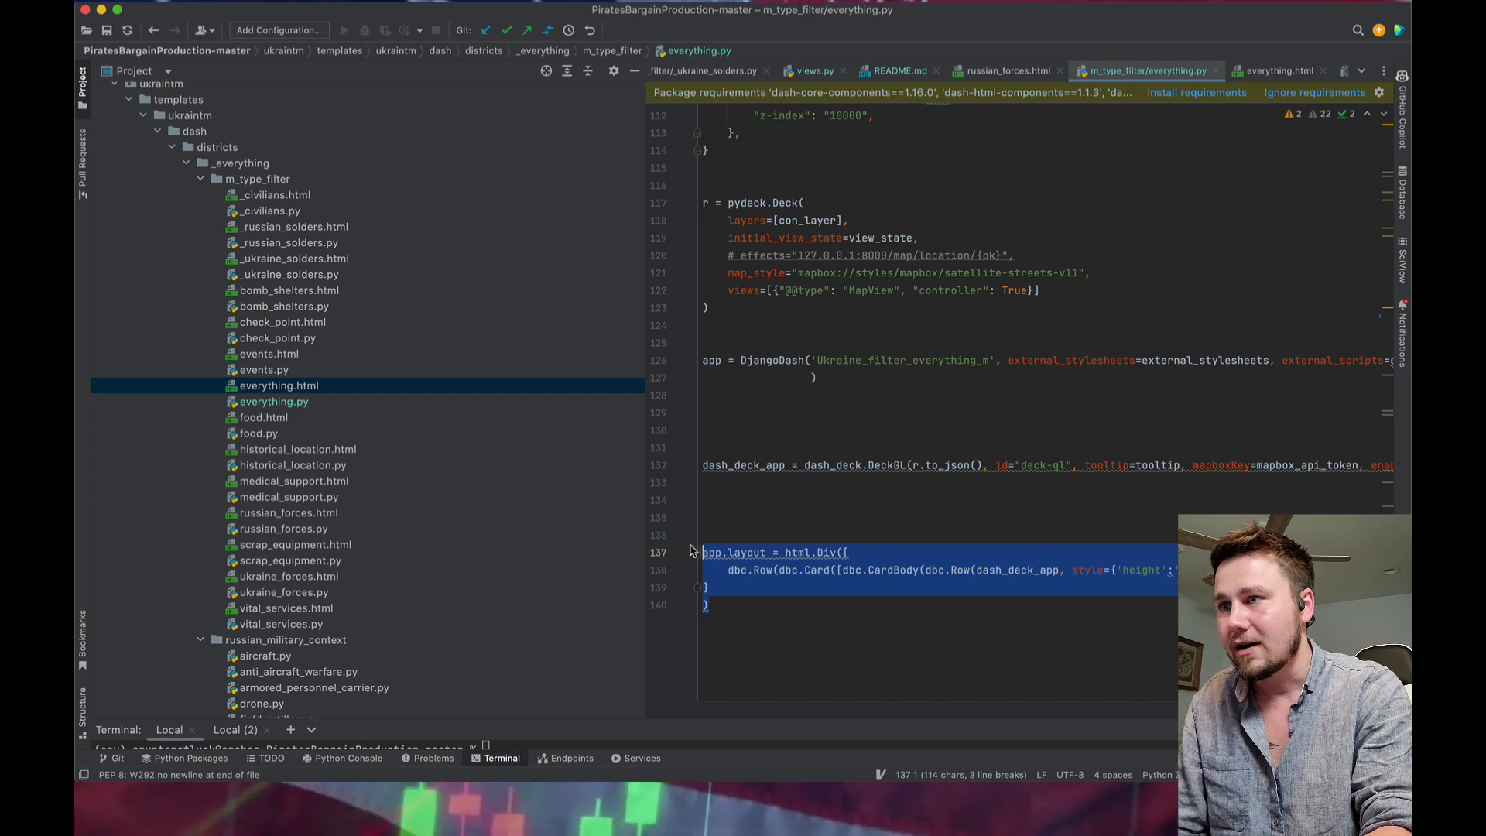
# - Open everything.html and scroll through its filter form, plotly_app tag and map_list table
pyautogui.click(274, 401)
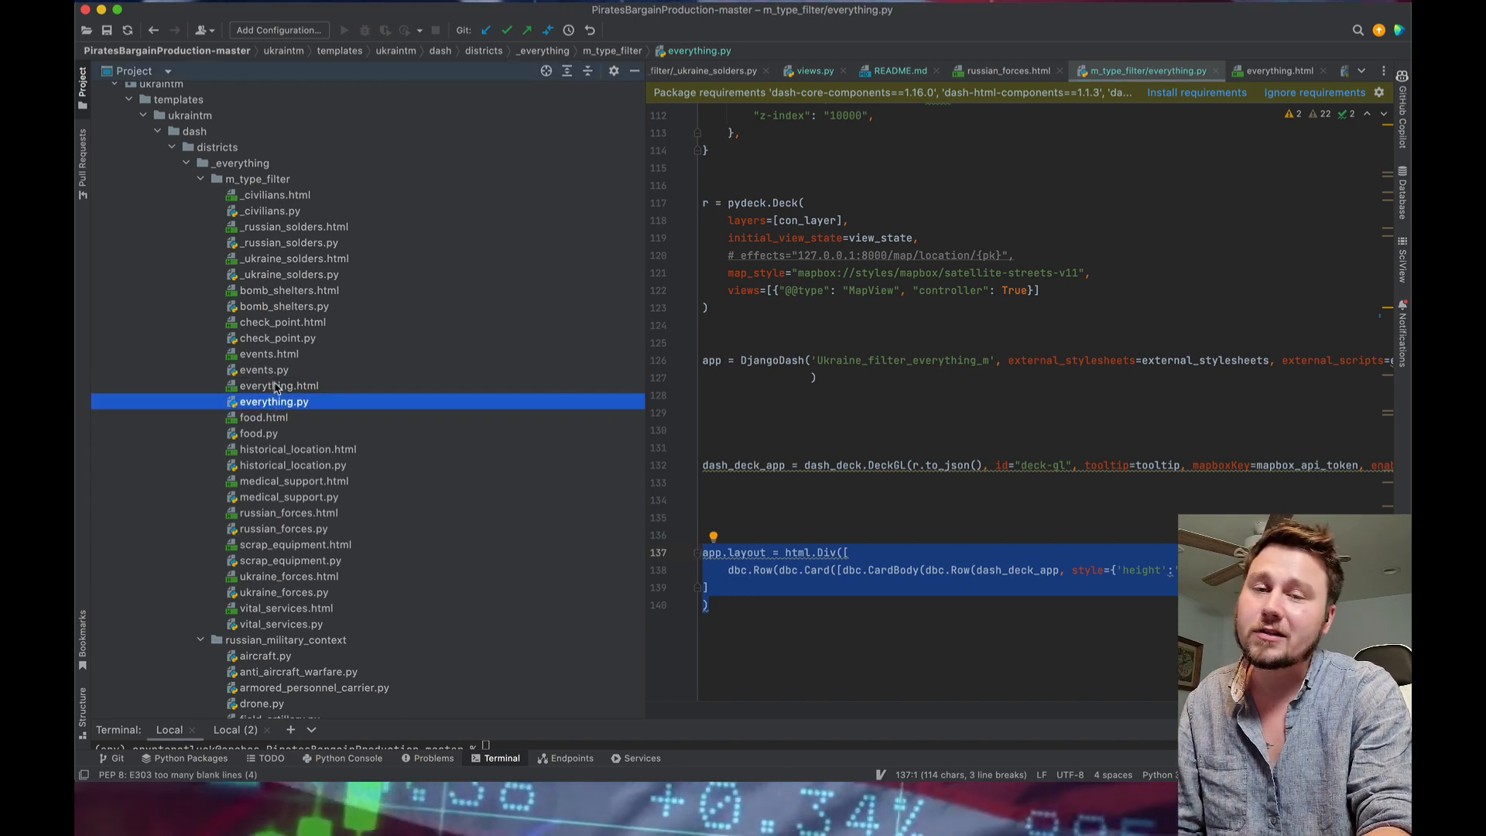
pyautogui.click(278, 386)
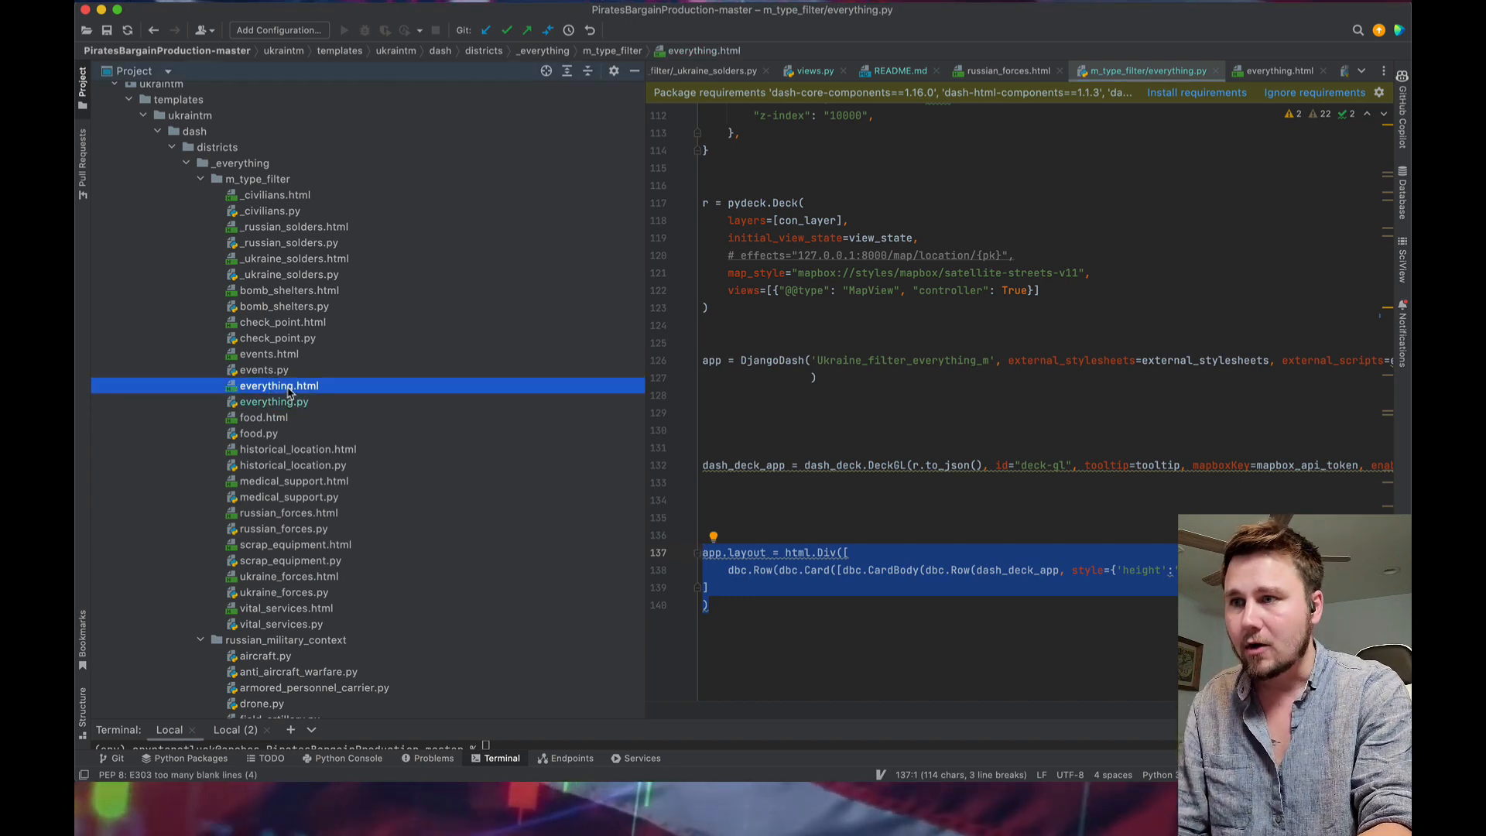
pyautogui.click(279, 386)
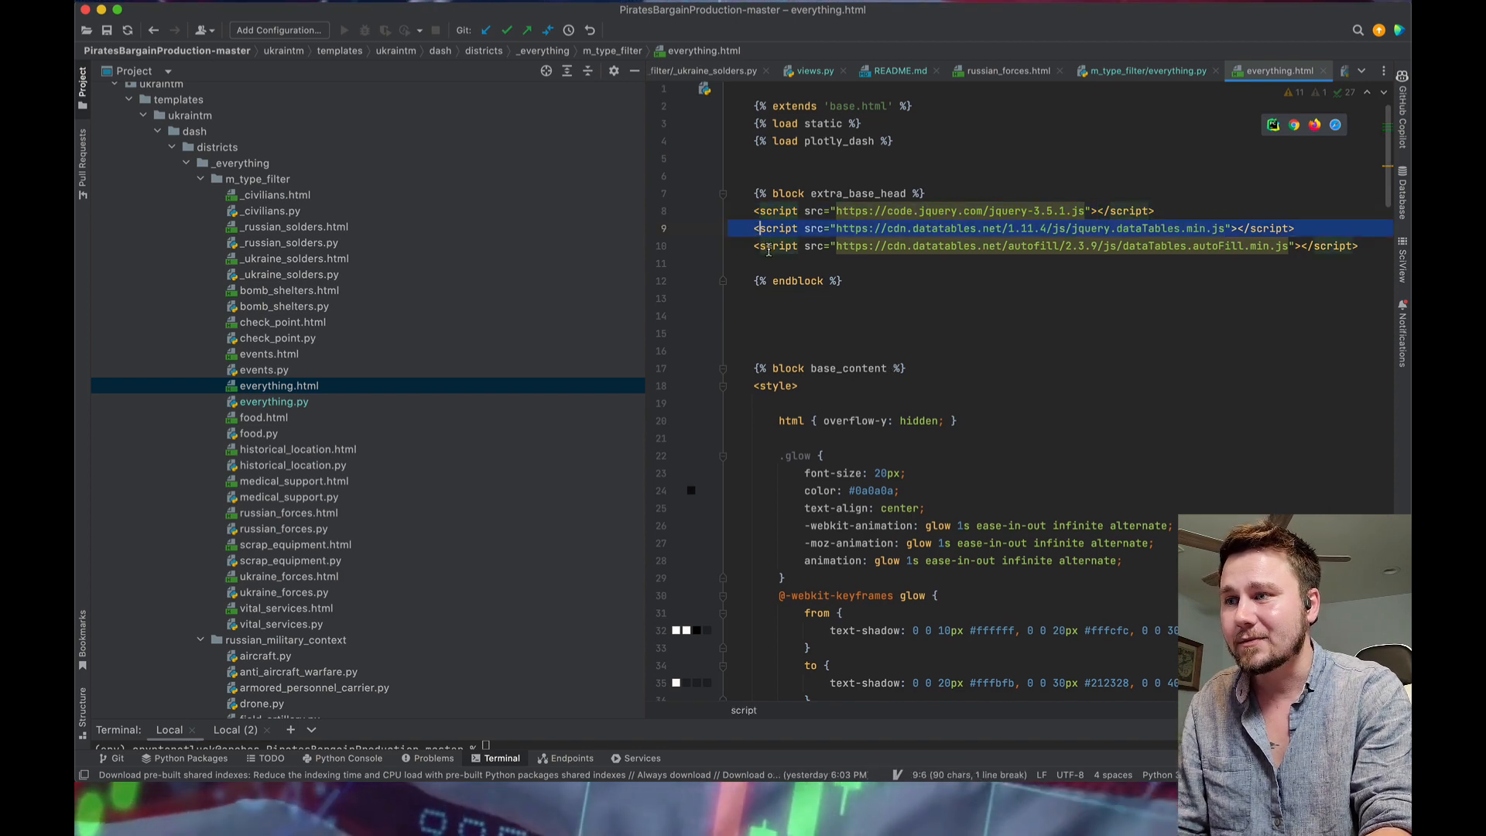
pyautogui.scroll(-3)
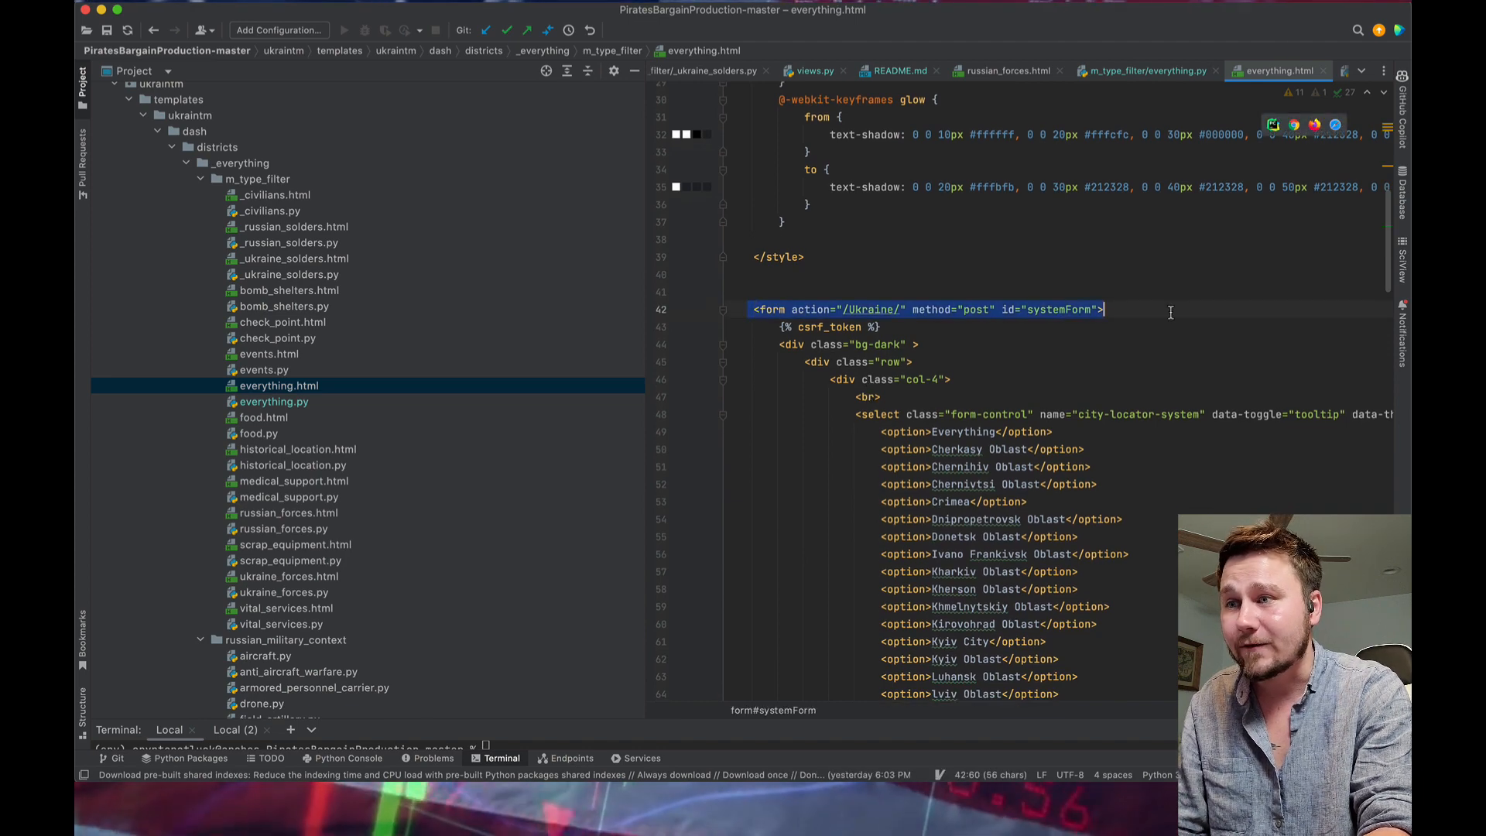
pyautogui.scroll(-3)
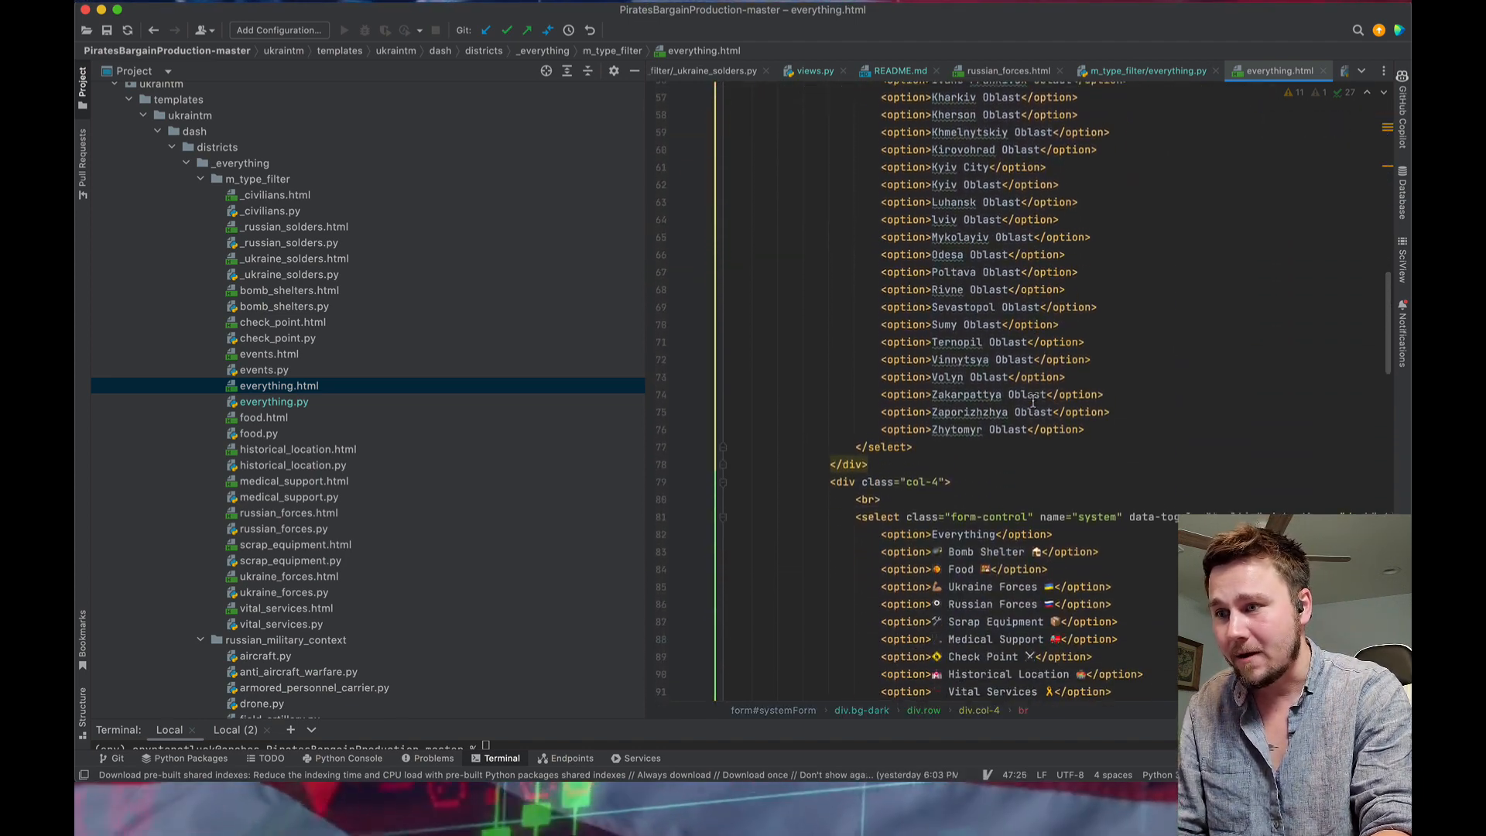
pyautogui.scroll(-3)
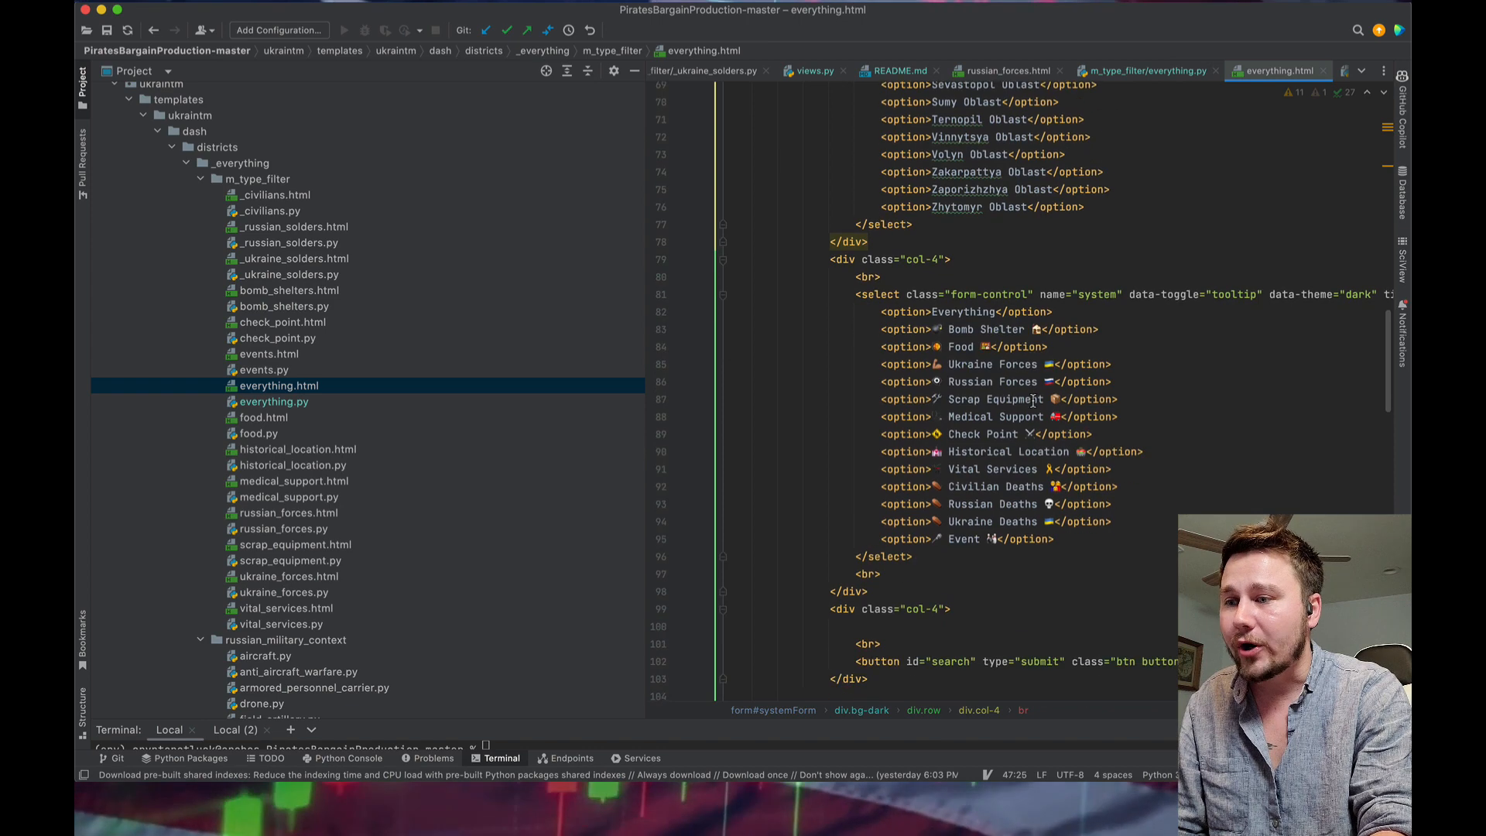
pyautogui.scroll(-3)
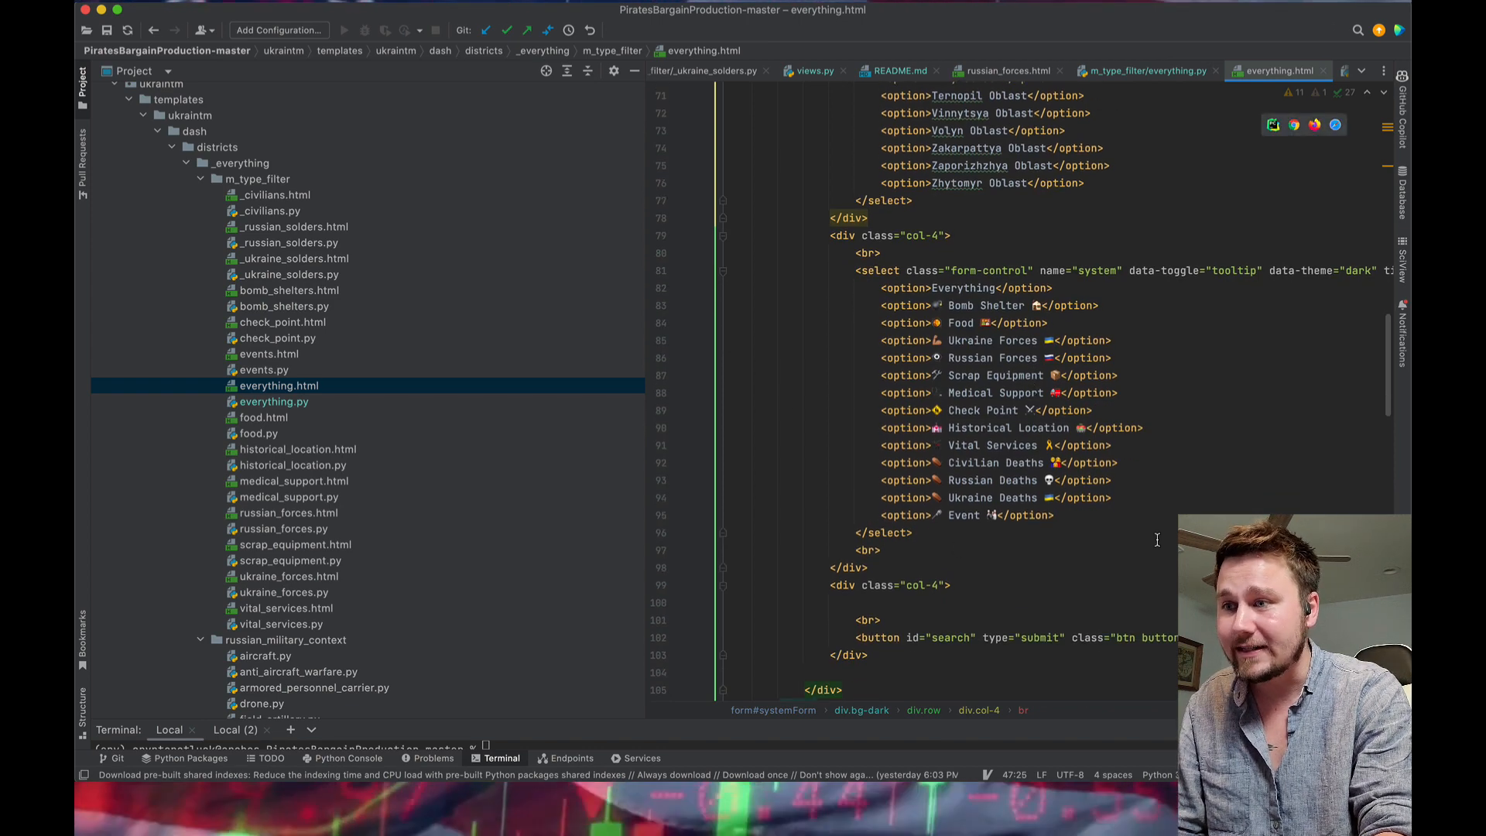
pyautogui.scroll(-3)
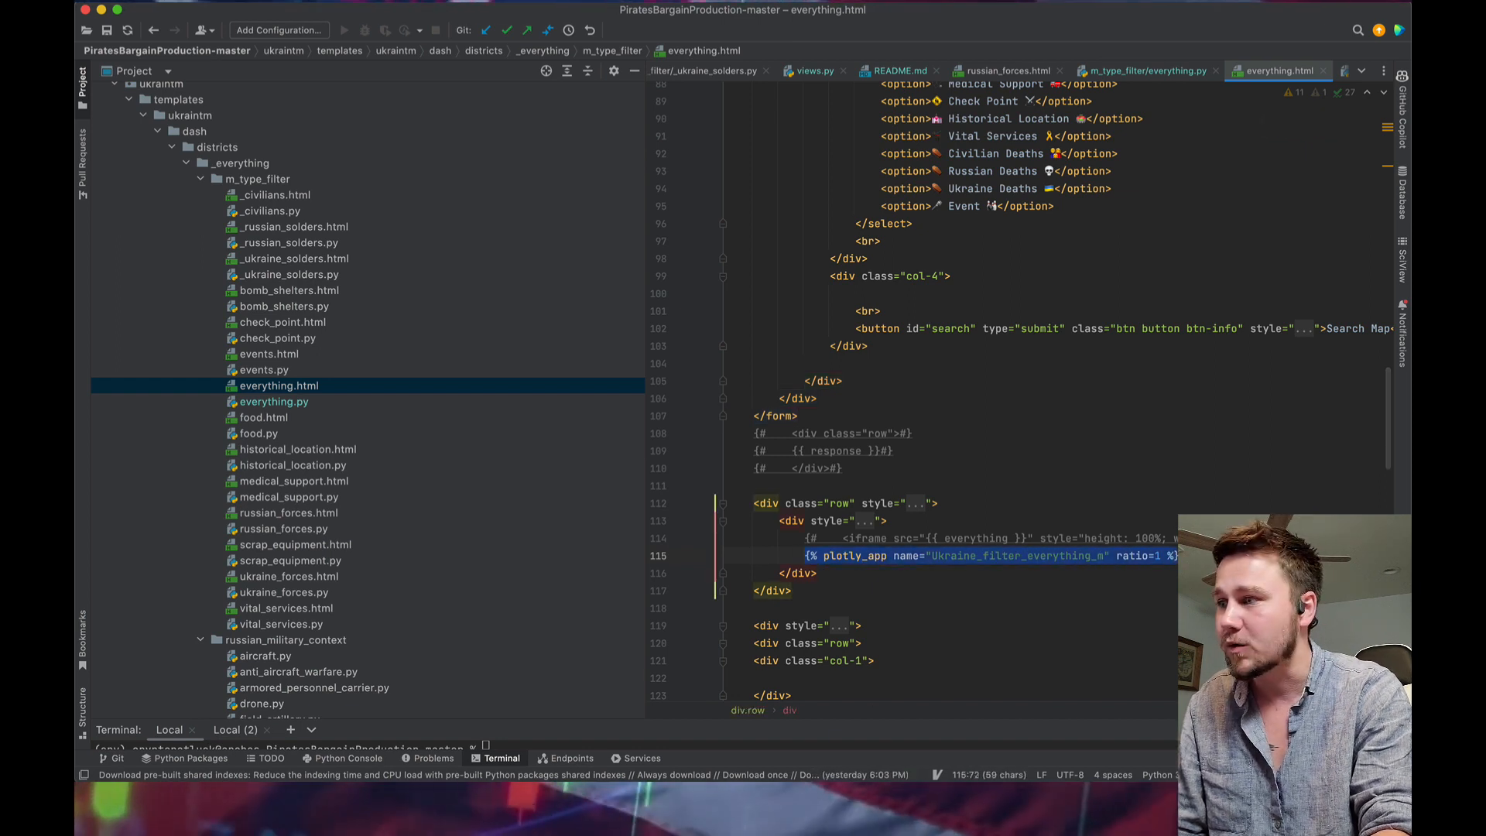
pyautogui.scroll(-3)
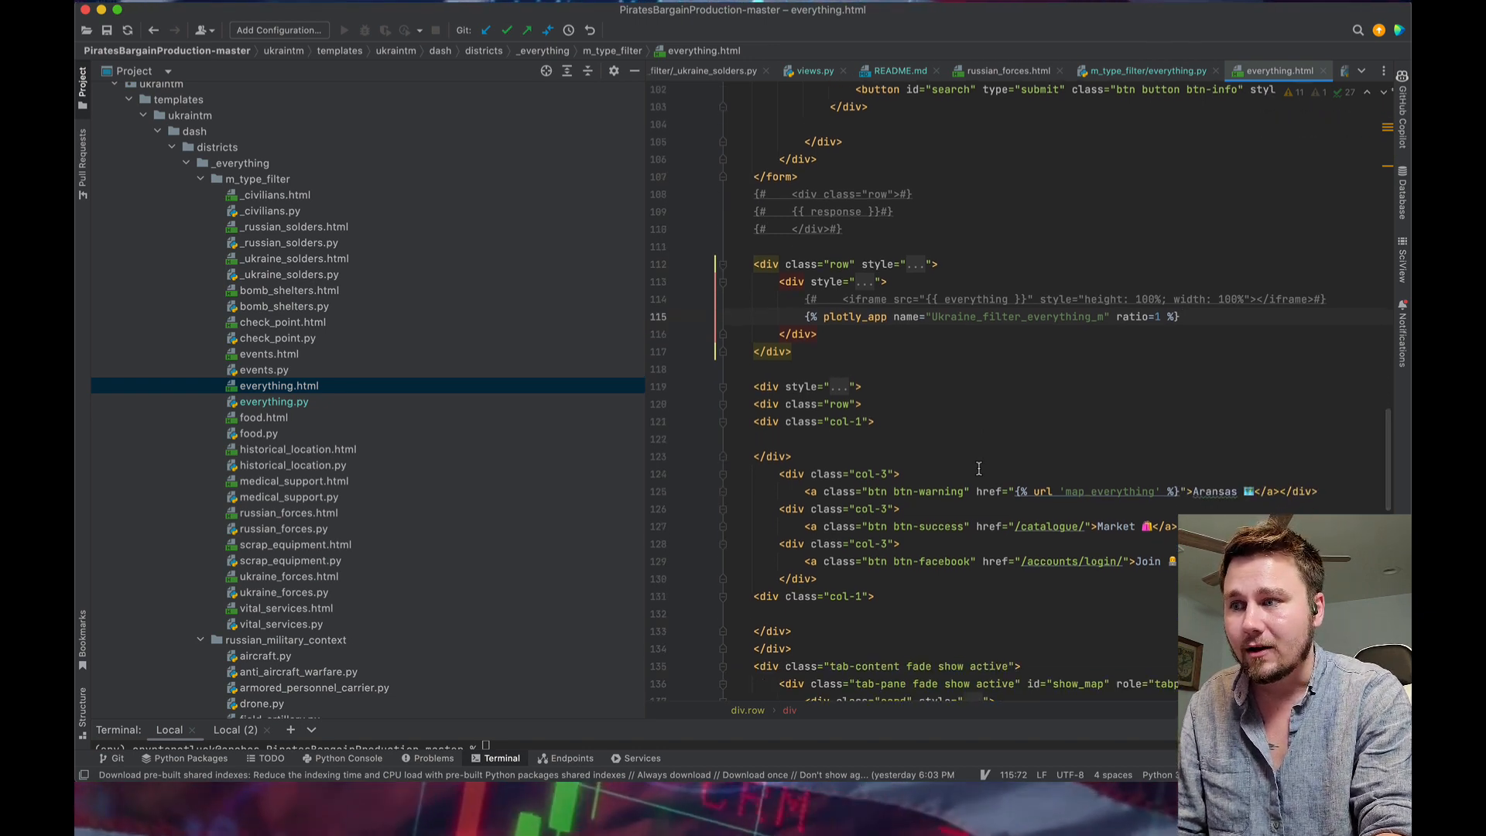
pyautogui.scroll(-3)
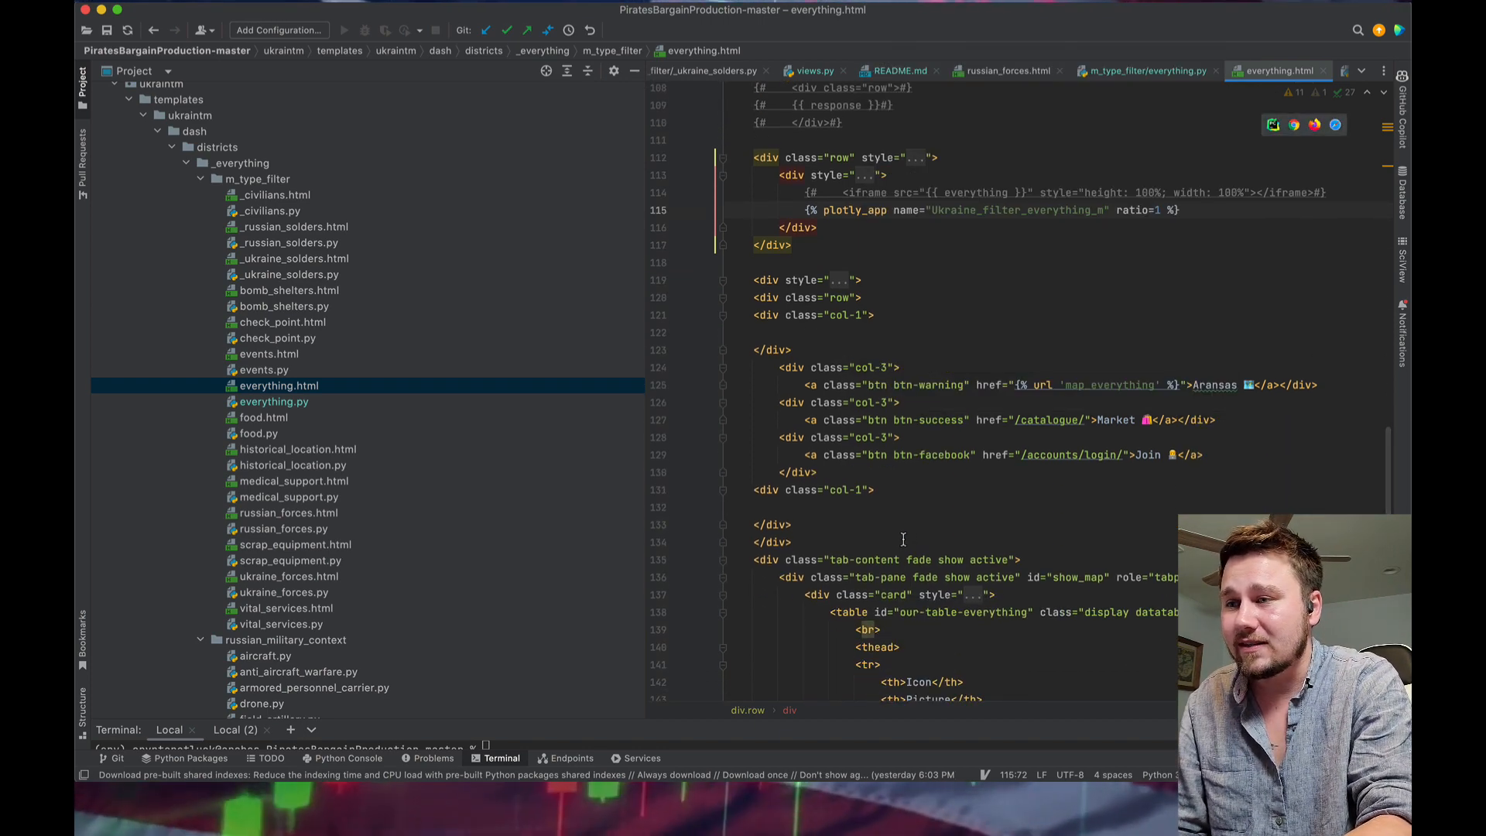
pyautogui.scroll(-3)
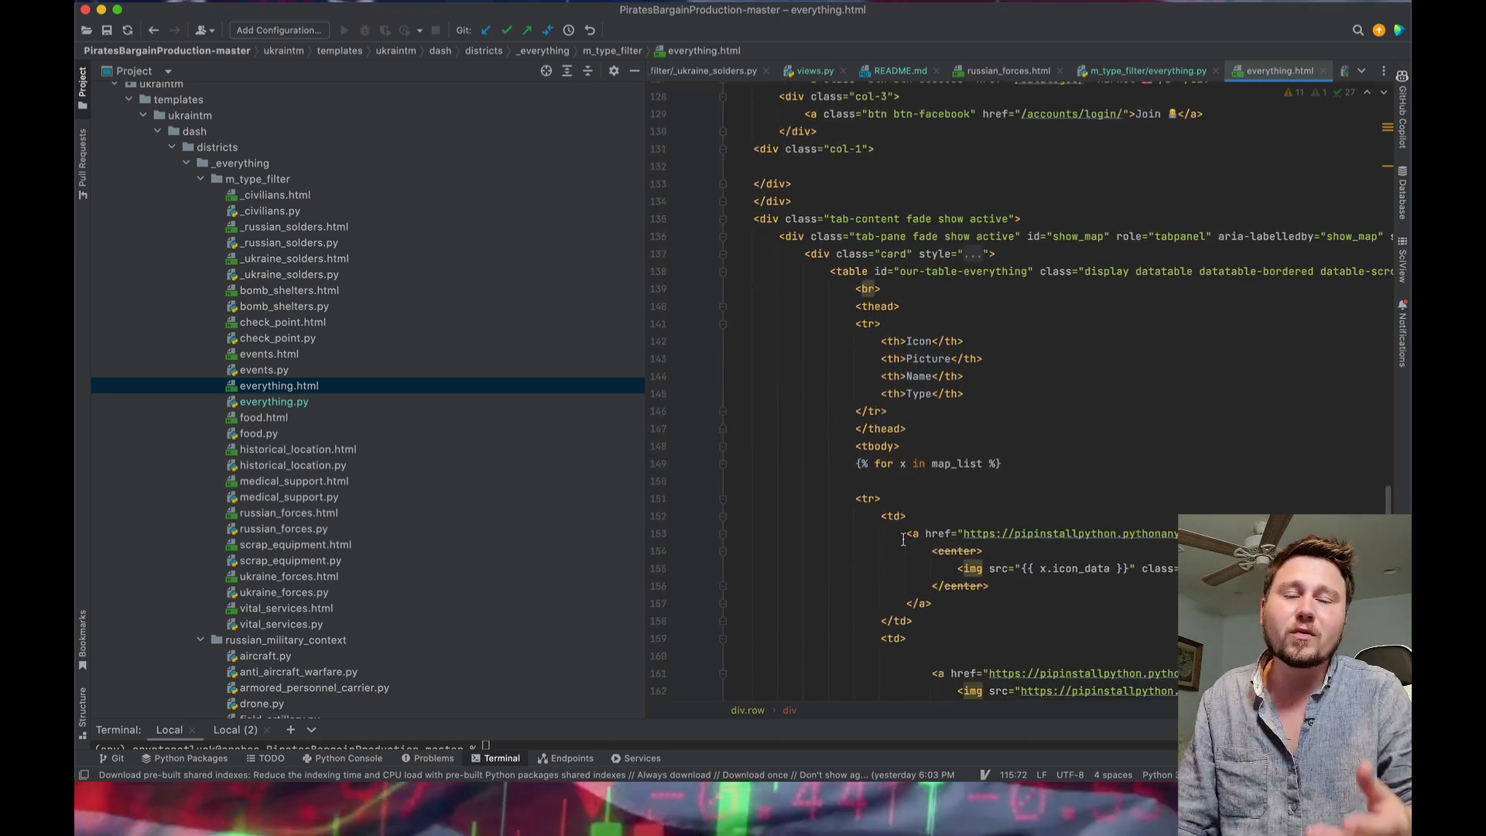
pyautogui.scroll(-3)
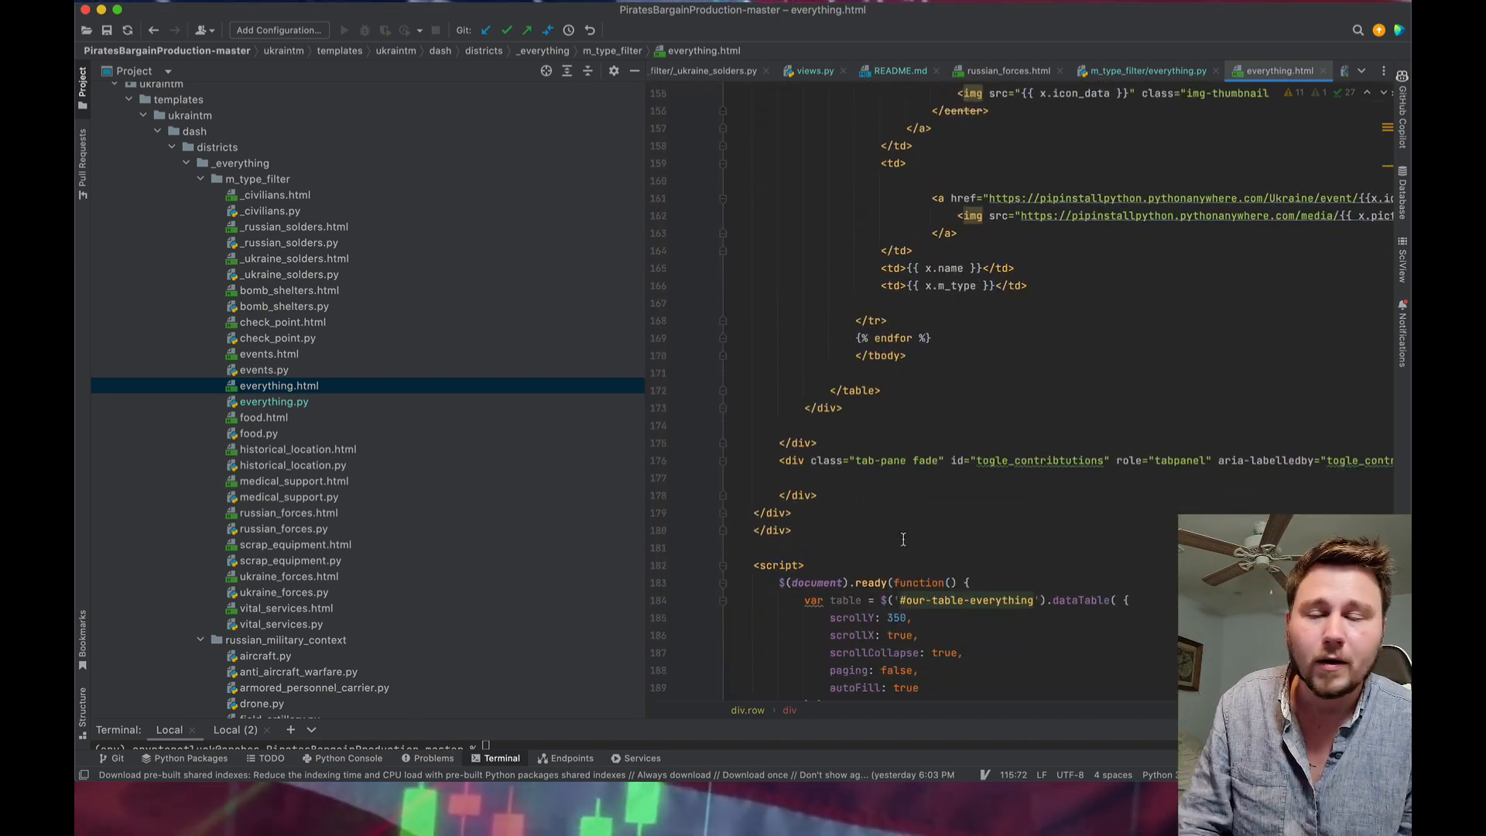